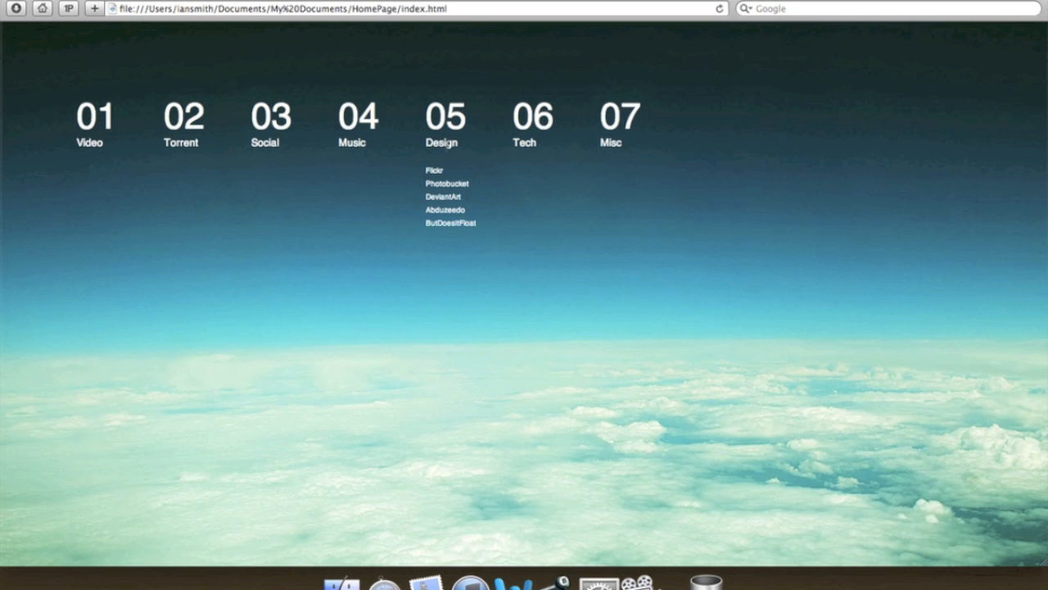
Trace the Desert 01' photo from Flickr back to its Abduzeedo source credit.
{"action": "left_click", "coordinate": [432, 170]}
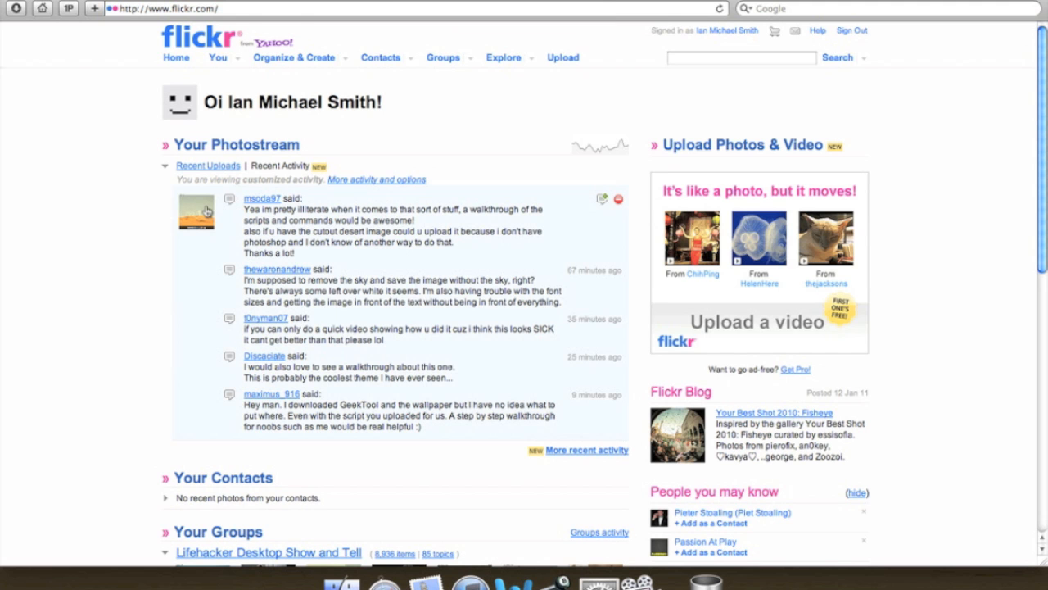
{"action": "left_click", "coordinate": [197, 211]}
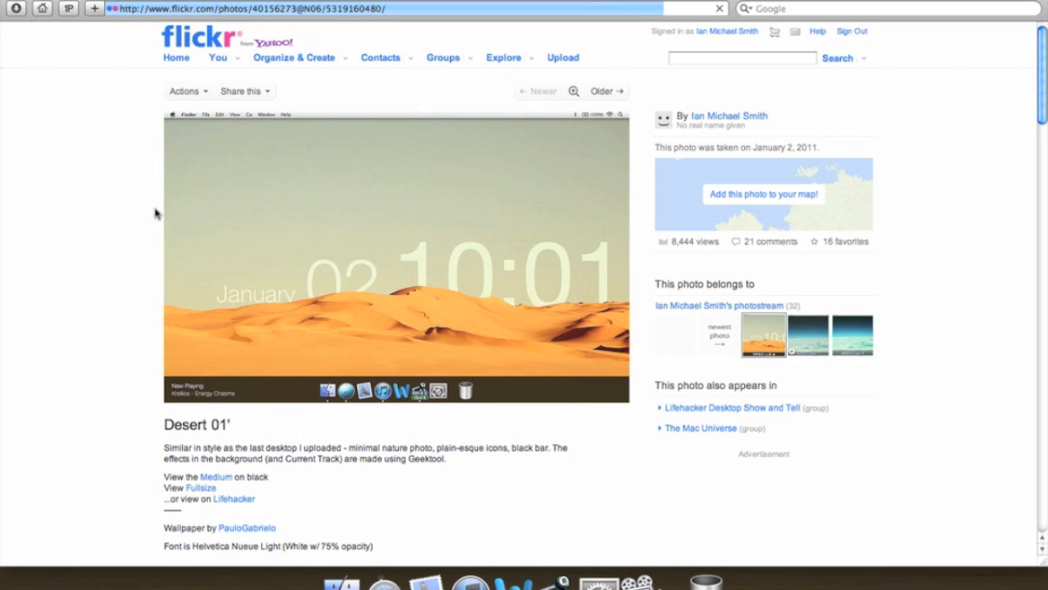
{"action": "scroll", "scroll_direction": "down", "scroll_amount": 3}
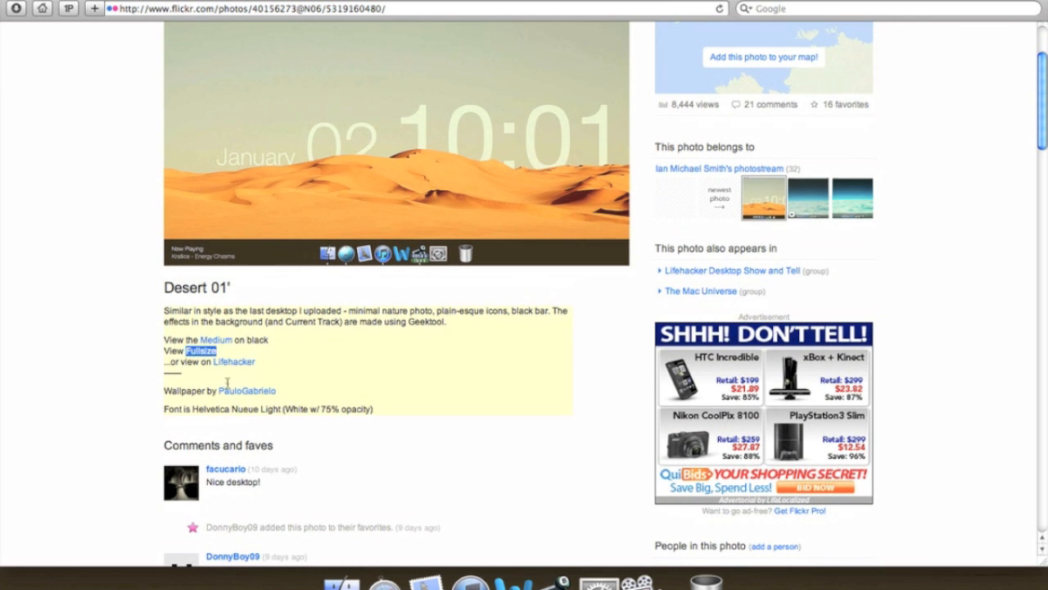
{"action": "left_click", "coordinate": [245, 390]}
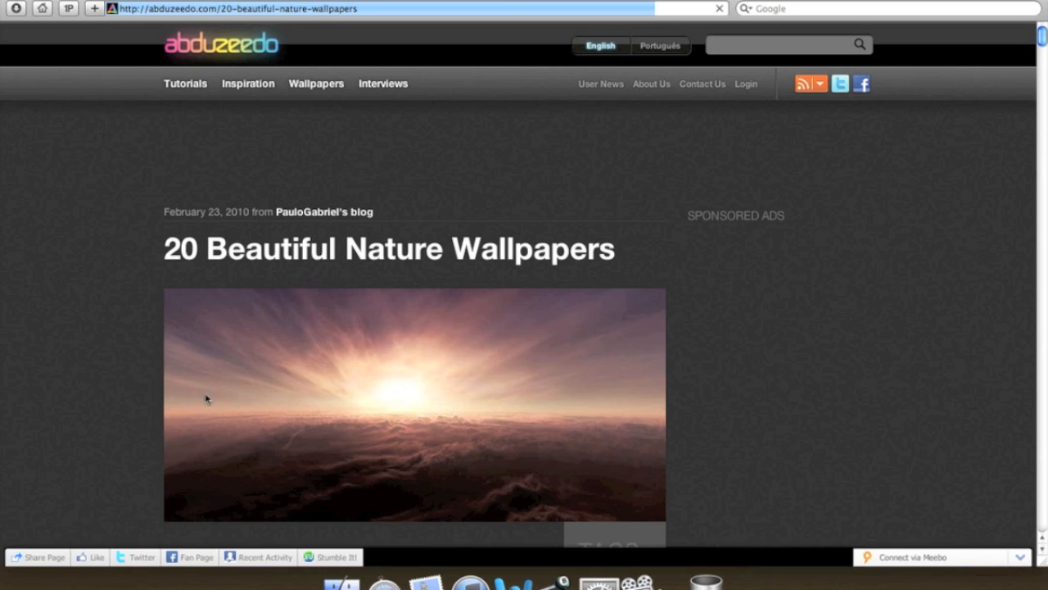
Follow the desert image to InterfaceLIFT and download the 1440x900 wallpaper.
{"action": "scroll", "scroll_direction": "down", "scroll_amount": 3}
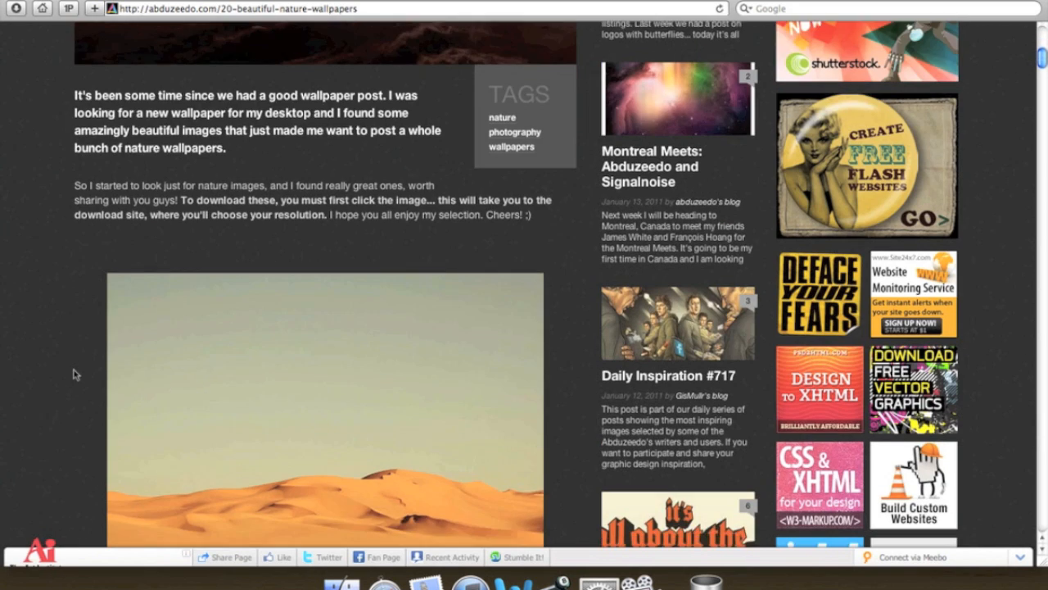
{"action": "left_click", "coordinate": [324, 410]}
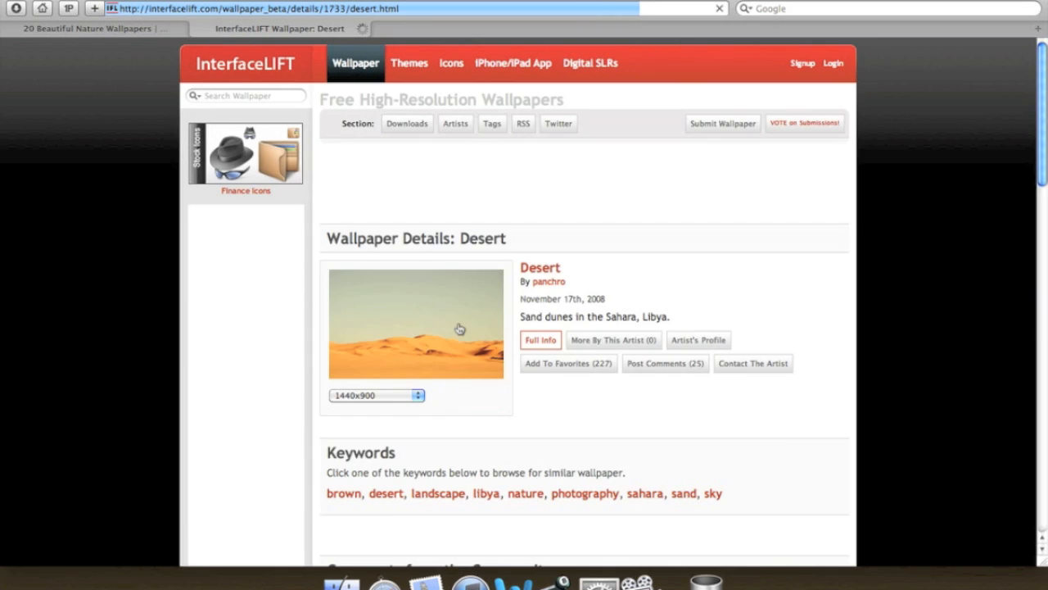
{"action": "left_click", "coordinate": [416, 322]}
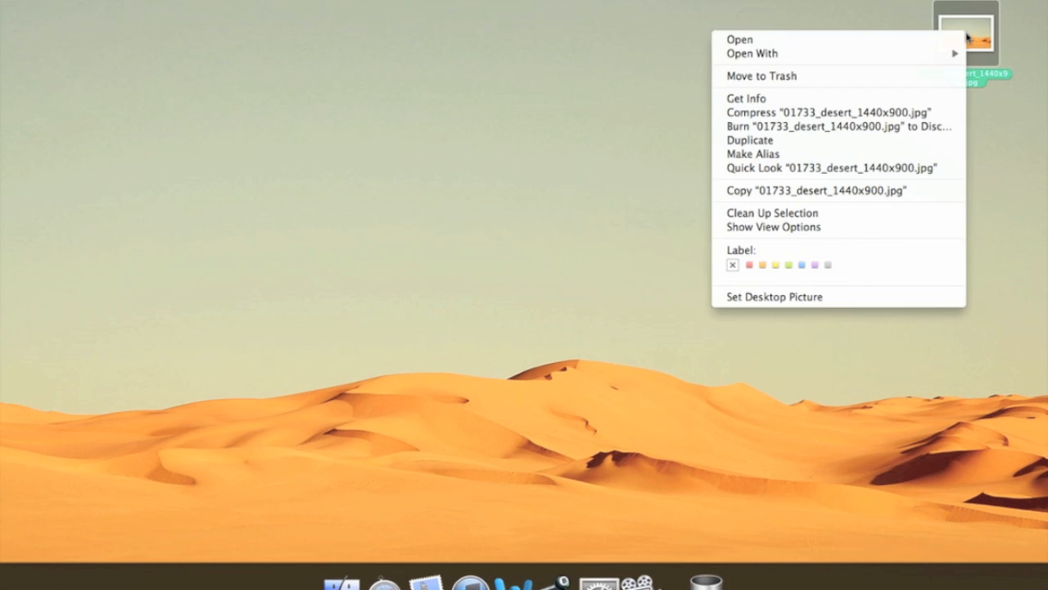
Open the downloaded desert JPEG from the desktop in Adobe Photoshop CS5.
{"action": "left_click", "coordinate": [752, 52]}
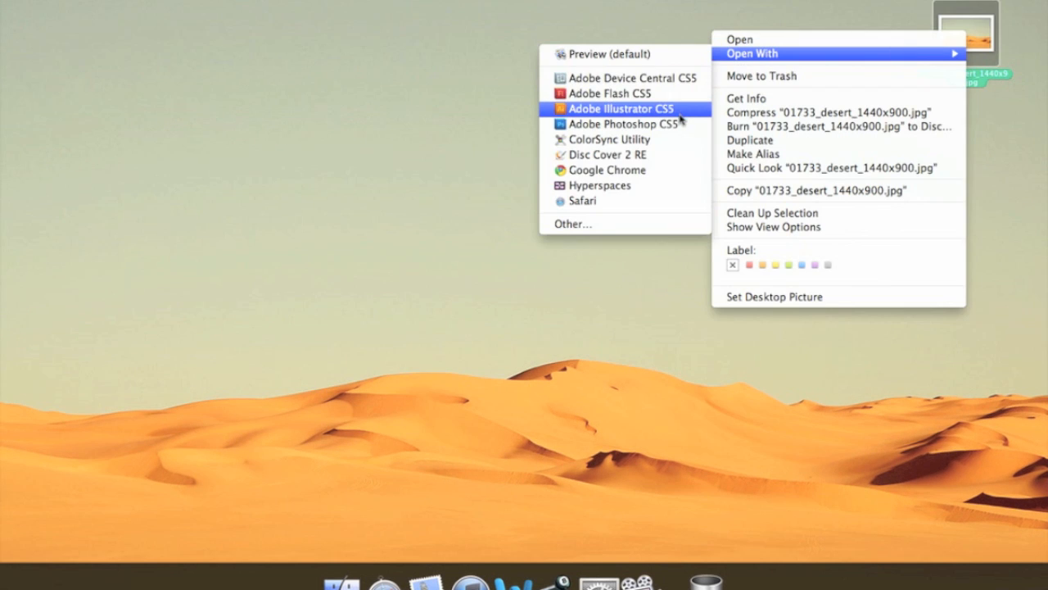
{"action": "left_click", "coordinate": [627, 125]}
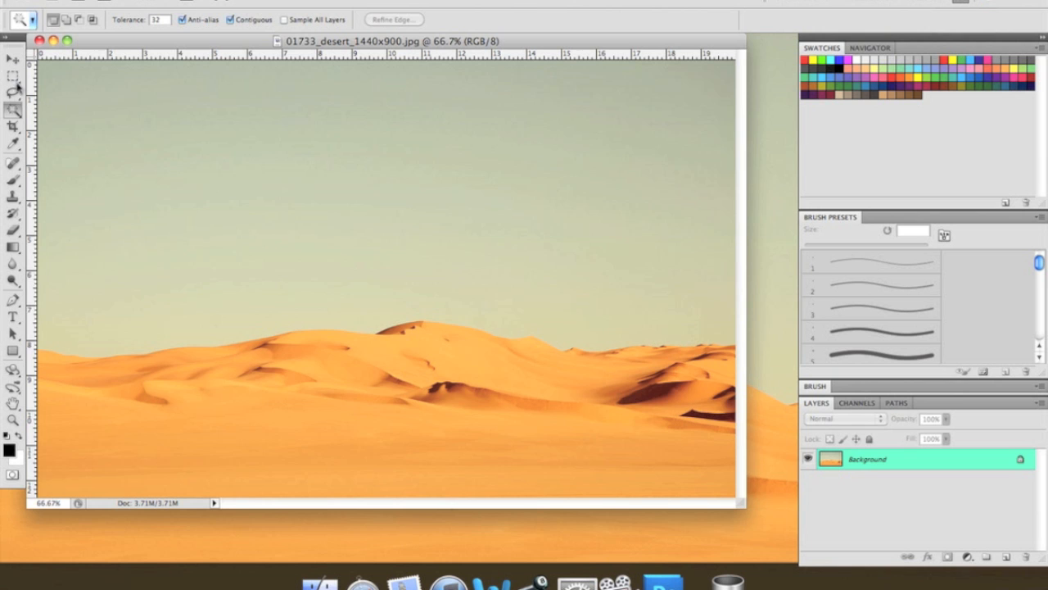
Free-transform the photo shorter from the bottom and apply, leaving a blank strip.
{"action": "left_click", "coordinate": [13, 59]}
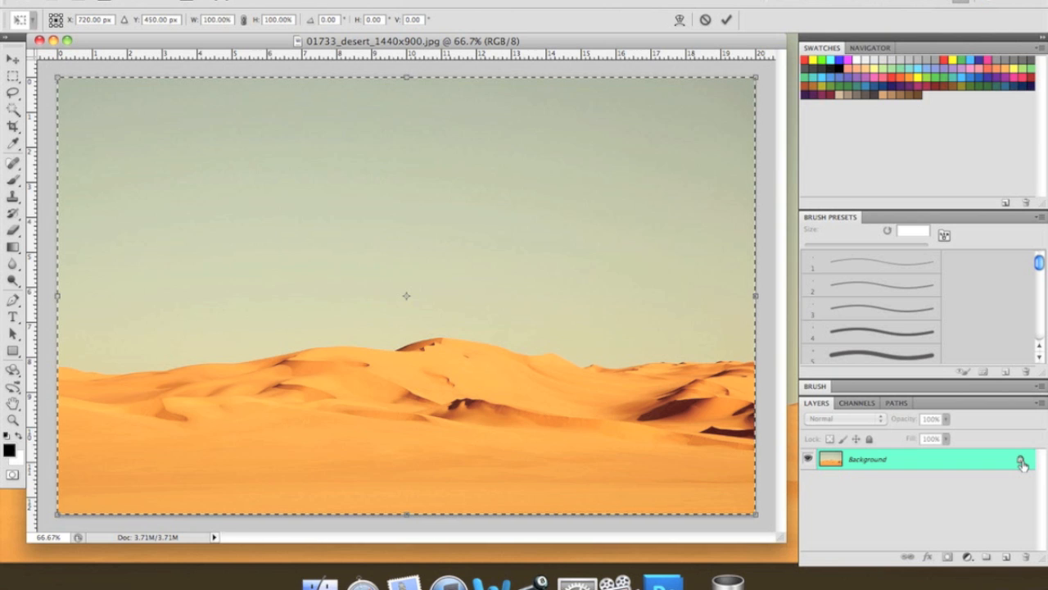
{"action": "mouse_move", "coordinate": [976, 465]}
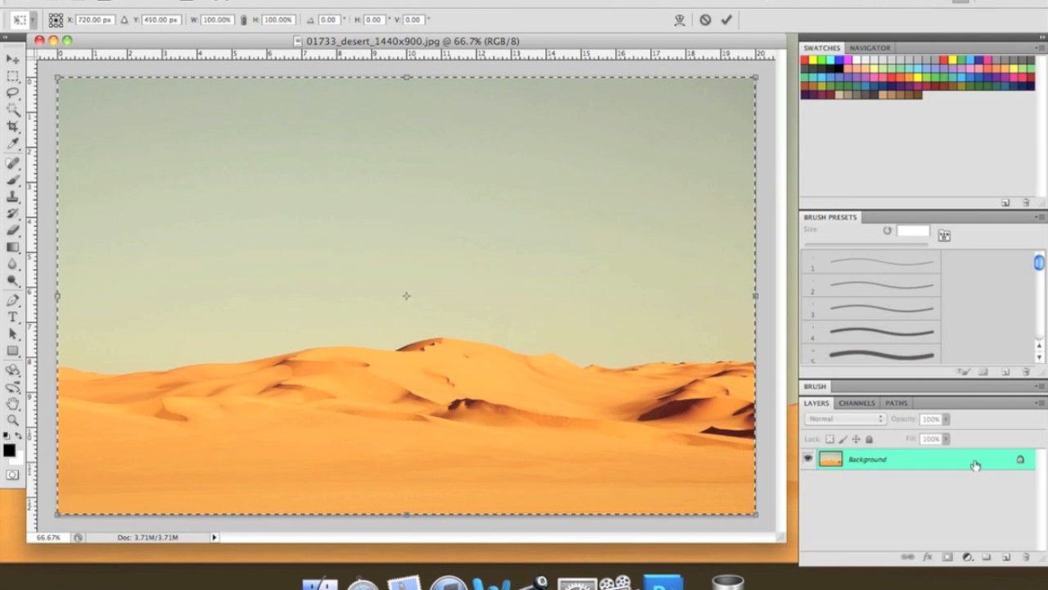
{"action": "mouse_move", "coordinate": [462, 522]}
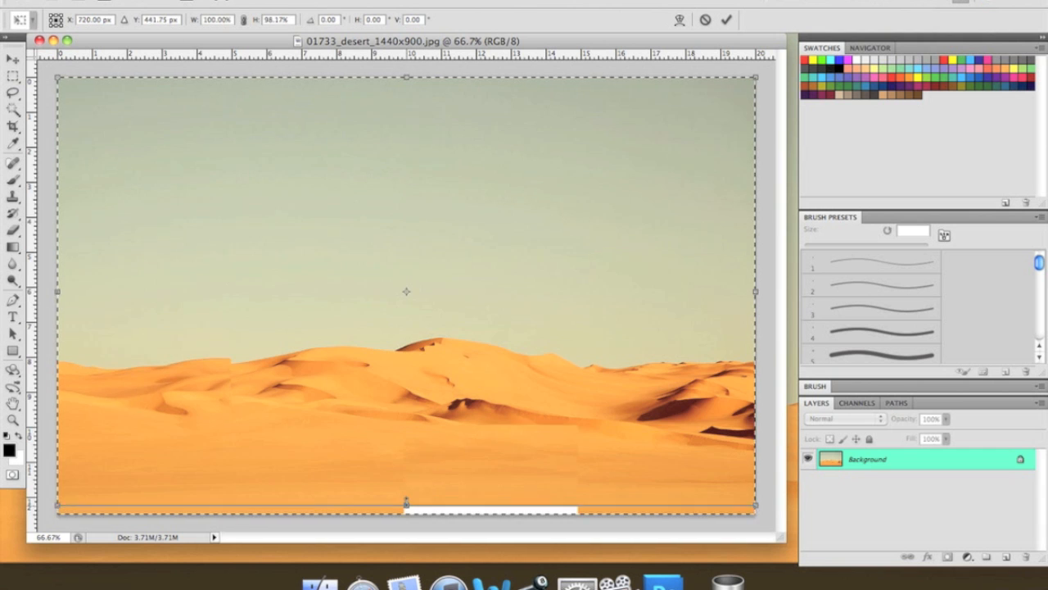
{"action": "left_click_drag", "start_coordinate": [406, 505], "coordinate": [406, 477]}
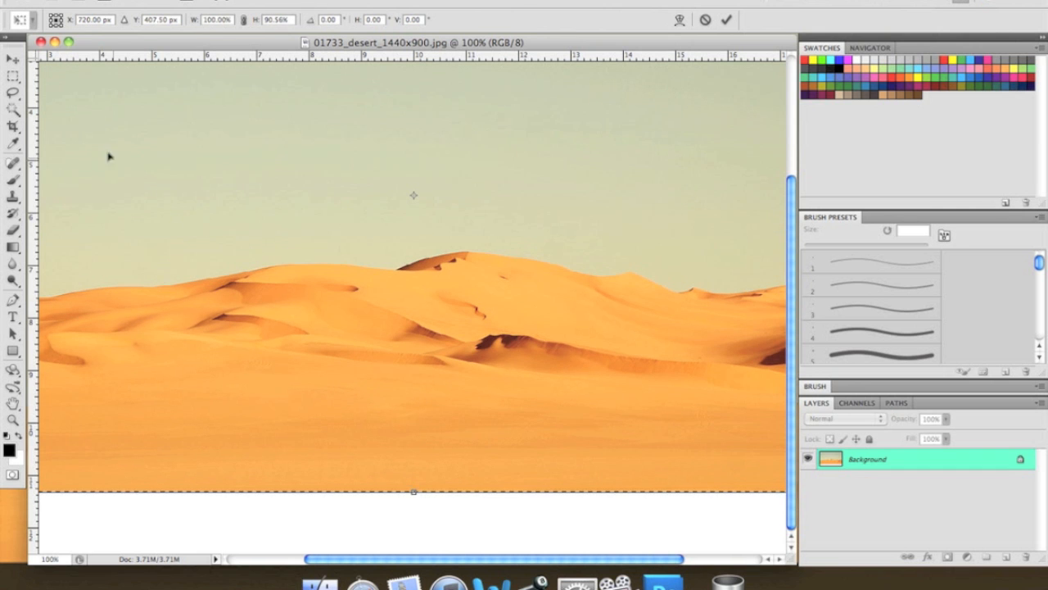
{"action": "mouse_move", "coordinate": [13, 77]}
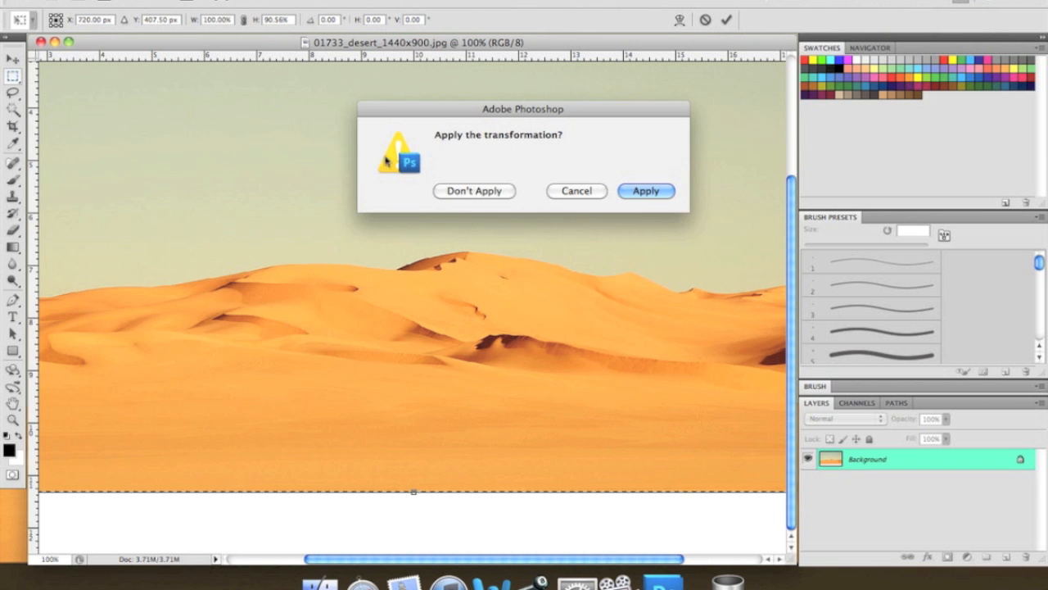
{"action": "left_click", "coordinate": [645, 190]}
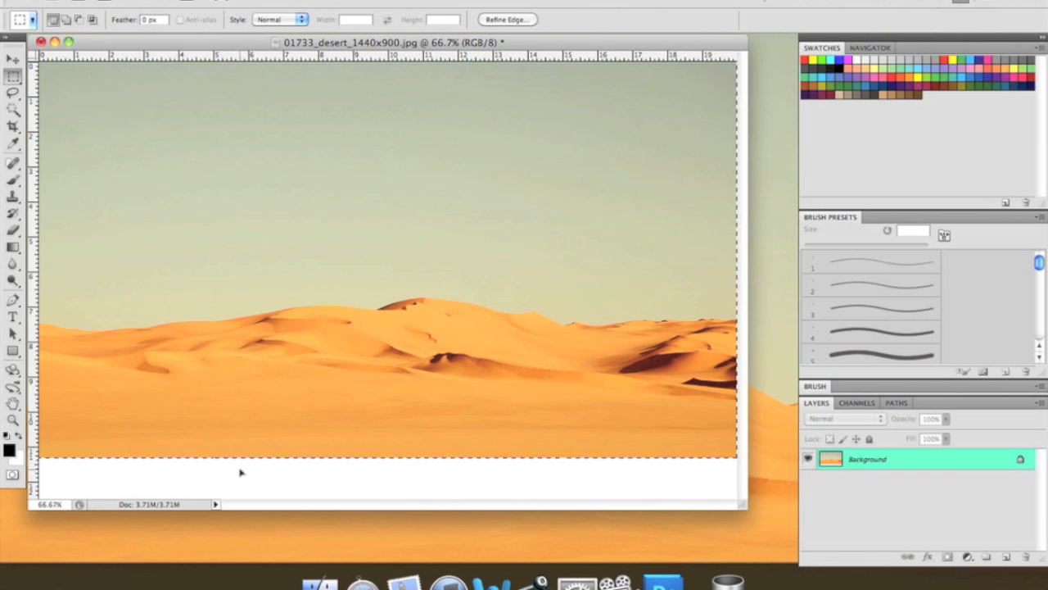
Paint the blank bottom strip with sand colour using an enlarged brush.
{"action": "left_click", "coordinate": [13, 144]}
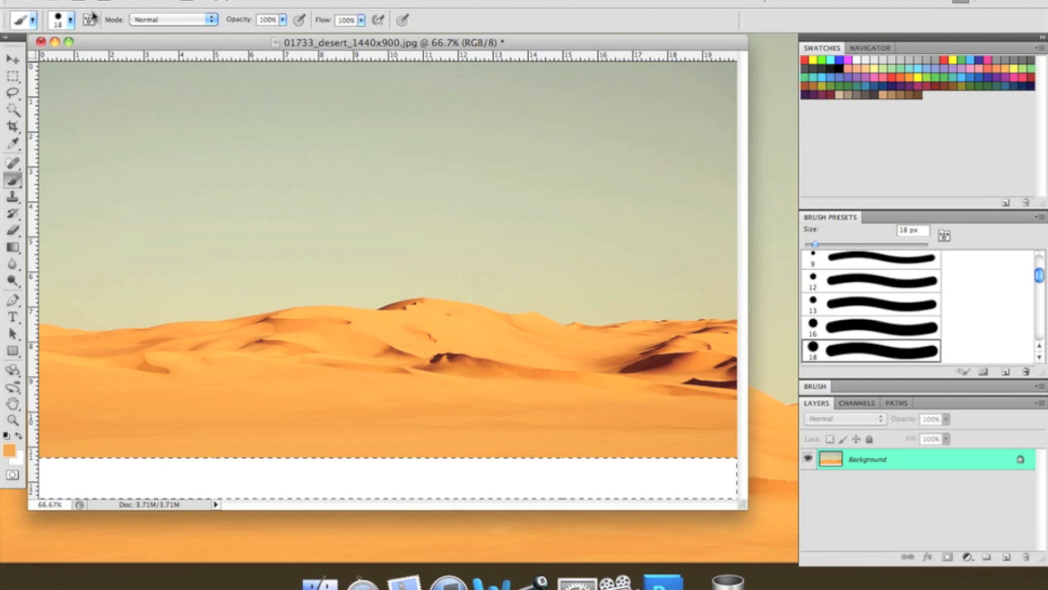
{"action": "left_click", "coordinate": [73, 19]}
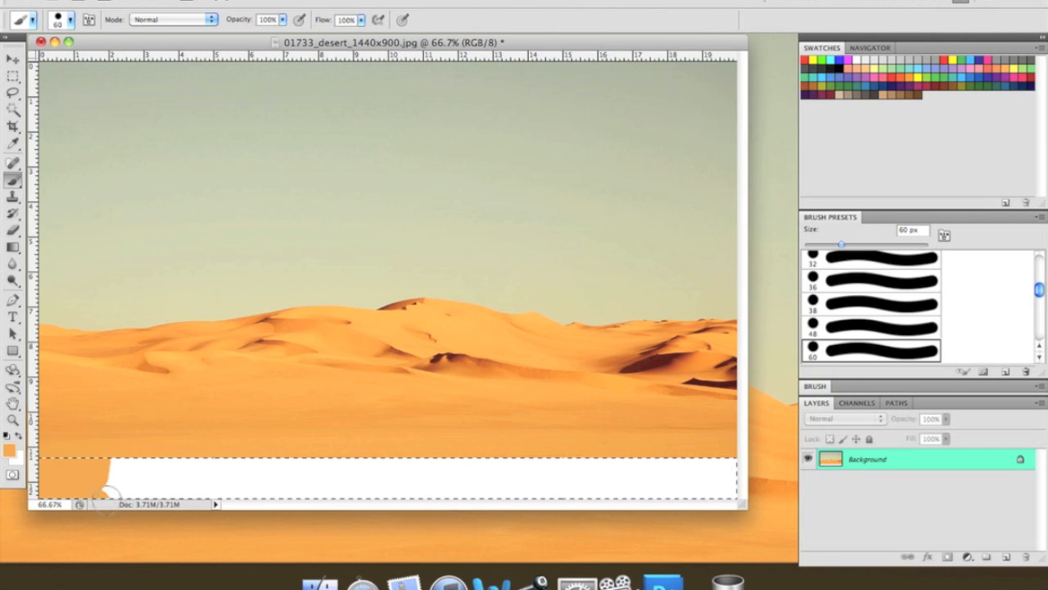
{"action": "left_click_drag", "start_coordinate": [106, 491], "coordinate": [598, 491]}
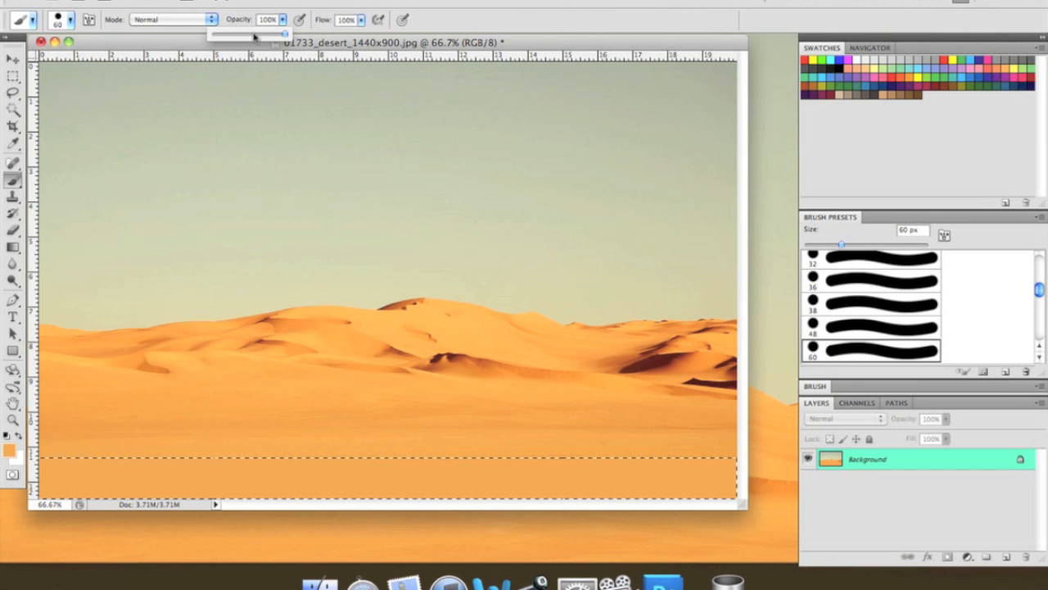
At 50% opacity with a roughly 100 px brush, darken the strip to brown.
{"action": "left_click_drag", "start_coordinate": [286, 32], "coordinate": [247, 33]}
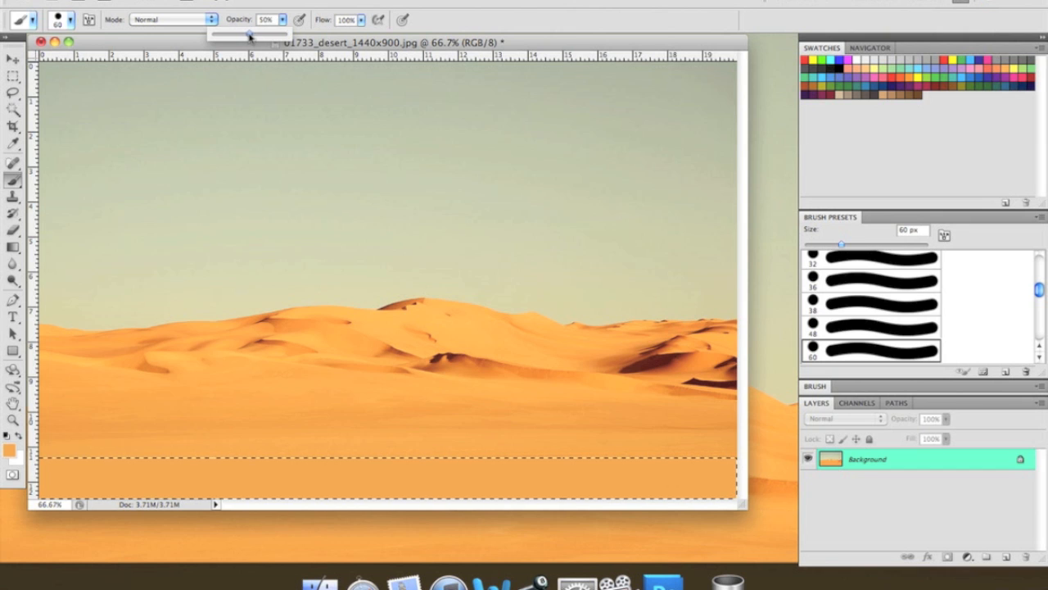
{"action": "left_click", "coordinate": [62, 19]}
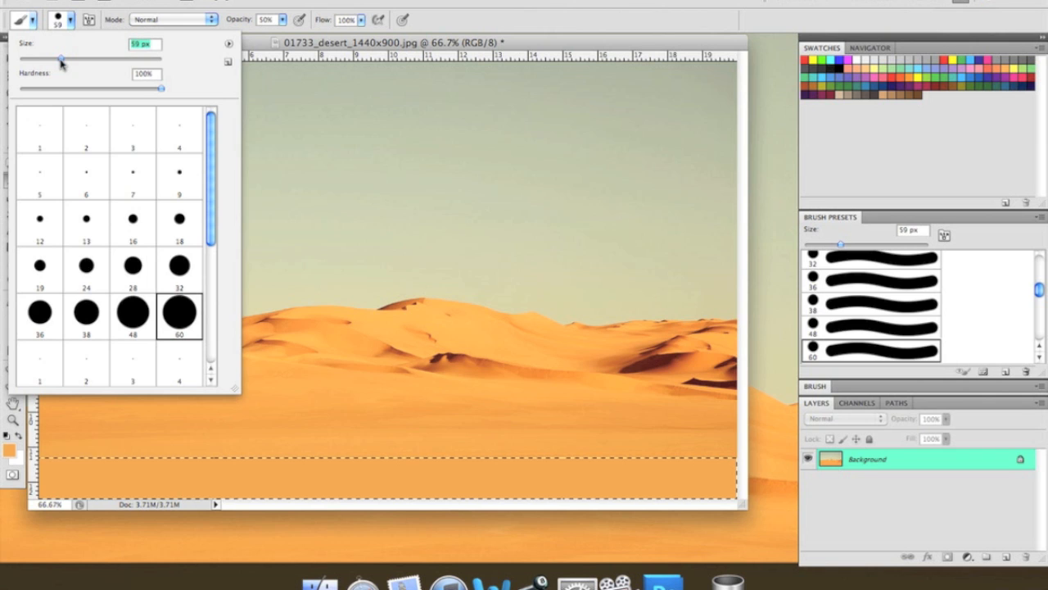
{"action": "left_click_drag", "start_coordinate": [59, 59], "coordinate": [75, 59]}
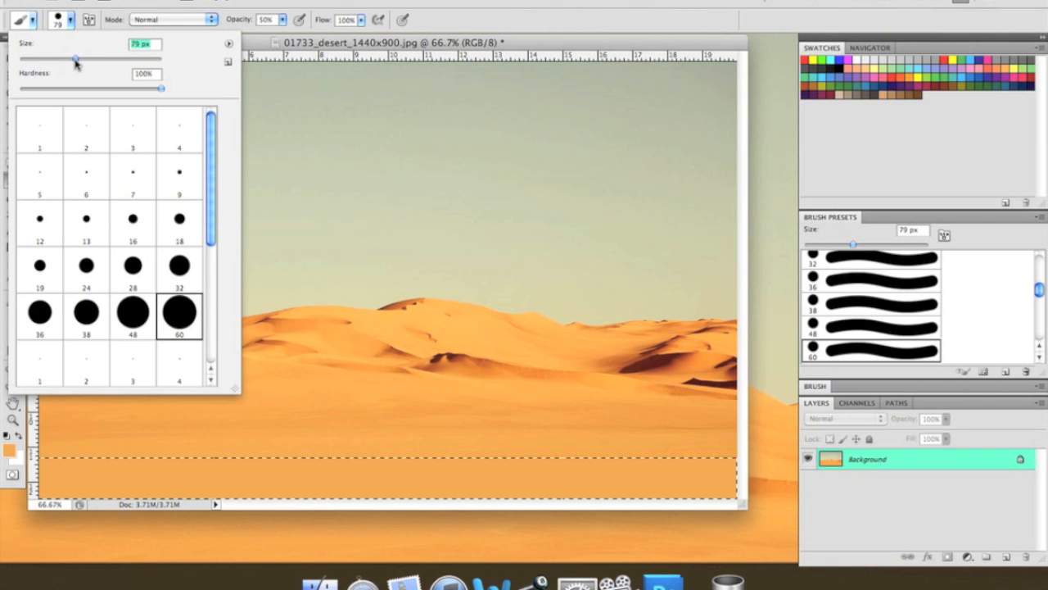
{"action": "left_click_drag", "start_coordinate": [75, 59], "coordinate": [86, 59]}
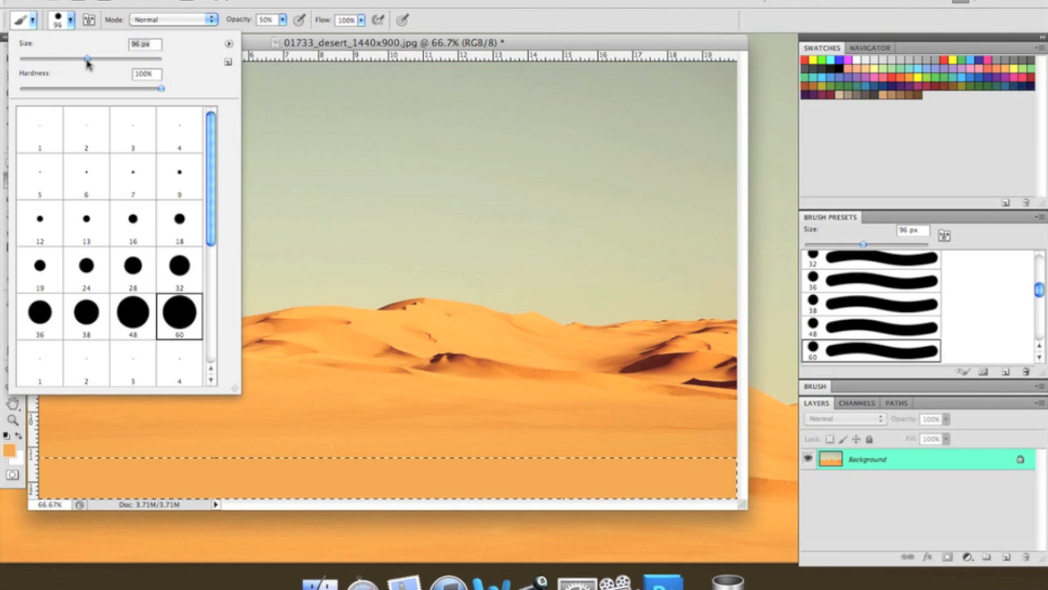
{"action": "left_click_drag", "start_coordinate": [87, 59], "coordinate": [90, 59]}
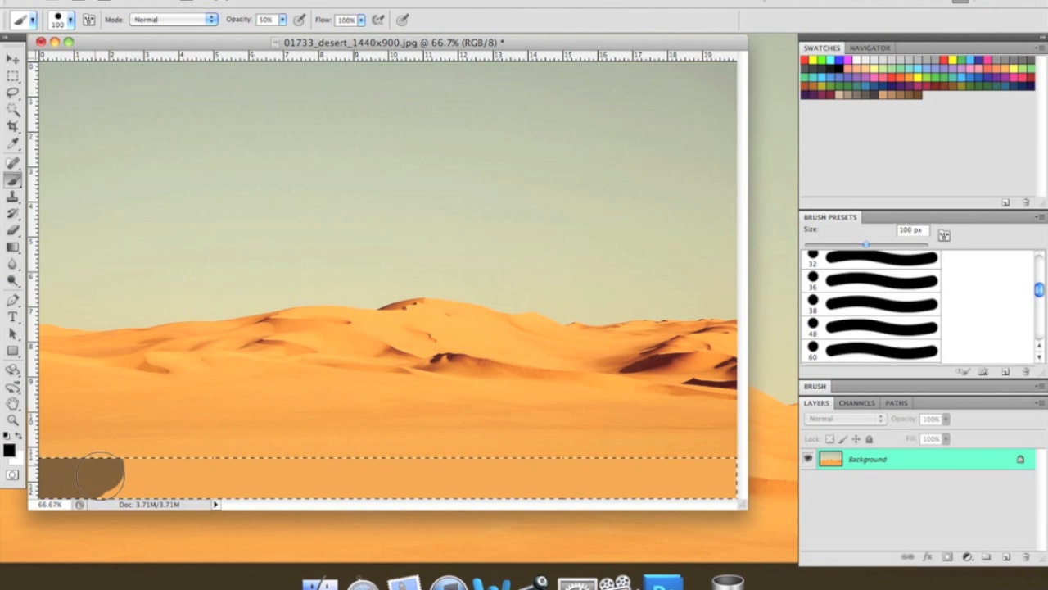
{"action": "left_click_drag", "start_coordinate": [95, 478], "coordinate": [256, 478]}
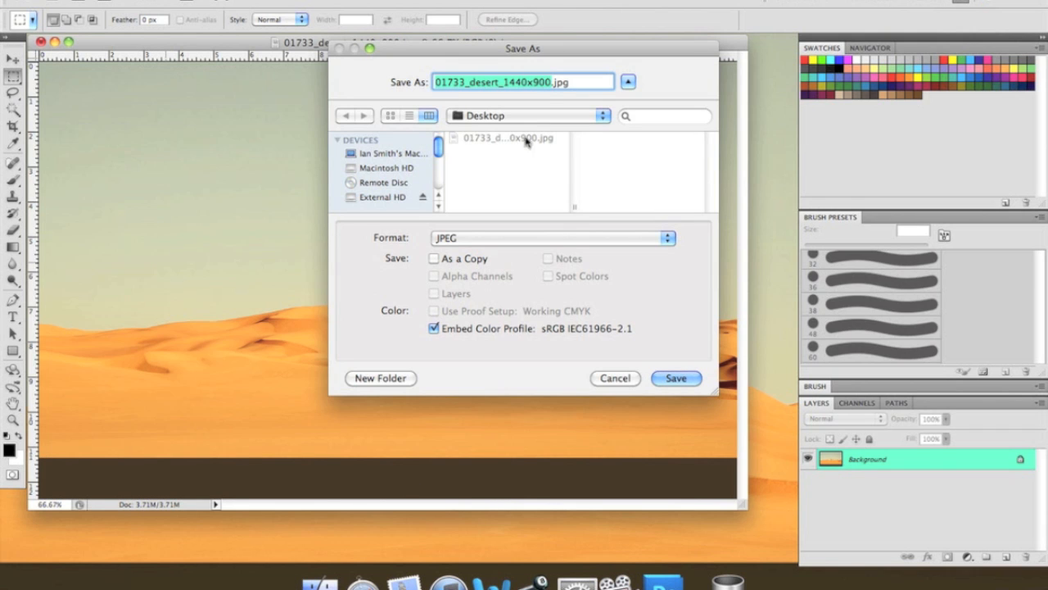
{"action": "mouse_move", "coordinate": [555, 219]}
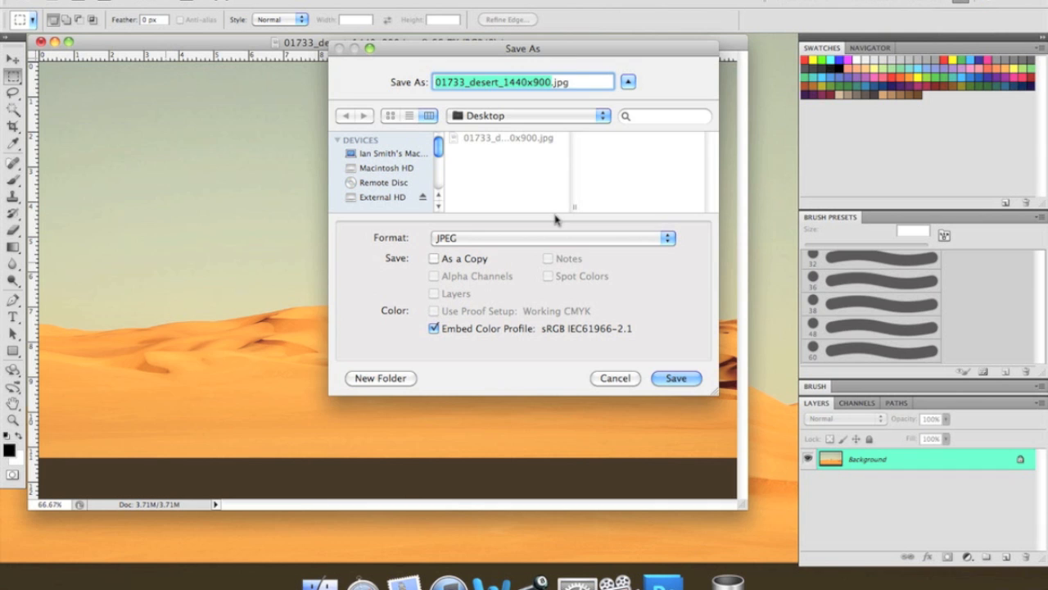
Save the edited image as Desert.jpg on the Desktop with default JPEG options.
{"action": "type", "text": "Desert.jpg"}
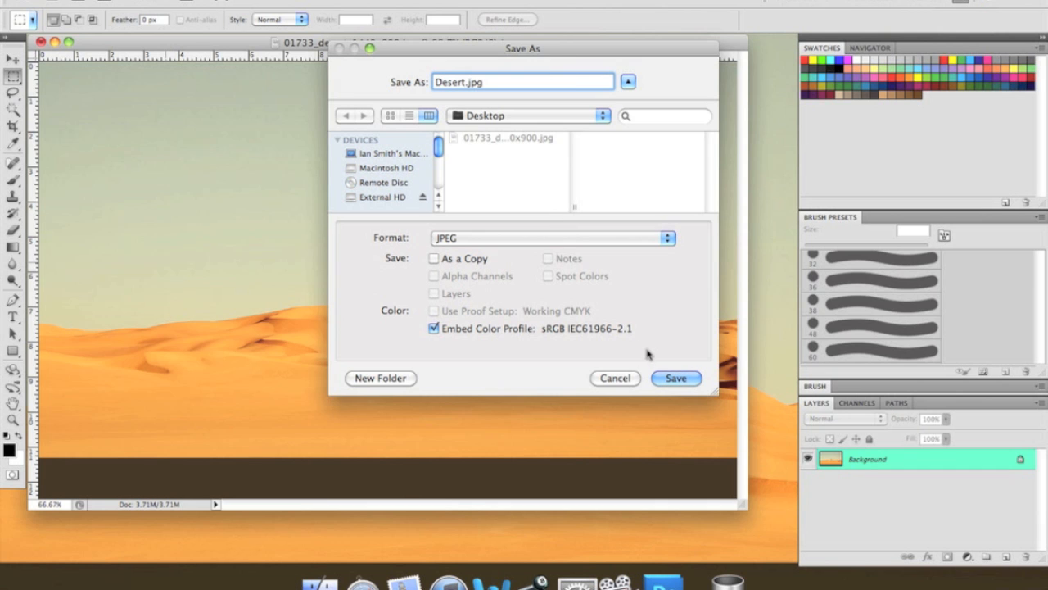
{"action": "left_click", "coordinate": [674, 377]}
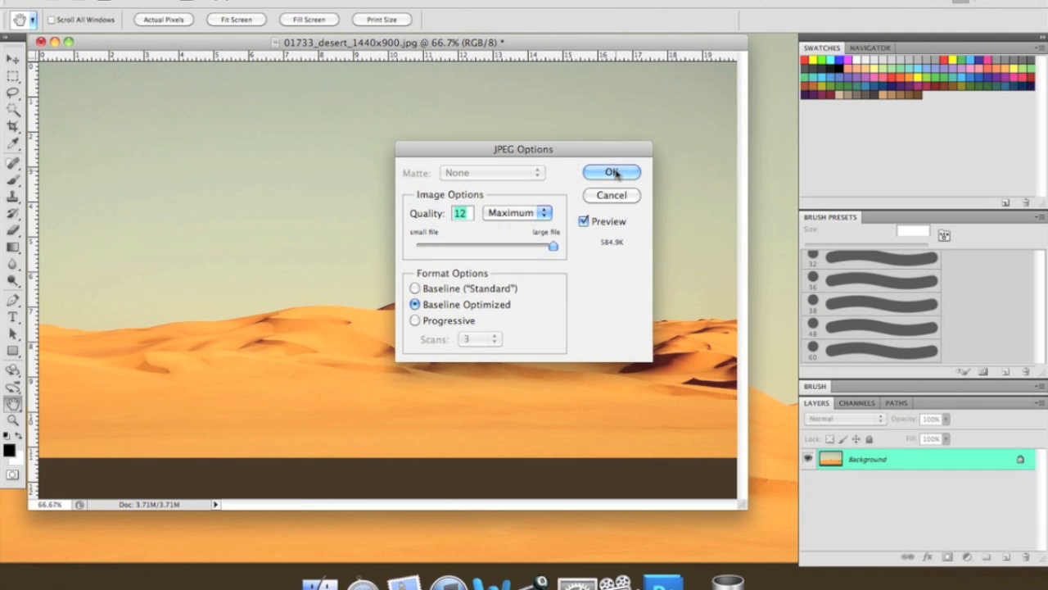
{"action": "left_click", "coordinate": [611, 172]}
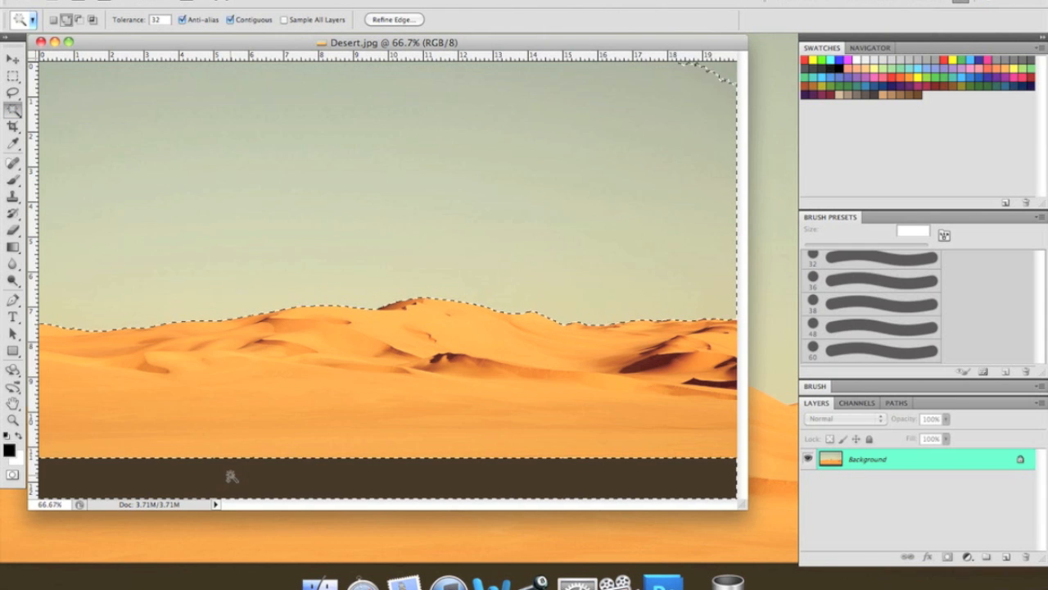
{"action": "mouse_move", "coordinate": [429, 383]}
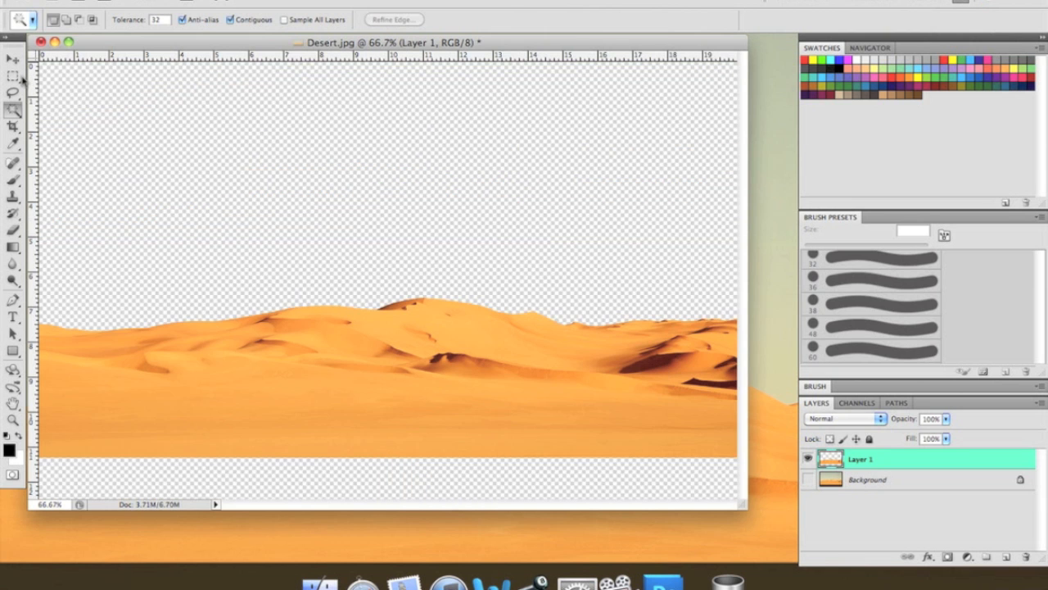
Copy the dunes to their own layer and delete the original, leaving transparent sky.
{"action": "left_click", "coordinate": [13, 74]}
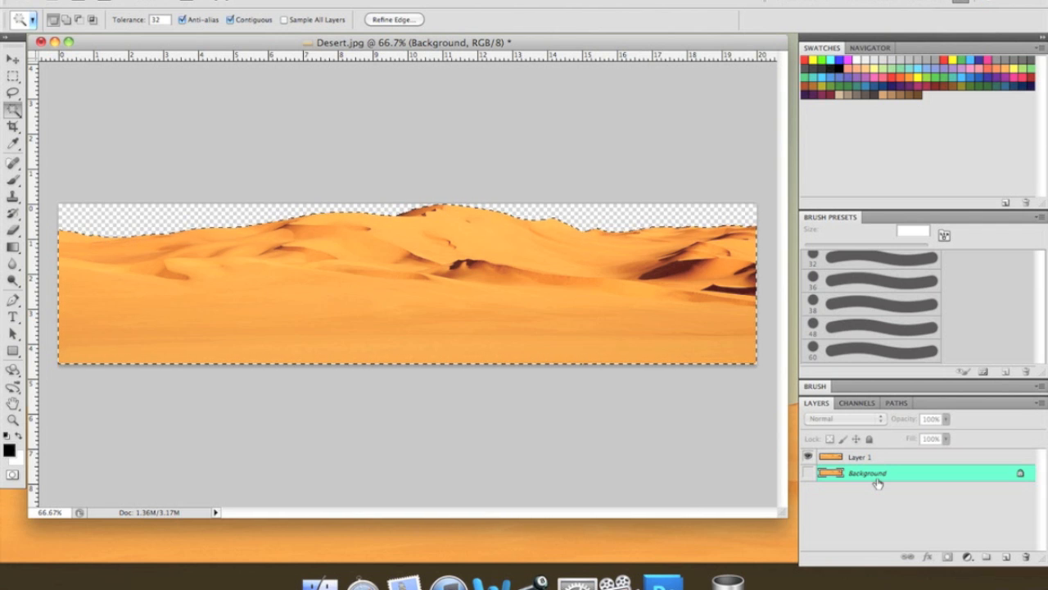
{"action": "double_click", "coordinate": [867, 472]}
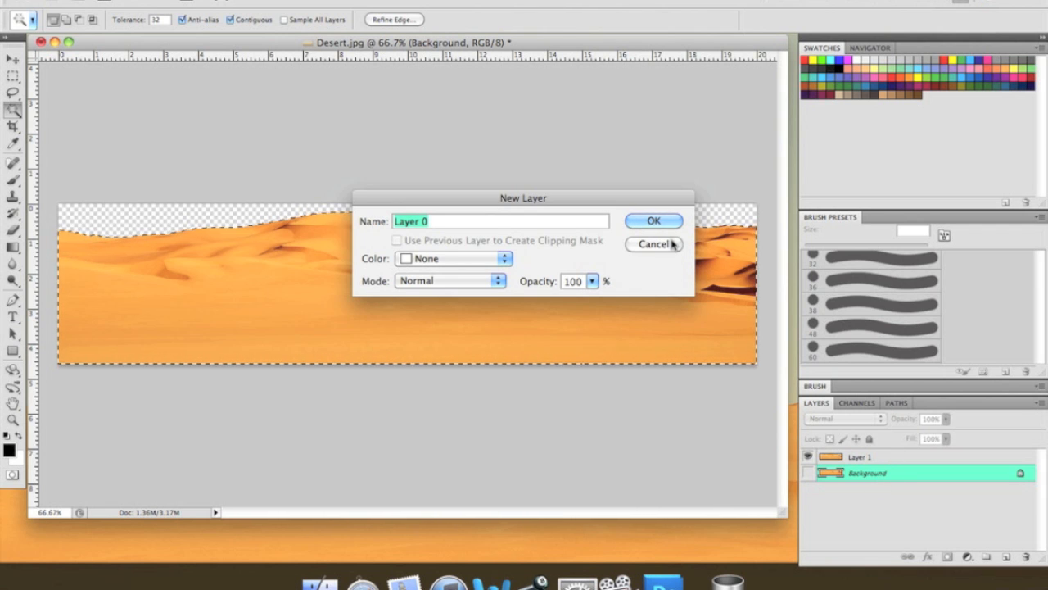
{"action": "left_click", "coordinate": [652, 219]}
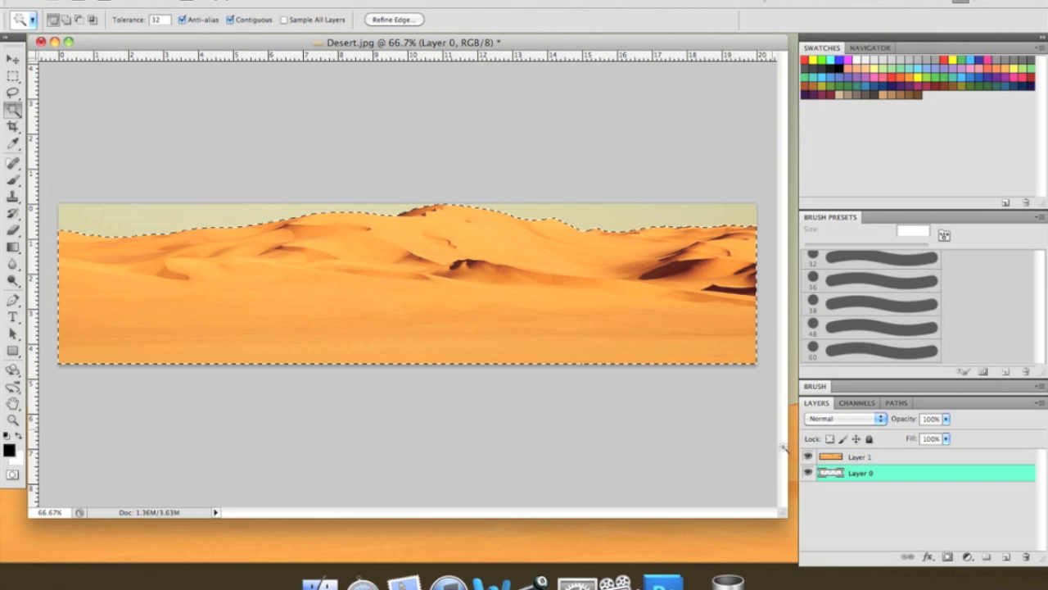
{"action": "left_click", "coordinate": [13, 76]}
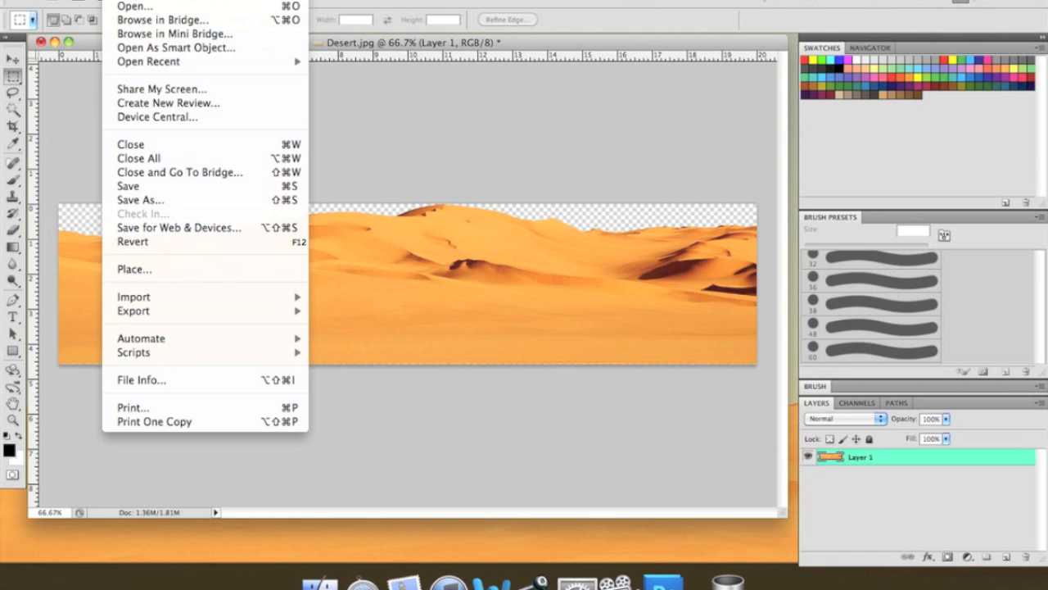
Save the dune cut-out as a PNG copy named Desert Sands on the Desktop.
{"action": "left_click", "coordinate": [141, 200]}
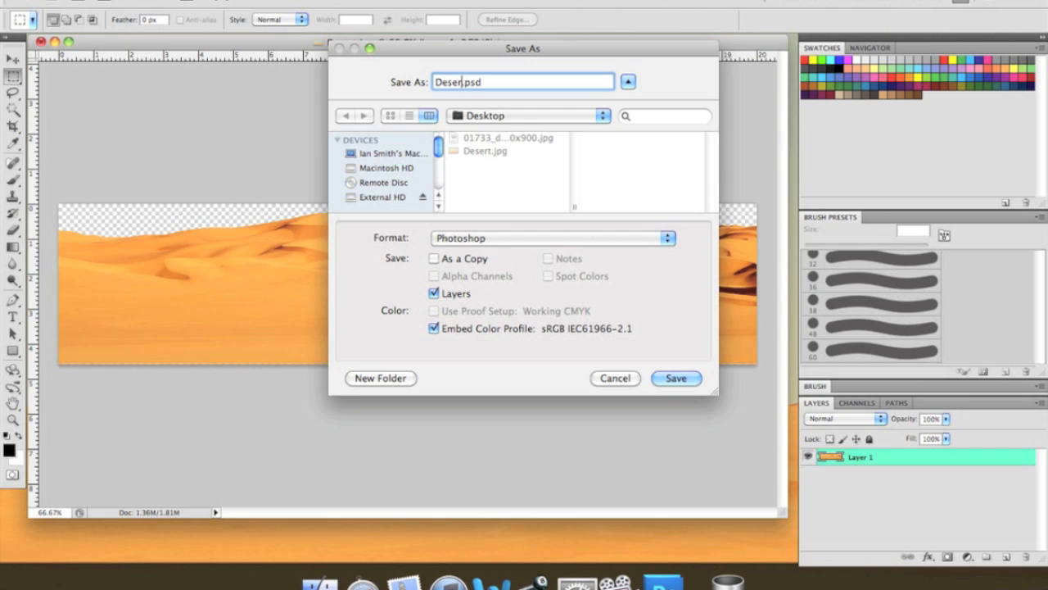
{"action": "left_click", "coordinate": [665, 237]}
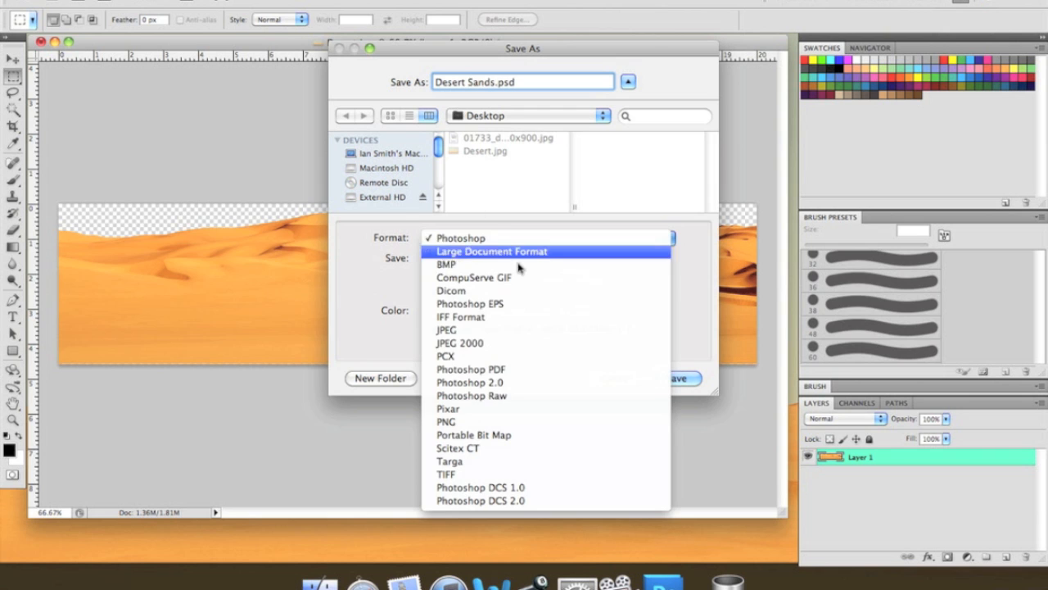
{"action": "left_click", "coordinate": [446, 422]}
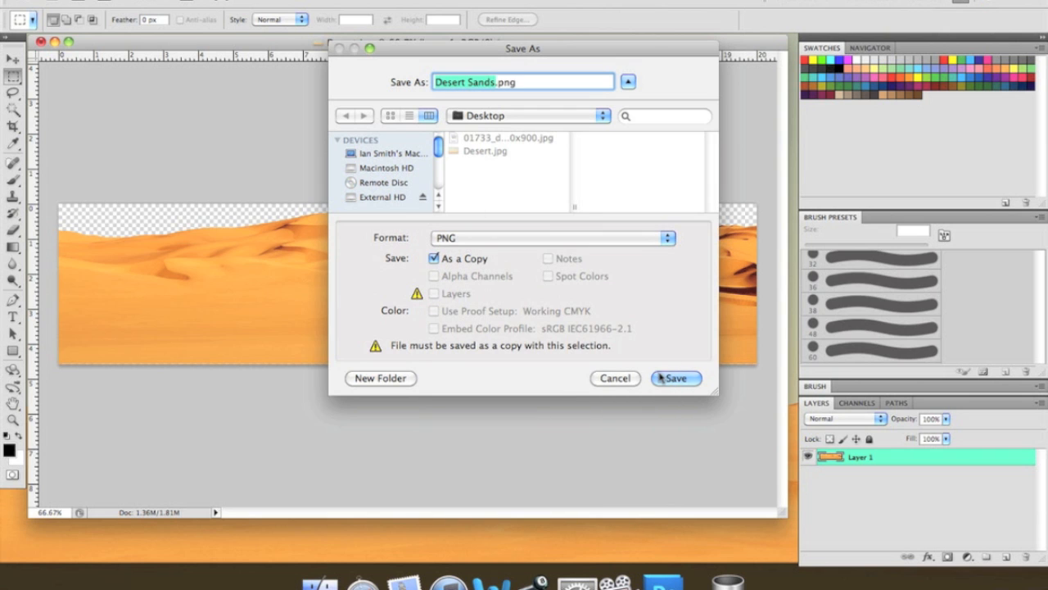
{"action": "left_click", "coordinate": [675, 377]}
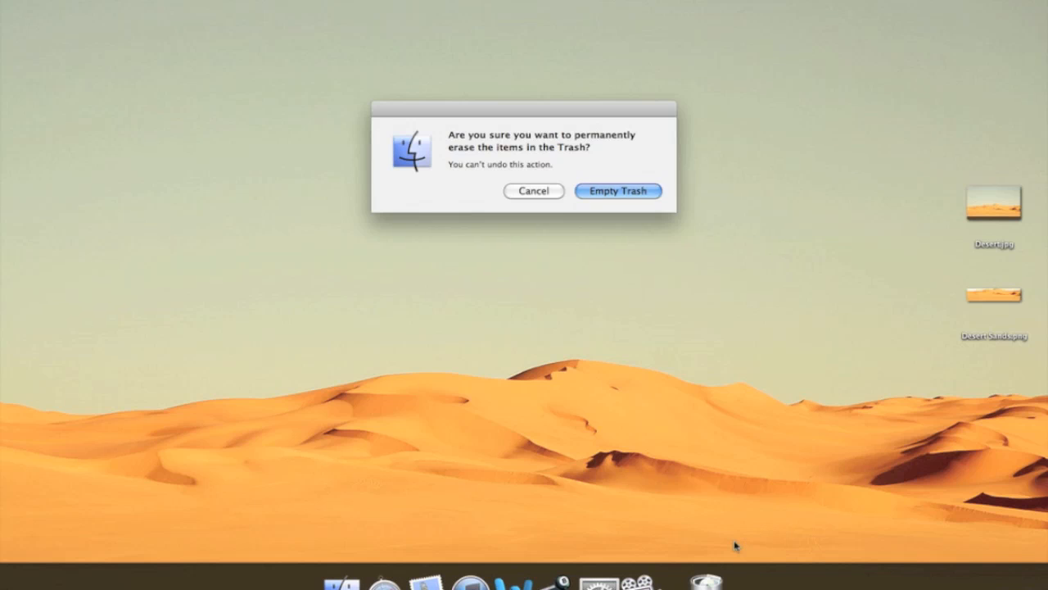
Add the Desktop folder as a picture source and set Desert.jpg as the wallpaper.
{"action": "left_click", "coordinate": [617, 190]}
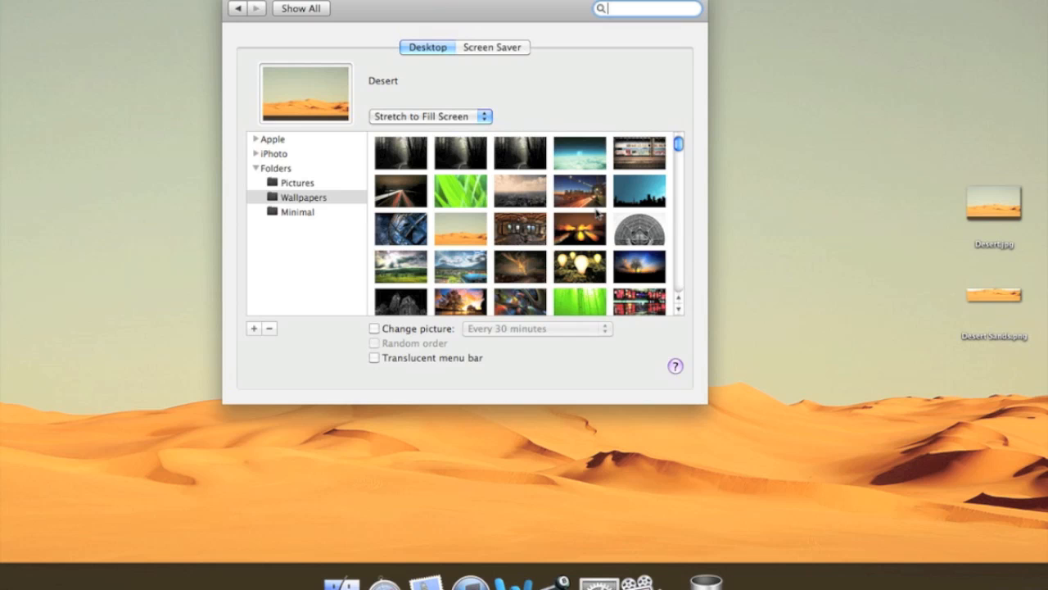
{"action": "left_click", "coordinate": [254, 327]}
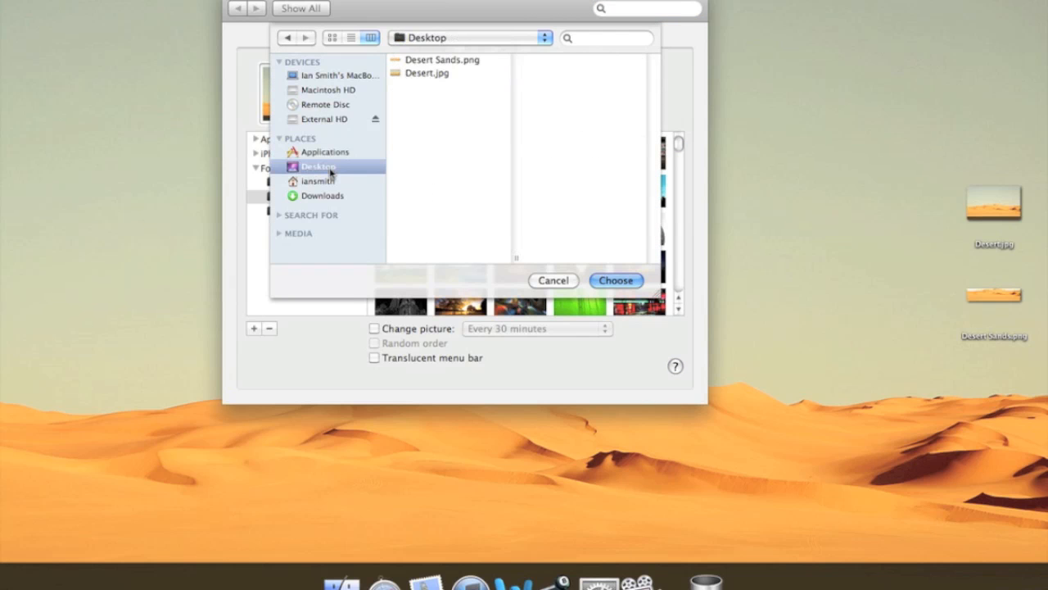
{"action": "left_click", "coordinate": [616, 280]}
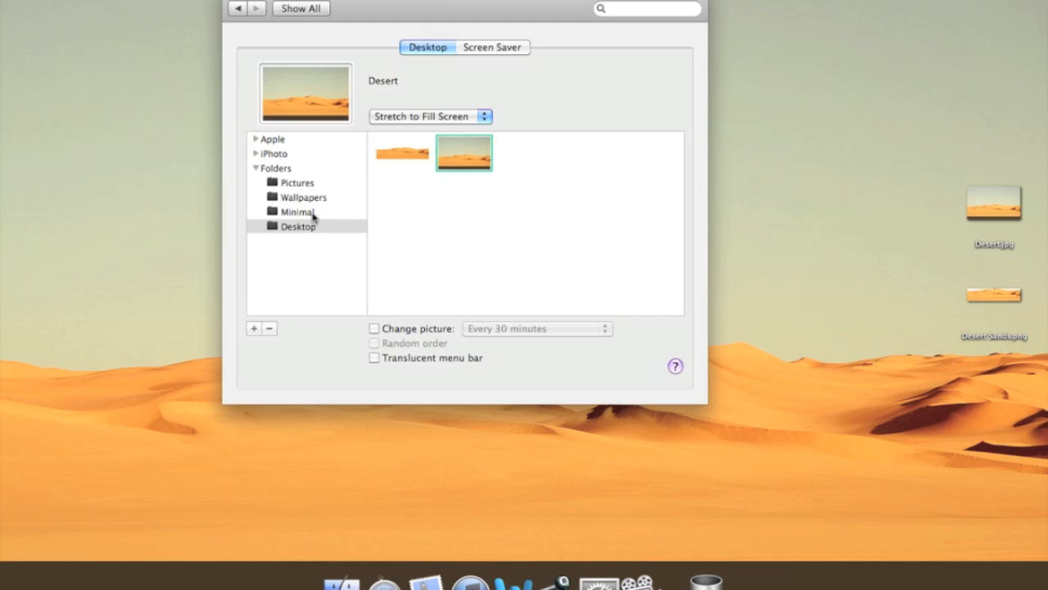
{"action": "mouse_move", "coordinate": [279, 272]}
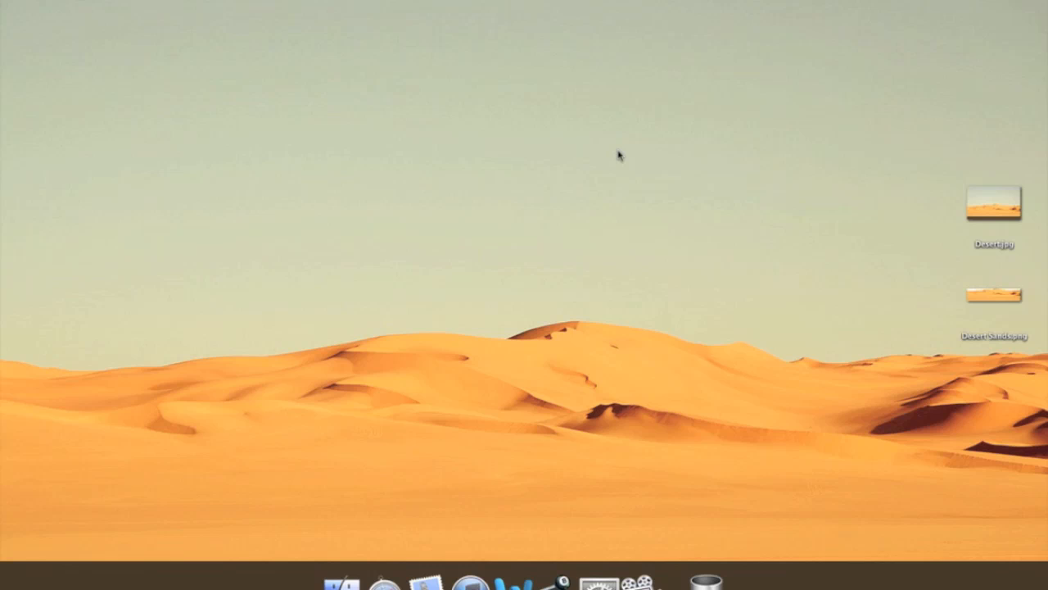
{"action": "left_click", "coordinate": [993, 296]}
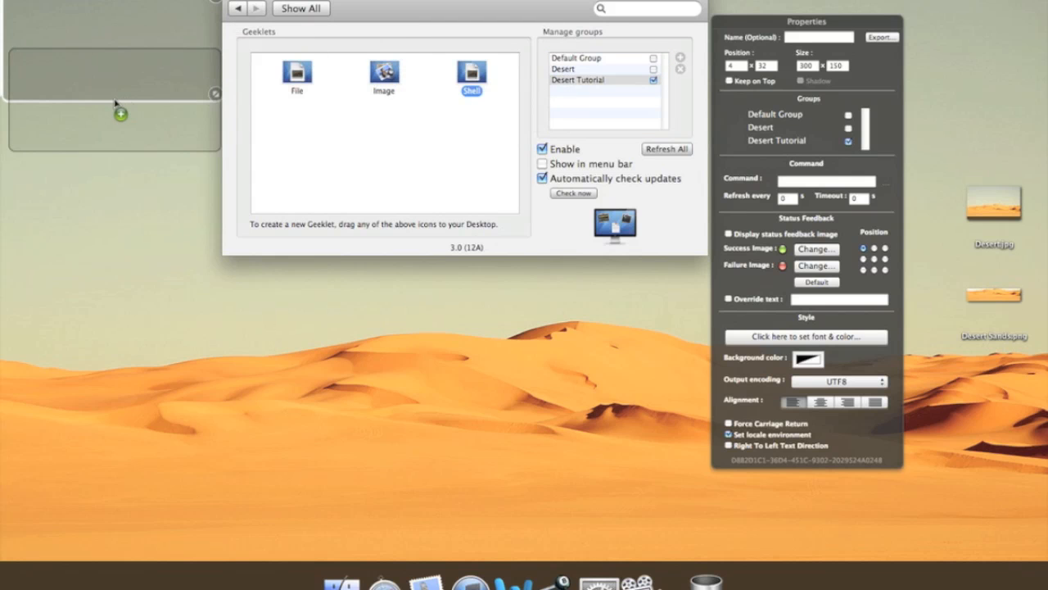
Drop a shell geeklet at the desktop's top left and move the GeekTool windows aside.
{"action": "left_click_drag", "start_coordinate": [118, 113], "coordinate": [121, 164]}
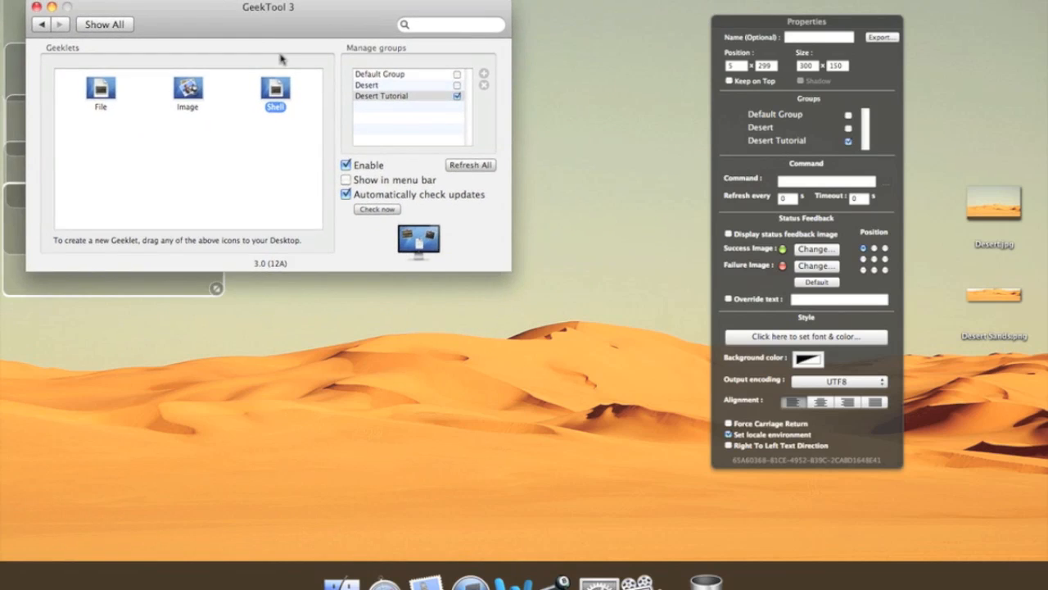
{"action": "left_click_drag", "start_coordinate": [806, 22], "coordinate": [606, 46]}
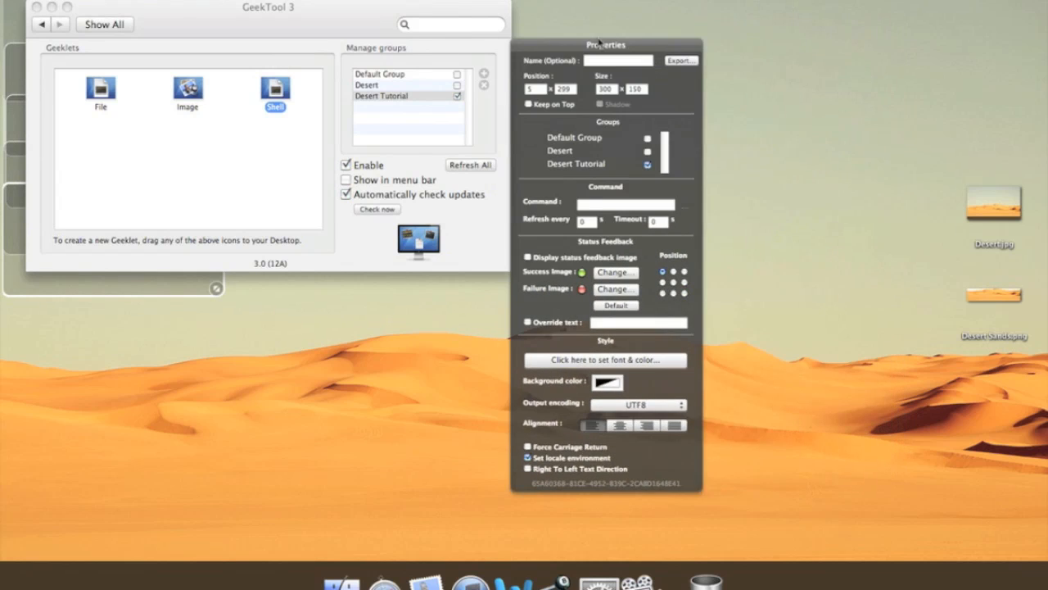
{"action": "left_click_drag", "start_coordinate": [606, 46], "coordinate": [139, 75]}
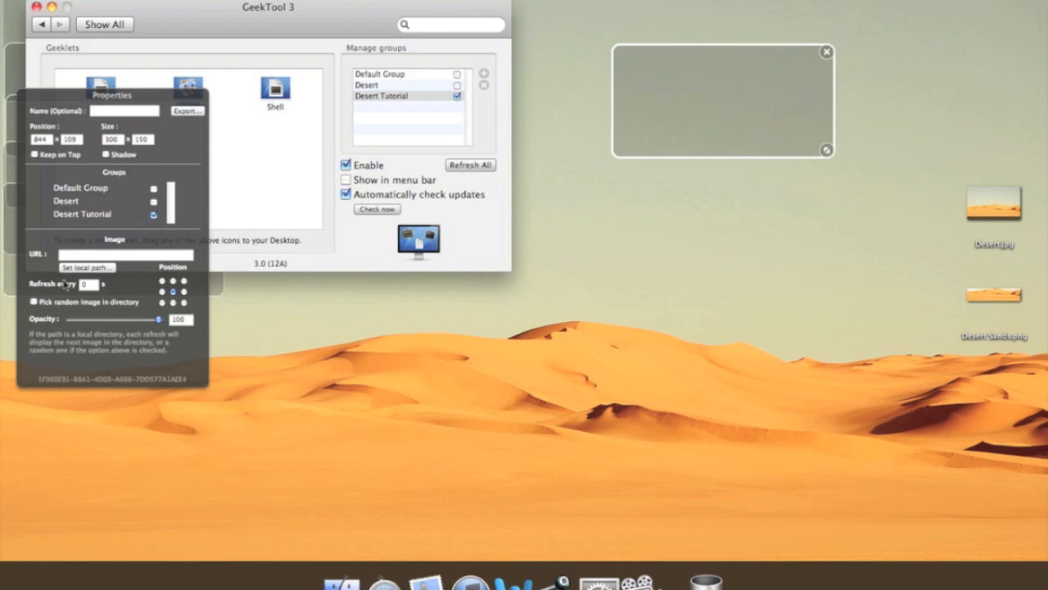
Load Desert Sands.png into the image geeklet and stretch it full-width over the dunes.
{"action": "left_click", "coordinate": [85, 267]}
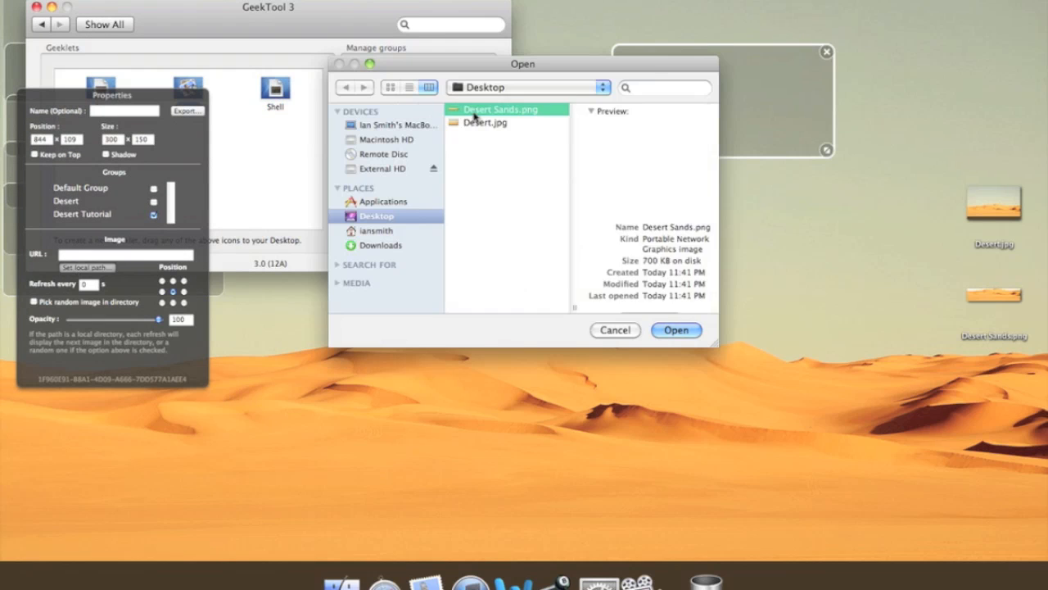
{"action": "left_click", "coordinate": [676, 331]}
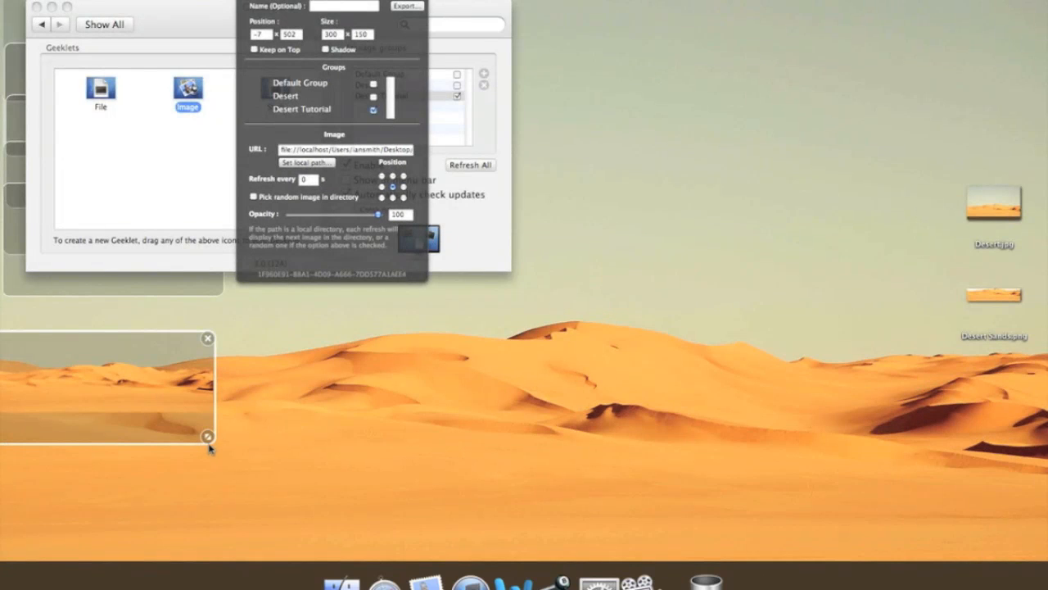
{"action": "left_click_drag", "start_coordinate": [206, 436], "coordinate": [757, 568]}
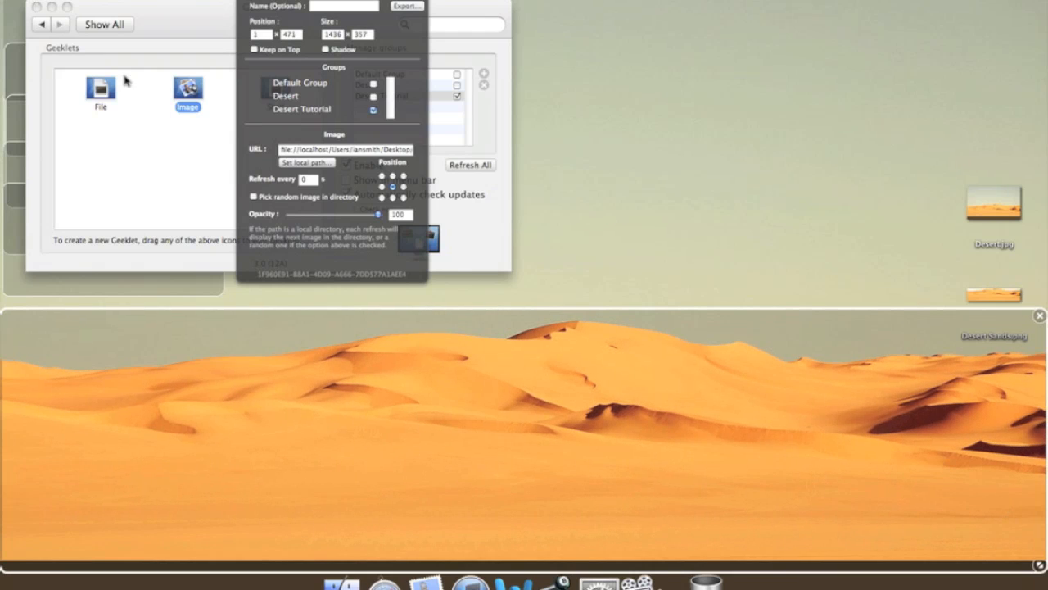
{"action": "mouse_move", "coordinate": [174, 69]}
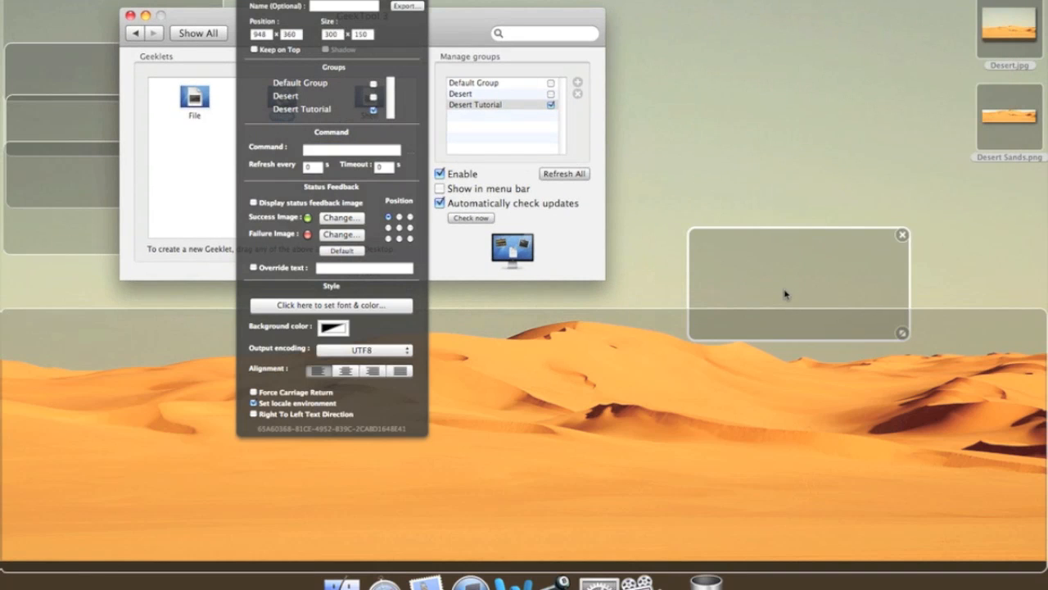
Place a Shell geeklet and give it the command date +%H:%M for a live clock.
{"action": "left_click_drag", "start_coordinate": [799, 282], "coordinate": [773, 254]}
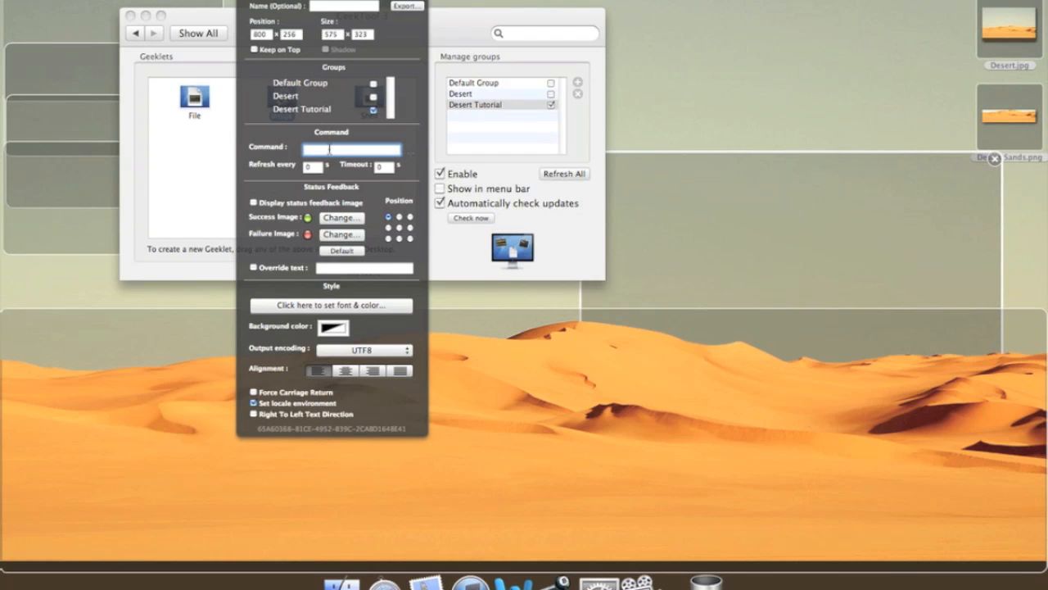
{"action": "type", "text": "date"}
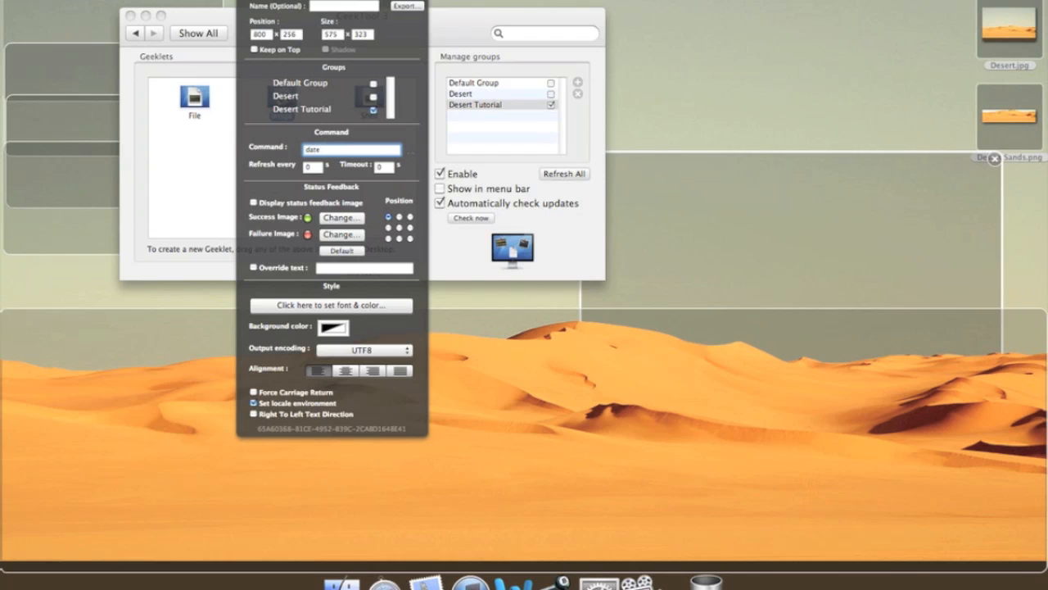
{"action": "type", "text": "+%l:%M"}
{"action": "left_click", "coordinate": [313, 167]}
{"action": "type", "text": "1"}
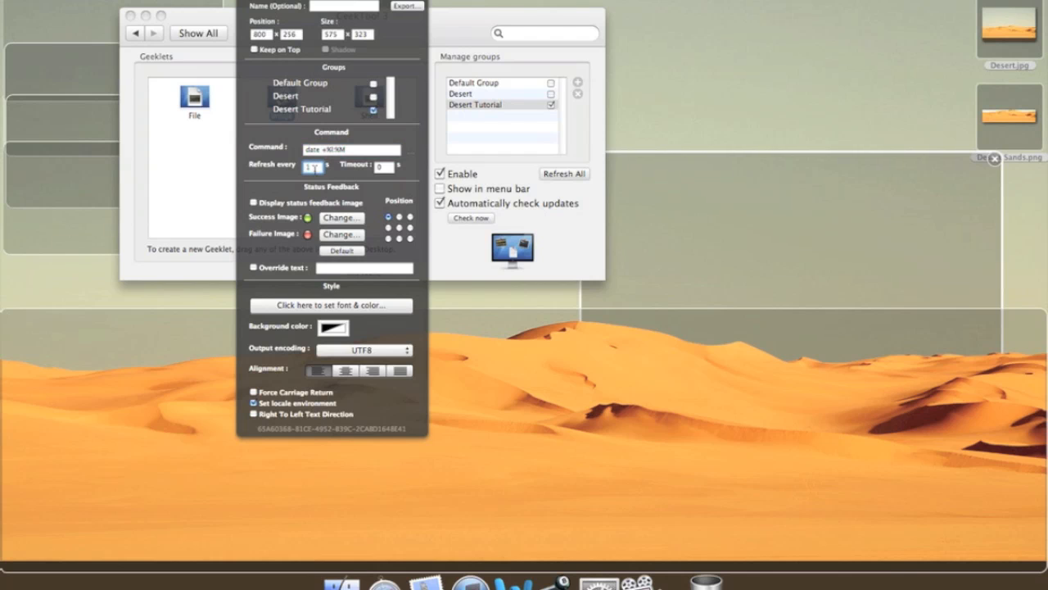
Set the clock text to Helvetica Neue Light at a very large size.
{"action": "left_click", "coordinate": [331, 304]}
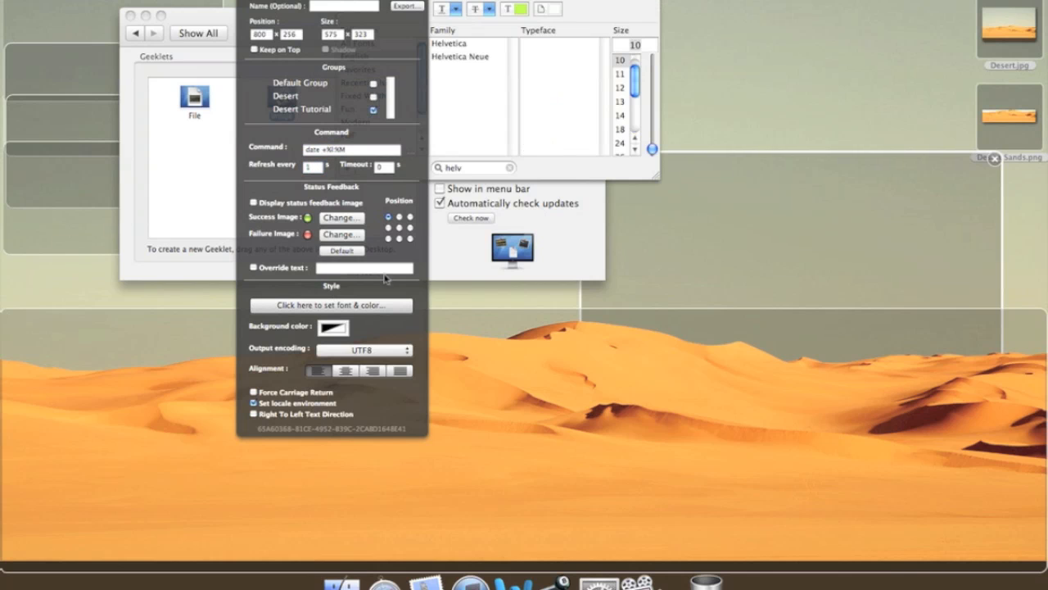
{"action": "left_click", "coordinate": [458, 55]}
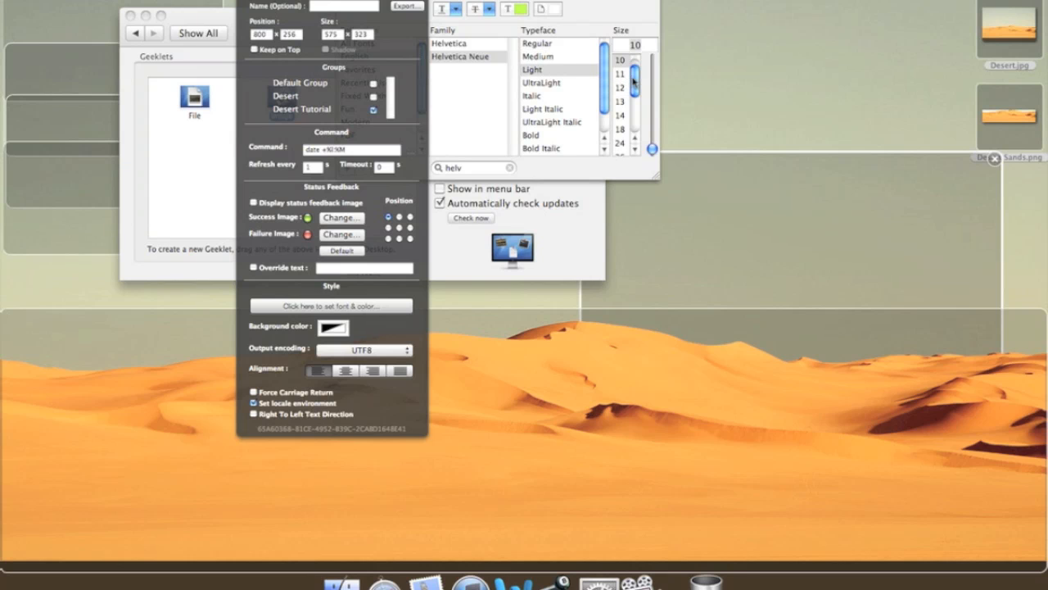
{"action": "left_click_drag", "start_coordinate": [651, 147], "coordinate": [652, 59]}
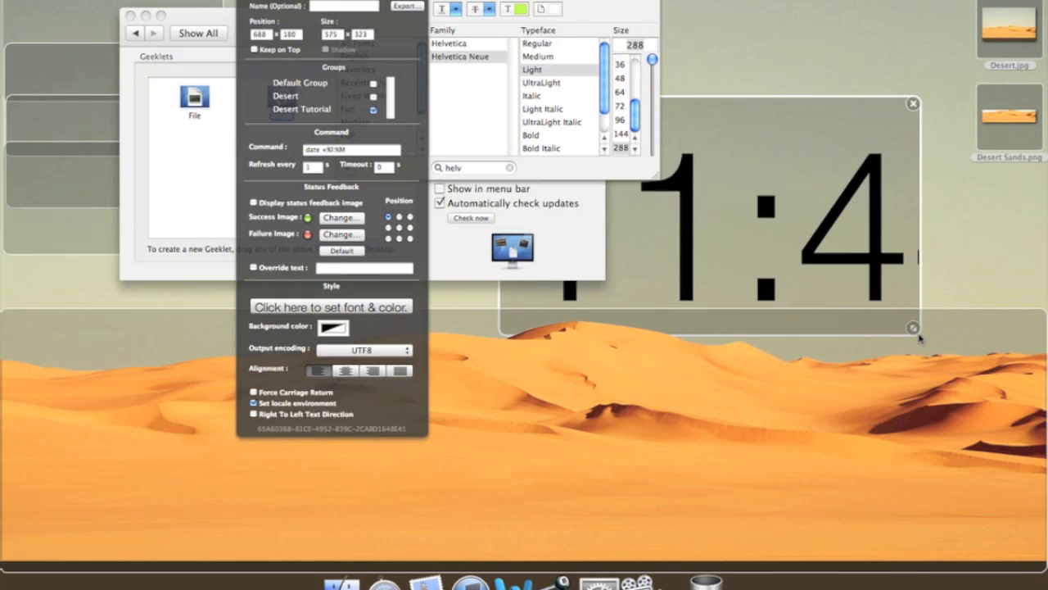
Enlarge the clock box over the dunes and move it backward behind the other geeklets.
{"action": "left_click_drag", "start_coordinate": [914, 338], "coordinate": [914, 282]}
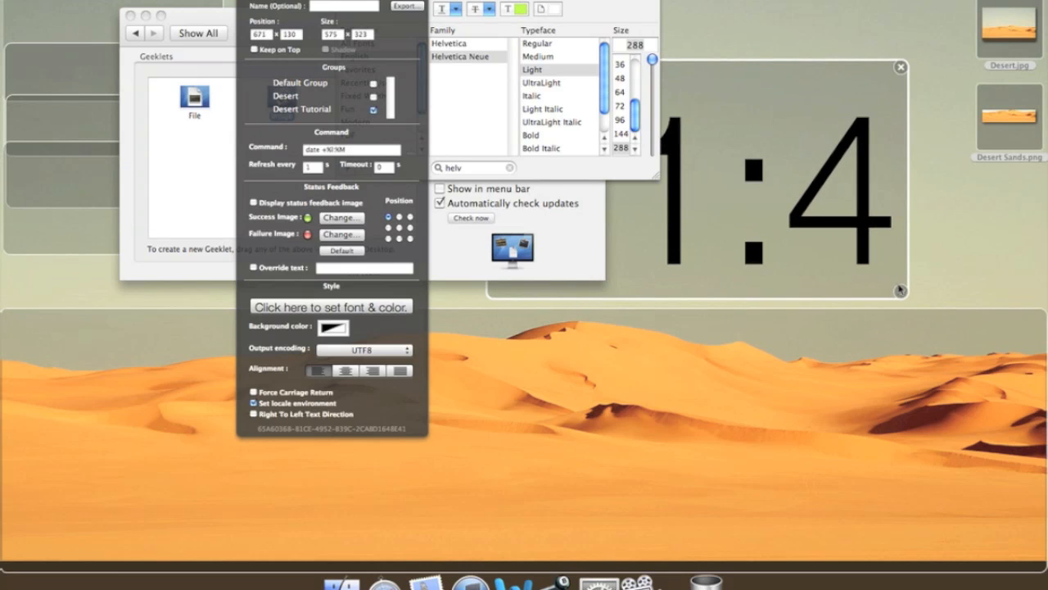
{"action": "left_click_drag", "start_coordinate": [900, 291], "coordinate": [1012, 328]}
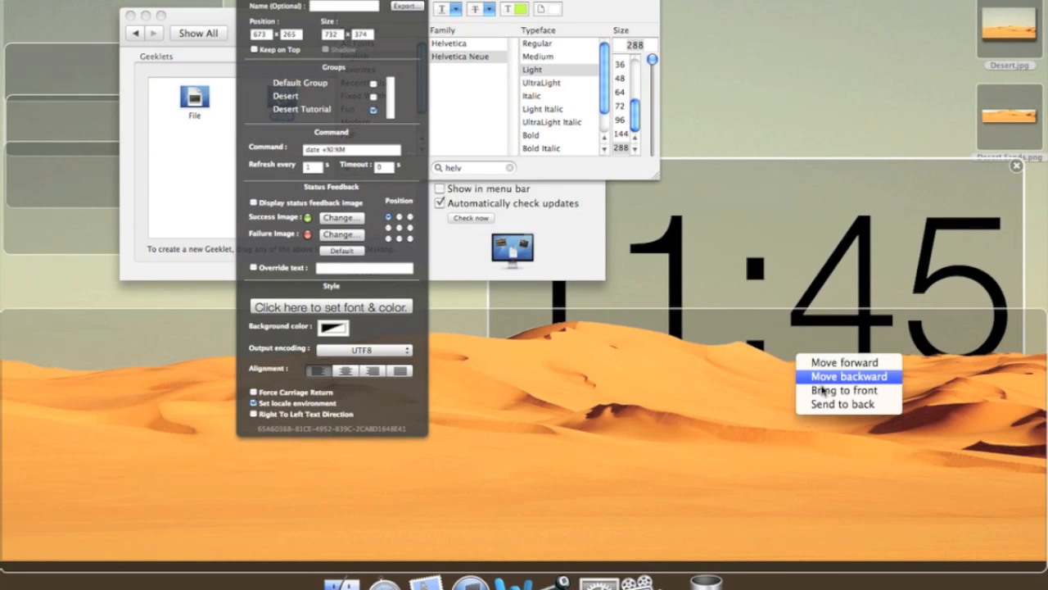
{"action": "left_click", "coordinate": [848, 375]}
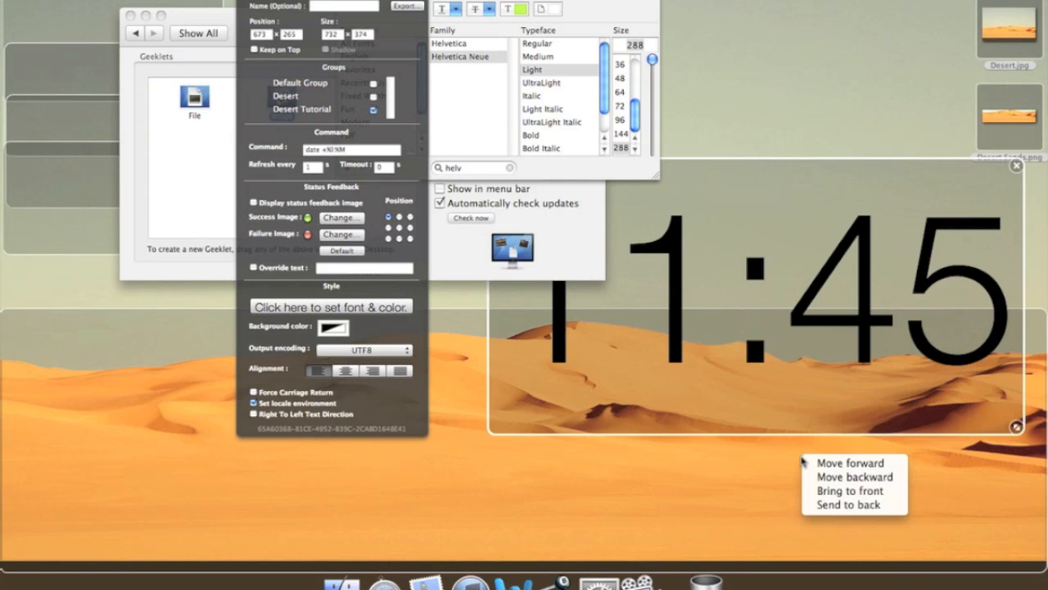
{"action": "left_click", "coordinate": [843, 495]}
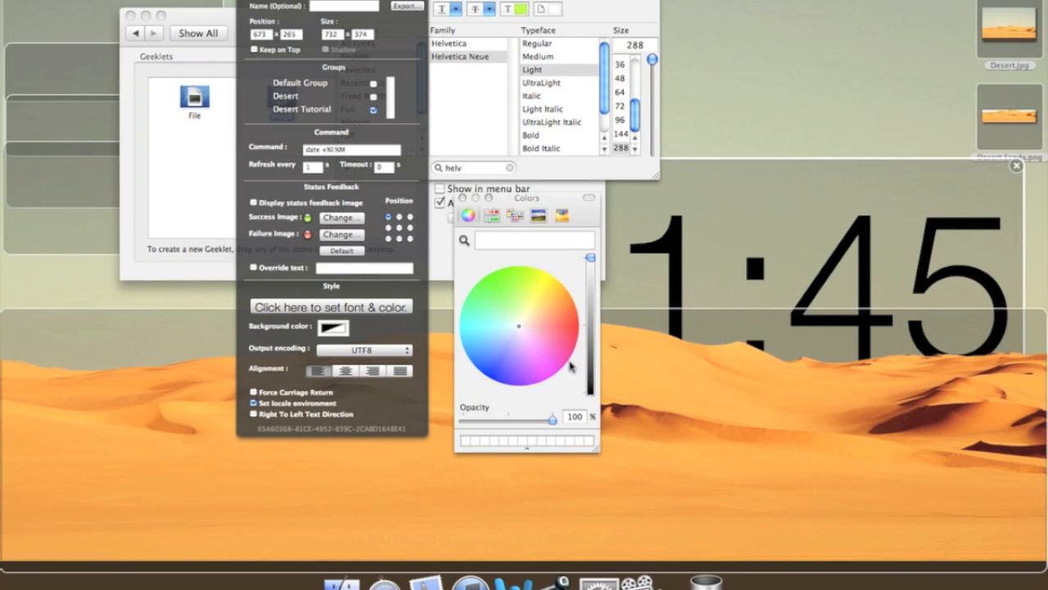
Make the clock digits pale and translucent in the colour settings.
{"action": "left_click_drag", "start_coordinate": [553, 419], "coordinate": [531, 419]}
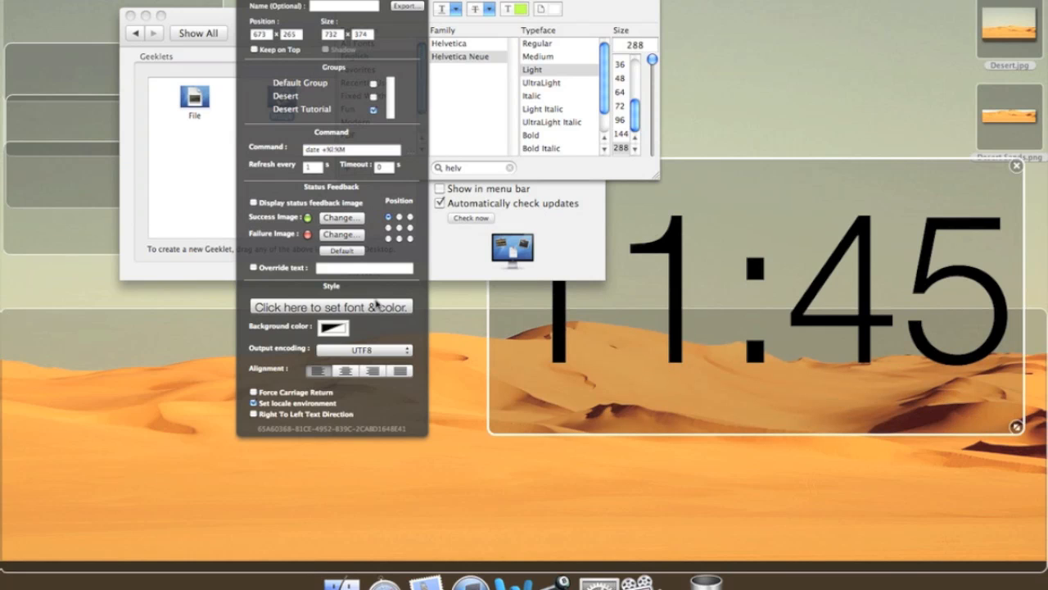
{"action": "left_click", "coordinate": [557, 10]}
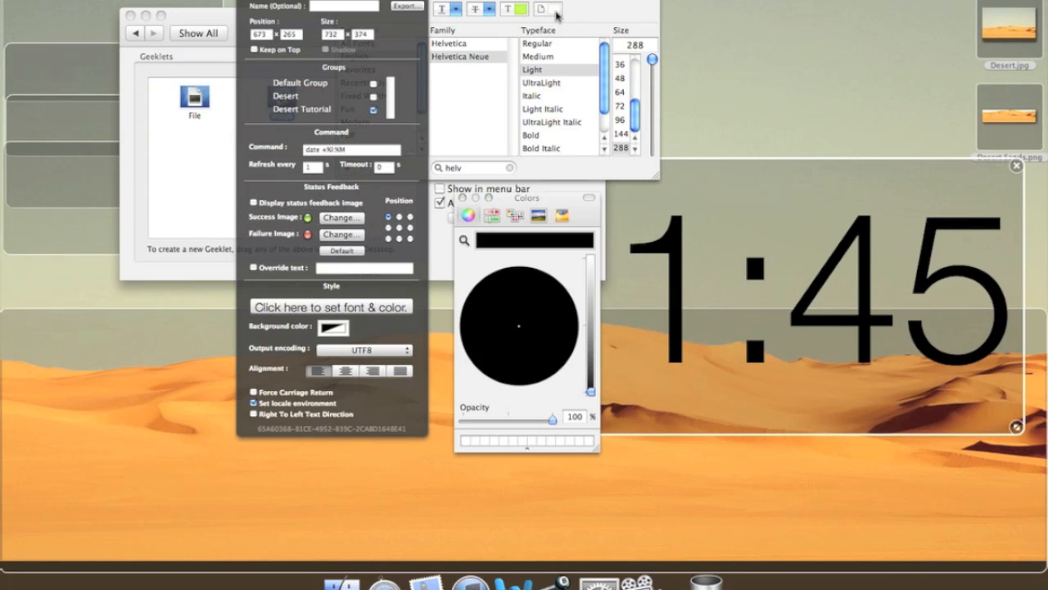
{"action": "left_click", "coordinate": [468, 216]}
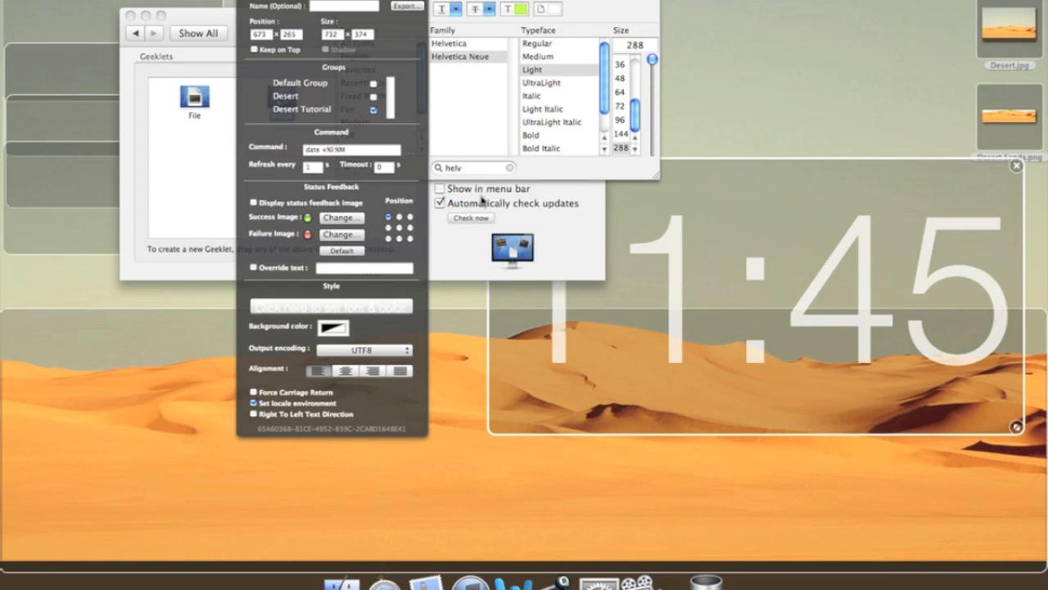
{"action": "mouse_move", "coordinate": [593, 172]}
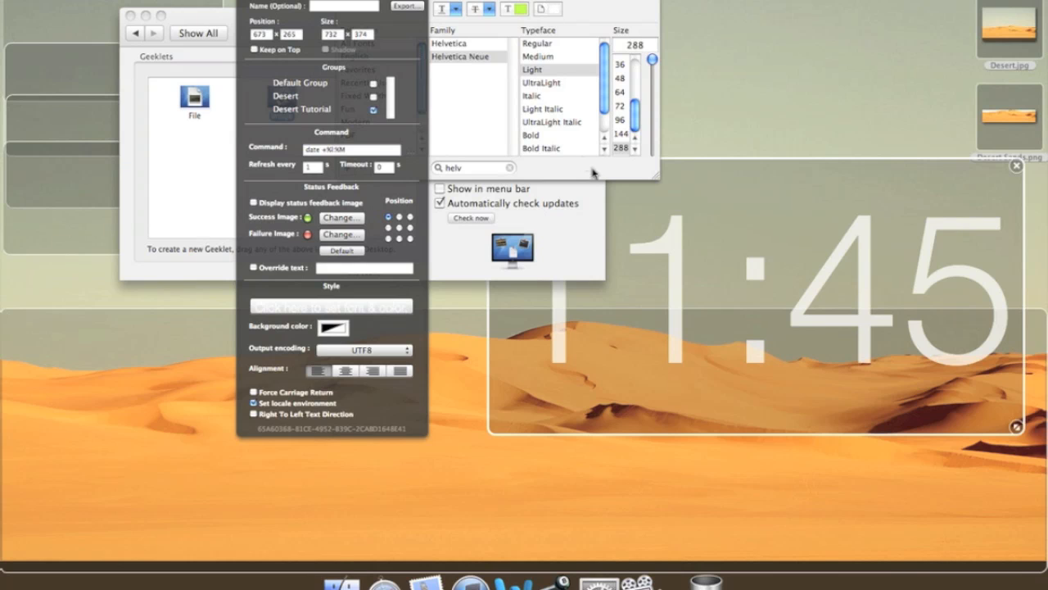
Send the clock geeklet to the back, behind the dune image.
{"action": "right_click", "coordinate": [757, 295]}
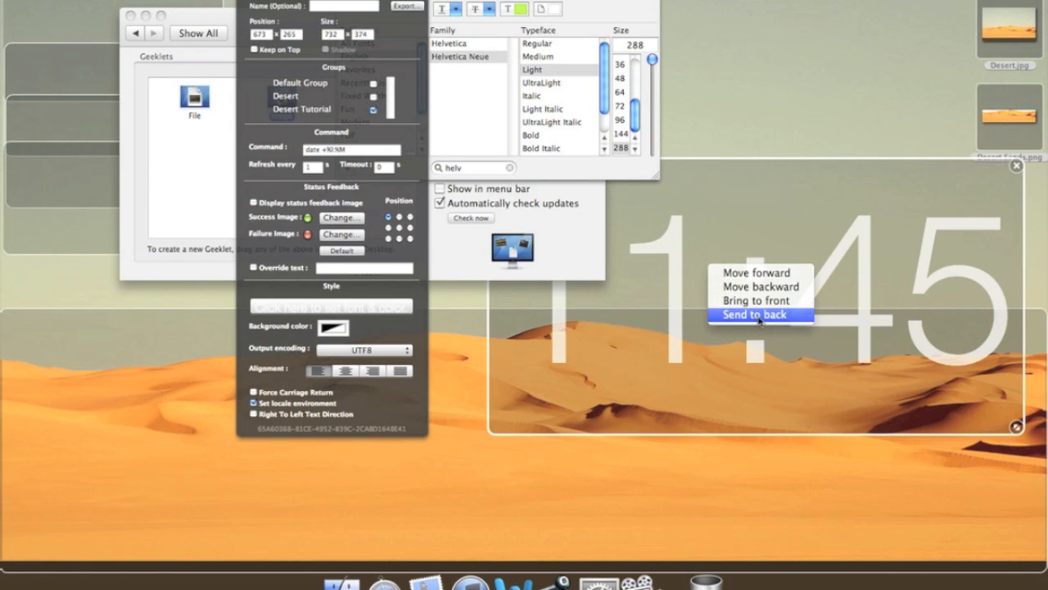
{"action": "left_click", "coordinate": [753, 314]}
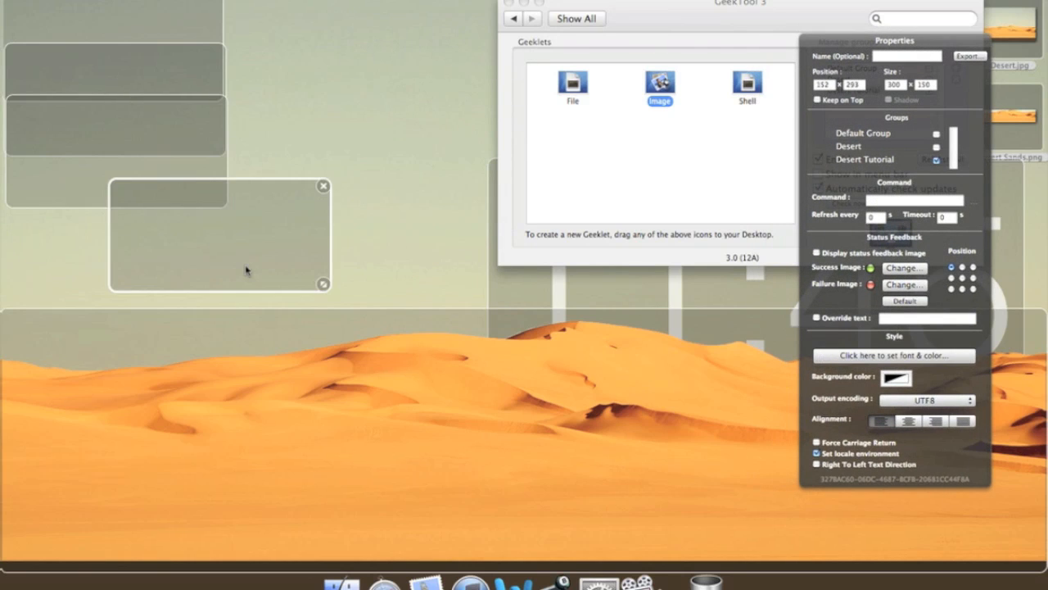
Add a Shell geeklet with the date month command and position it on the left.
{"action": "left_click_drag", "start_coordinate": [221, 236], "coordinate": [376, 278]}
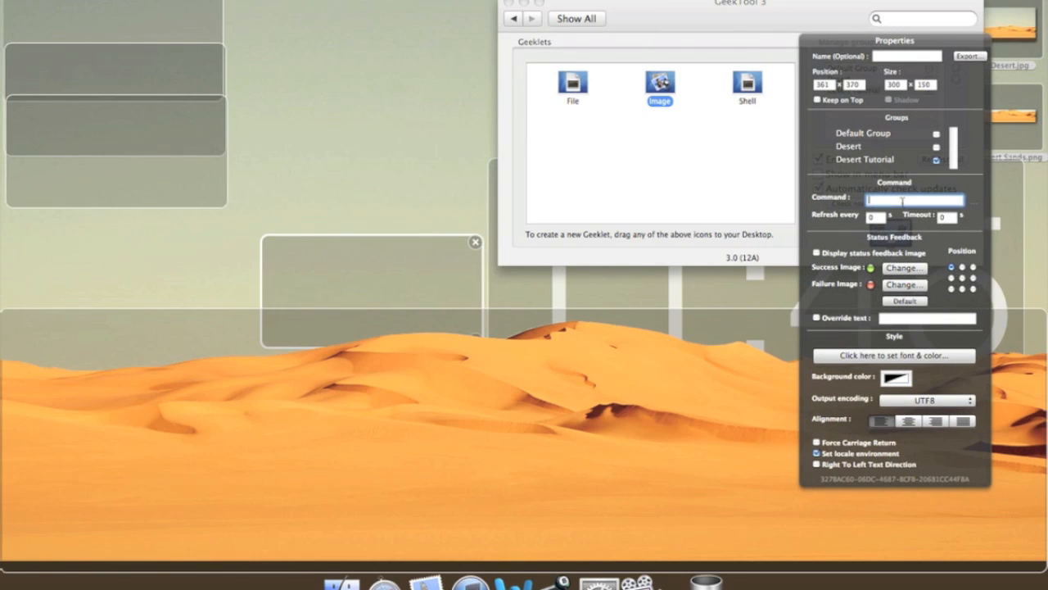
{"action": "type", "text": "date +%B"}
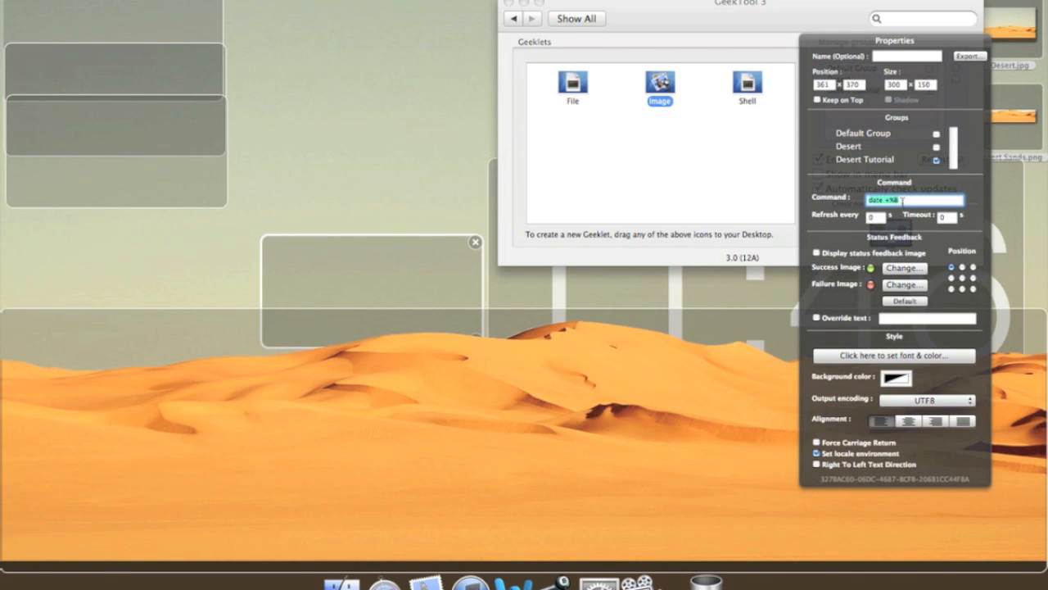
{"action": "left_click_drag", "start_coordinate": [374, 291], "coordinate": [319, 311]}
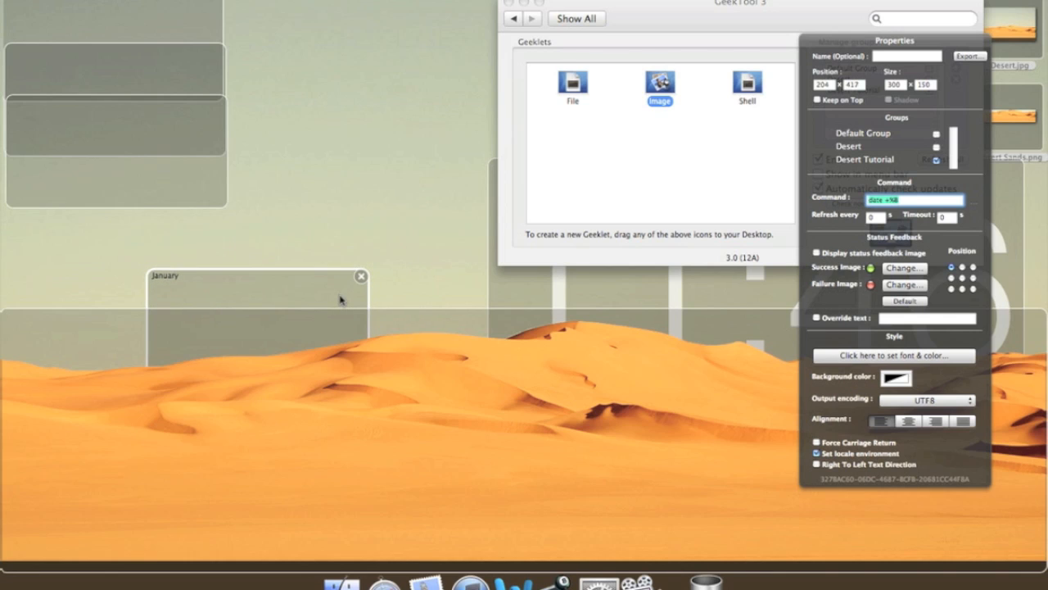
{"action": "left_click_drag", "start_coordinate": [259, 303], "coordinate": [245, 275]}
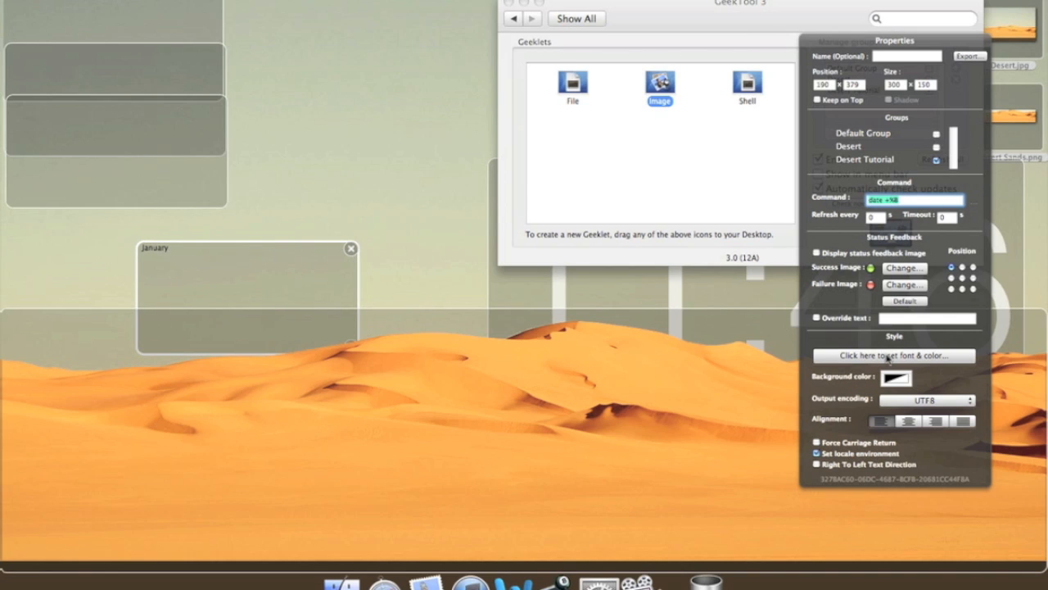
Set the month text to Helvetica Neue Light 64 and lower its opacity to 75%.
{"action": "left_click", "coordinate": [894, 355]}
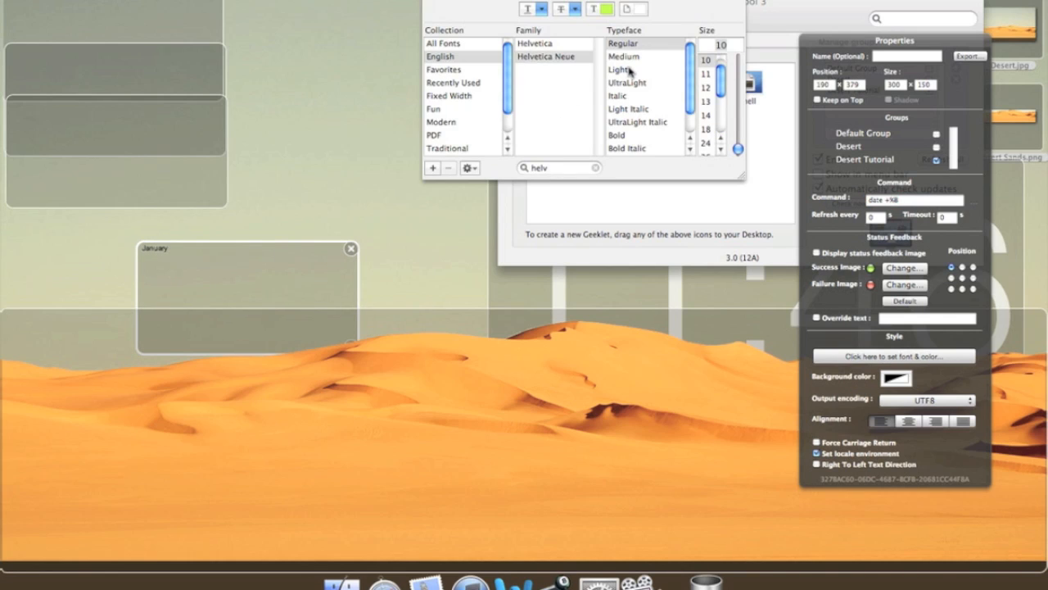
{"action": "scroll", "scroll_direction": "down", "scroll_amount": 3}
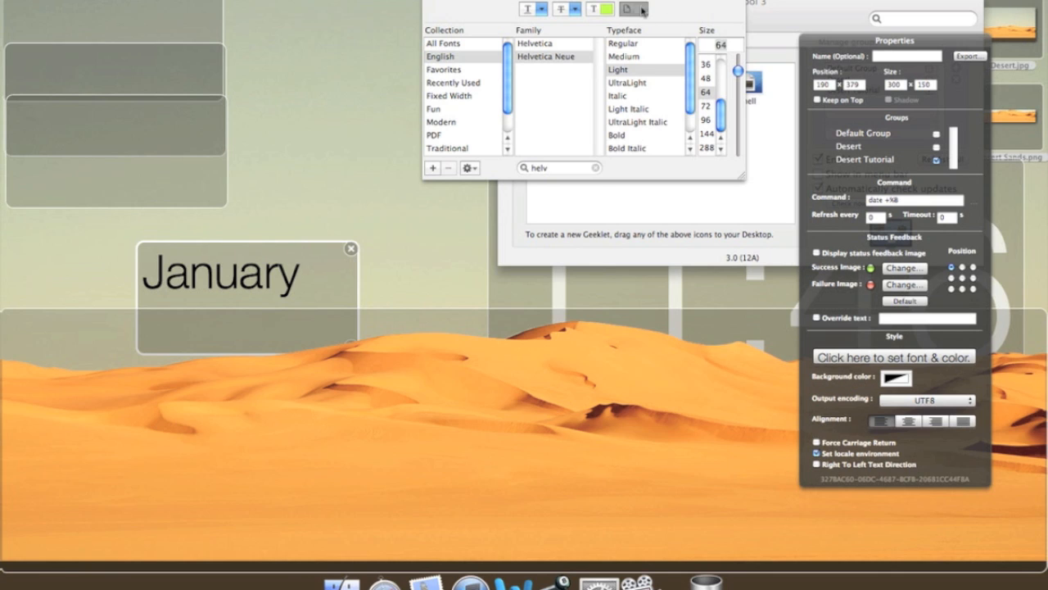
{"action": "left_click", "coordinate": [895, 357]}
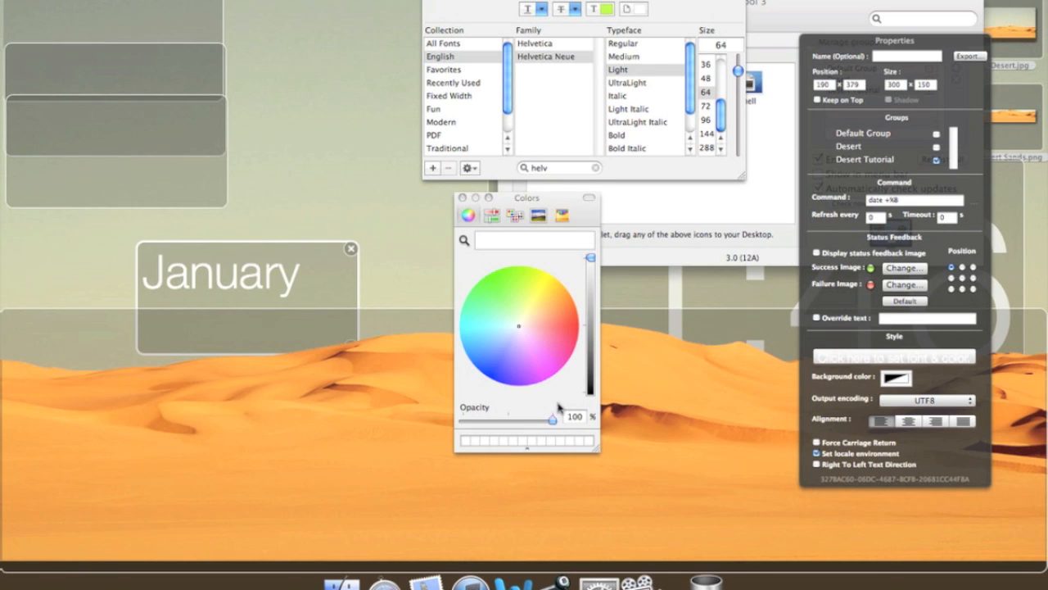
{"action": "left_click_drag", "start_coordinate": [550, 418], "coordinate": [531, 419]}
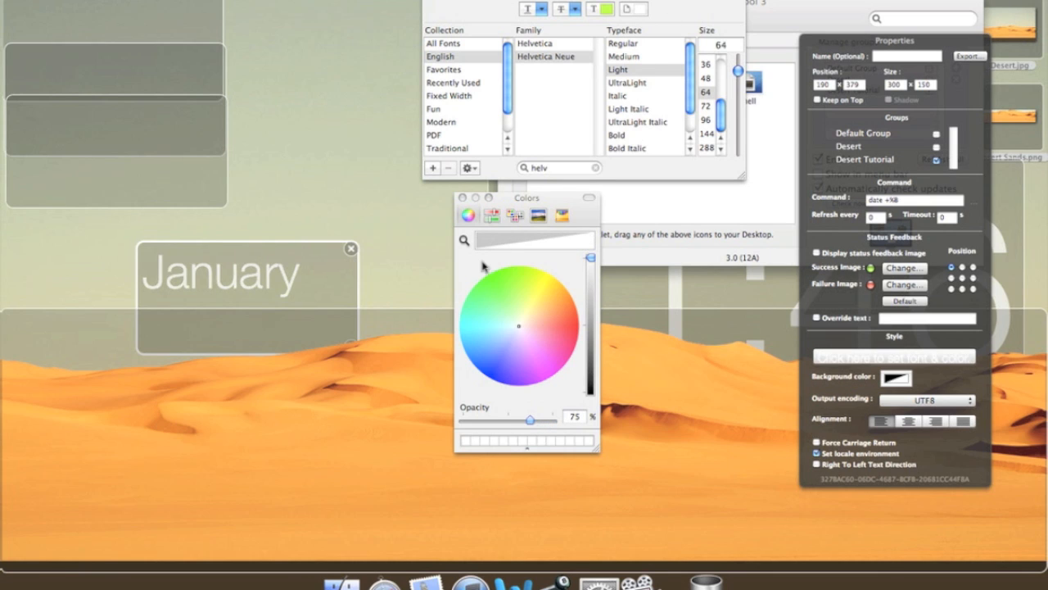
{"action": "left_click", "coordinate": [461, 197]}
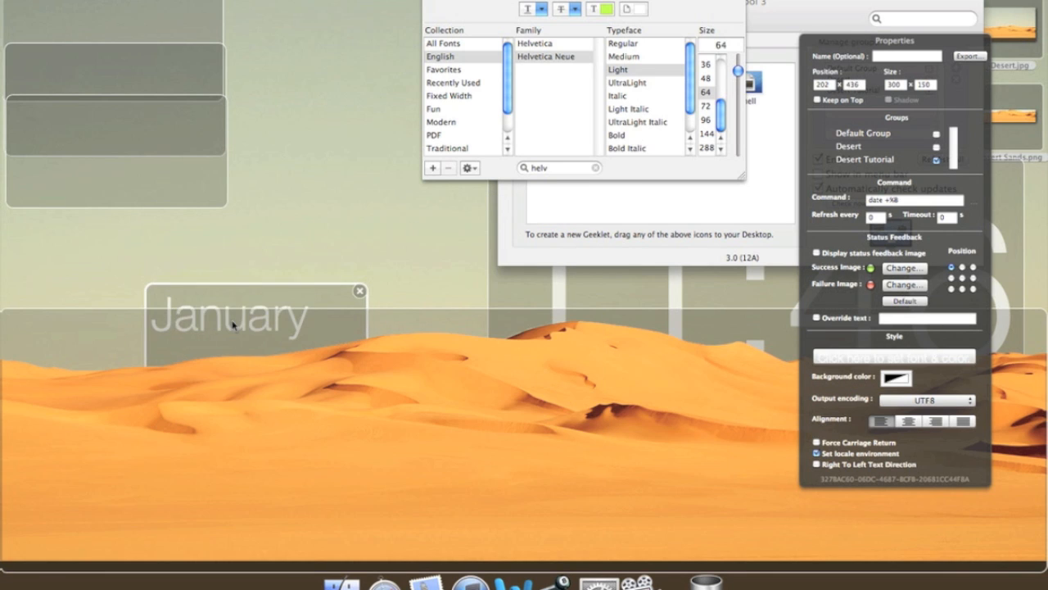
Lower the January label over the dunes and place another Shell geeklet.
{"action": "left_click_drag", "start_coordinate": [232, 314], "coordinate": [220, 334]}
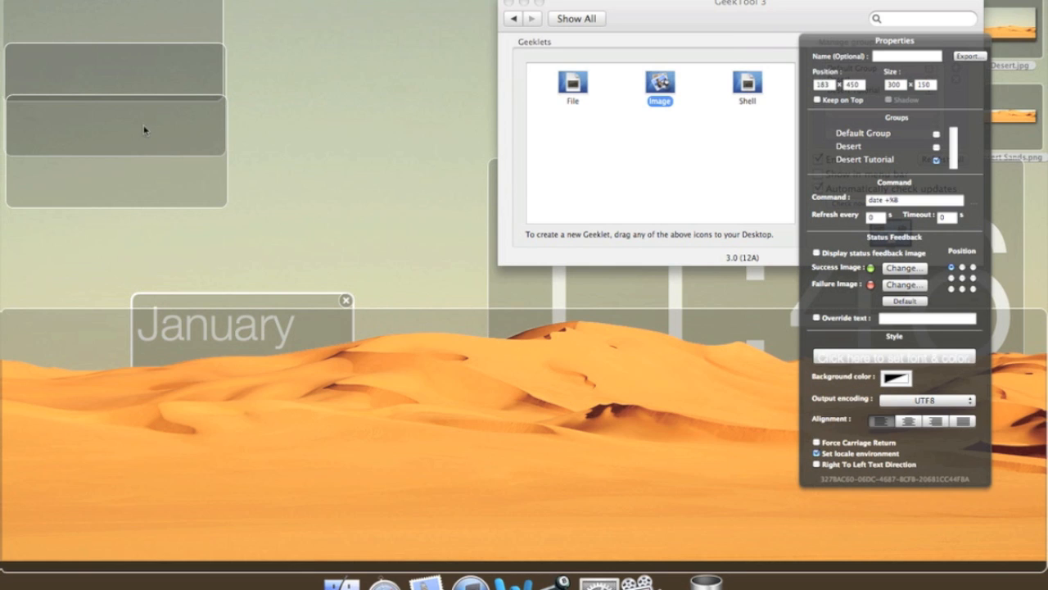
{"action": "left_click_drag", "start_coordinate": [115, 122], "coordinate": [377, 213]}
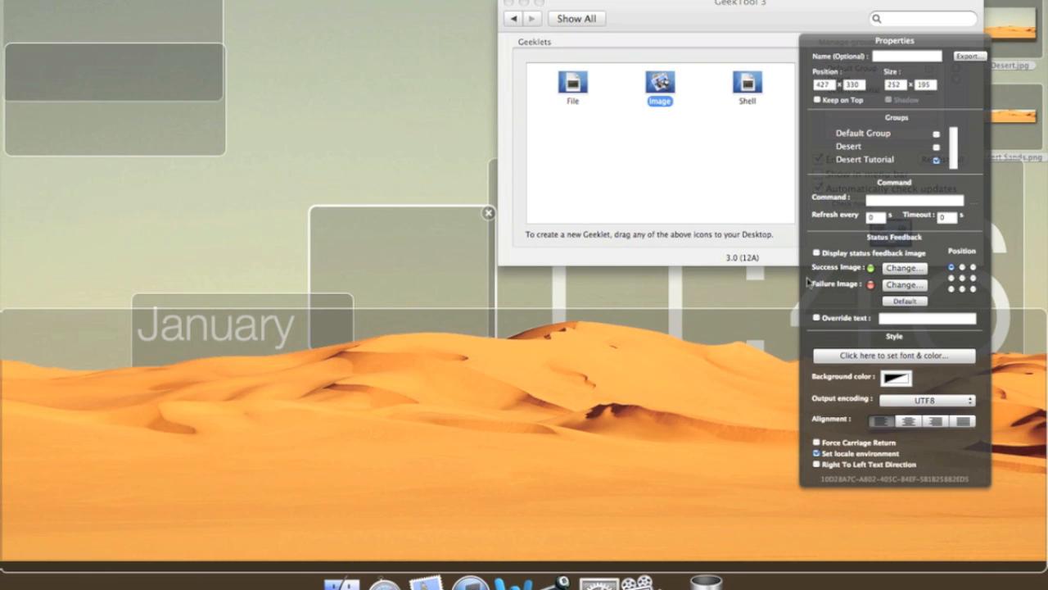
Give the new geeklet the date day command and set it in large Helvetica Neue Light.
{"action": "type", "text": "fdate"}
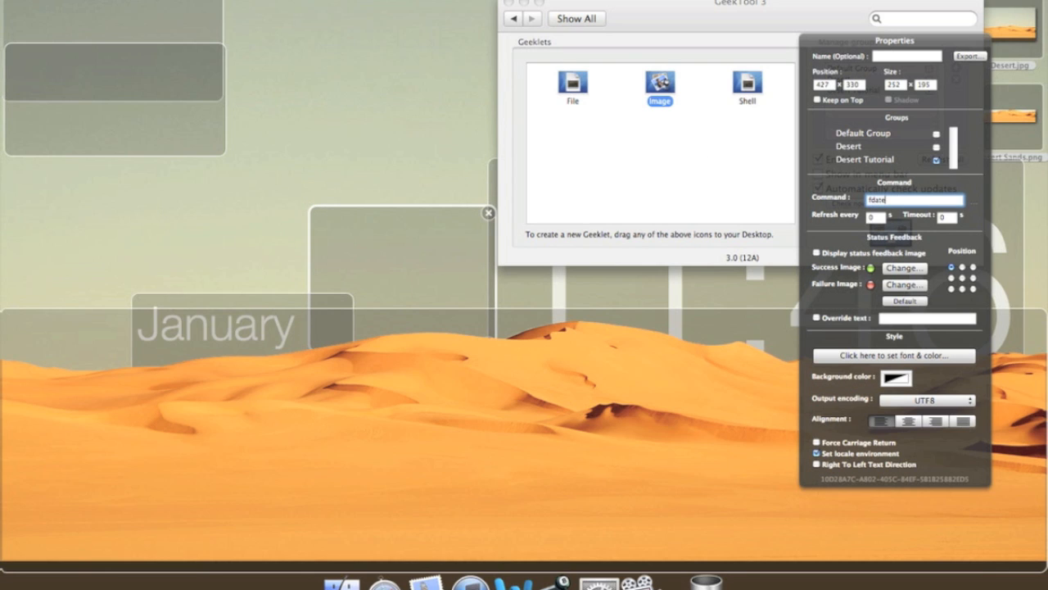
{"action": "type", "text": "date +%d"}
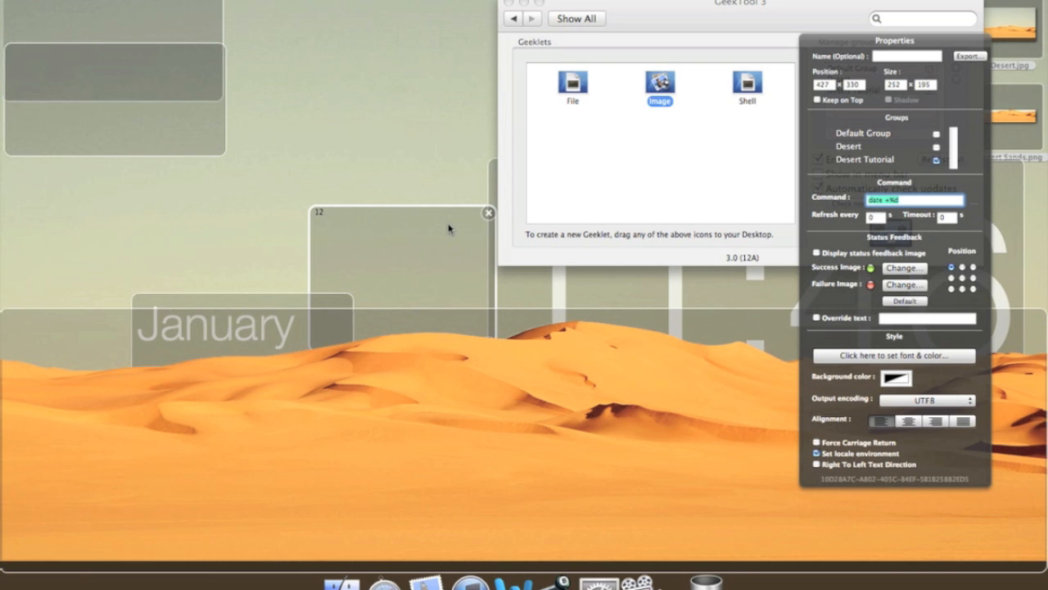
{"action": "left_click", "coordinate": [894, 355]}
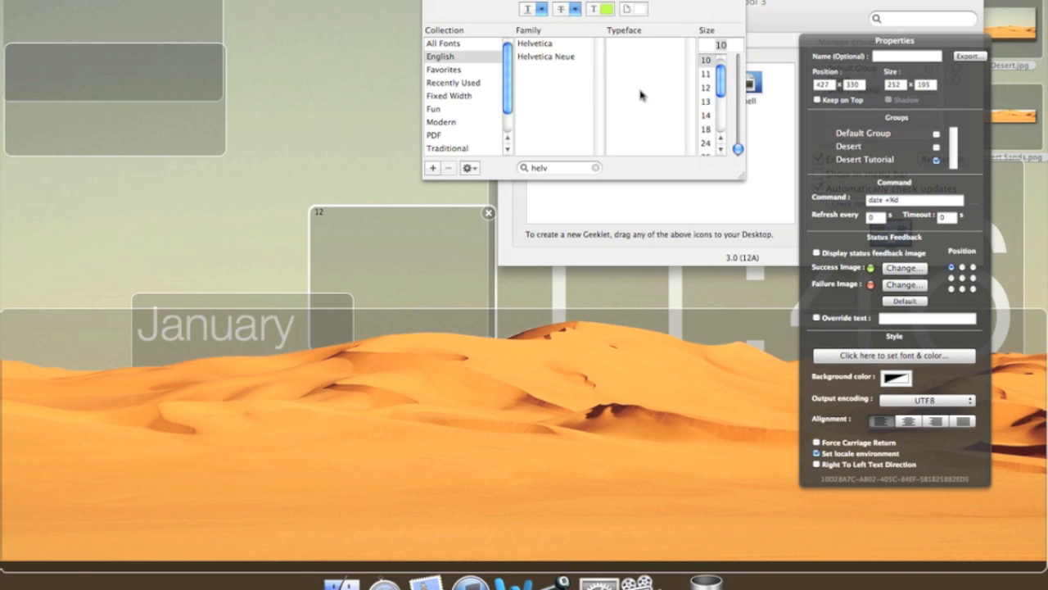
{"action": "left_click", "coordinate": [547, 56]}
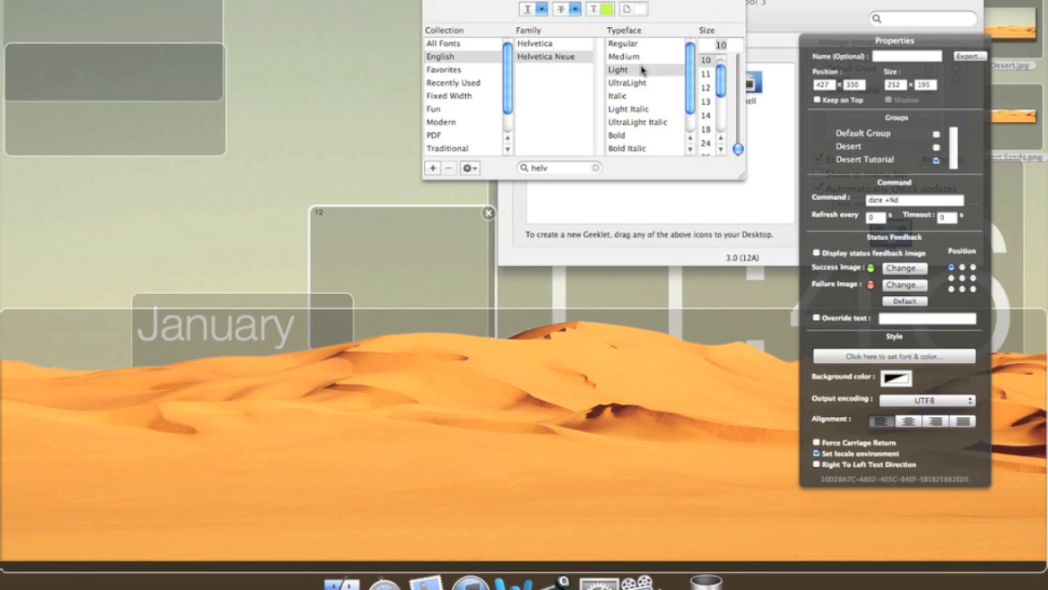
{"action": "scroll", "scroll_direction": "down", "scroll_amount": 3}
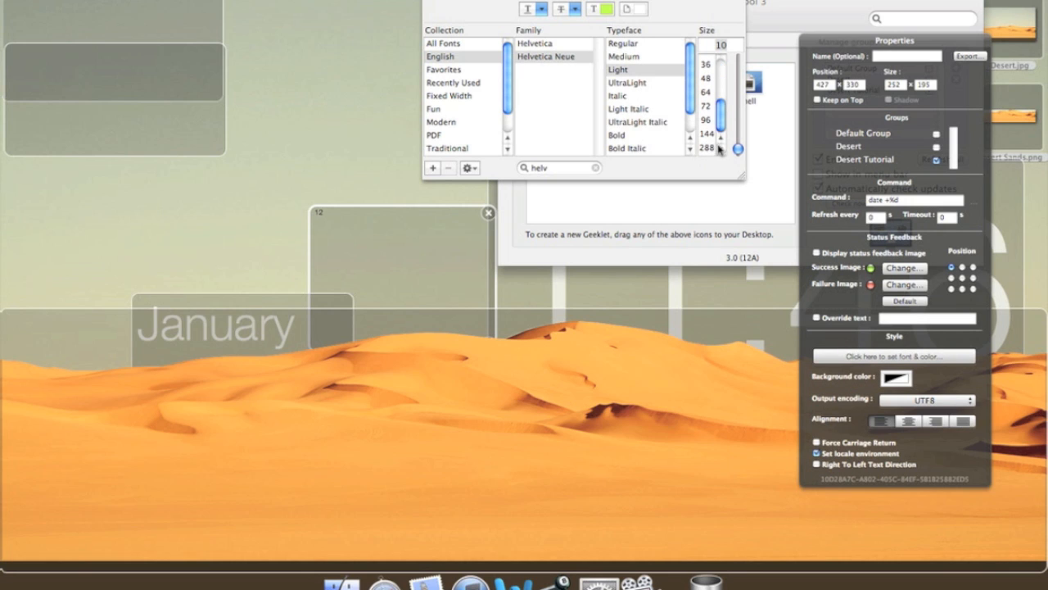
{"action": "left_click", "coordinate": [707, 135]}
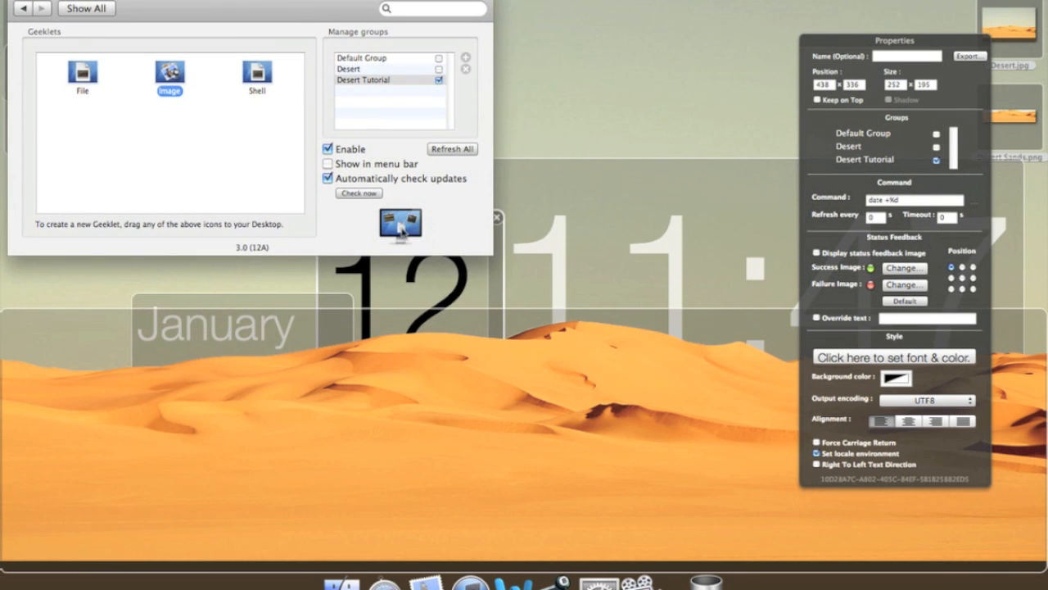
Send the day number 12 behind the dunes and reopen its colour settings.
{"action": "left_click", "coordinate": [893, 357]}
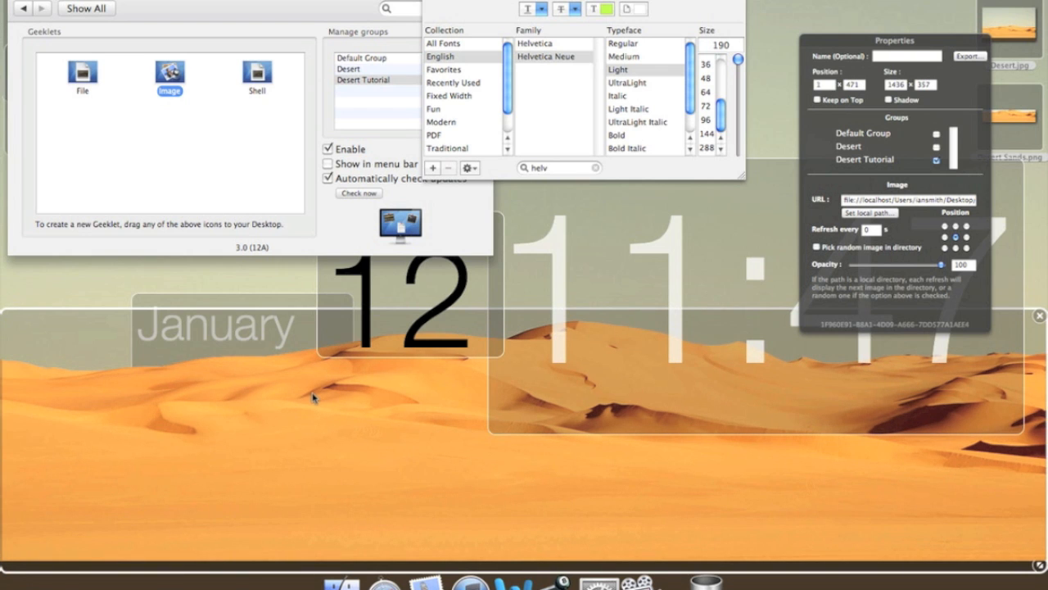
{"action": "mouse_move", "coordinate": [236, 291]}
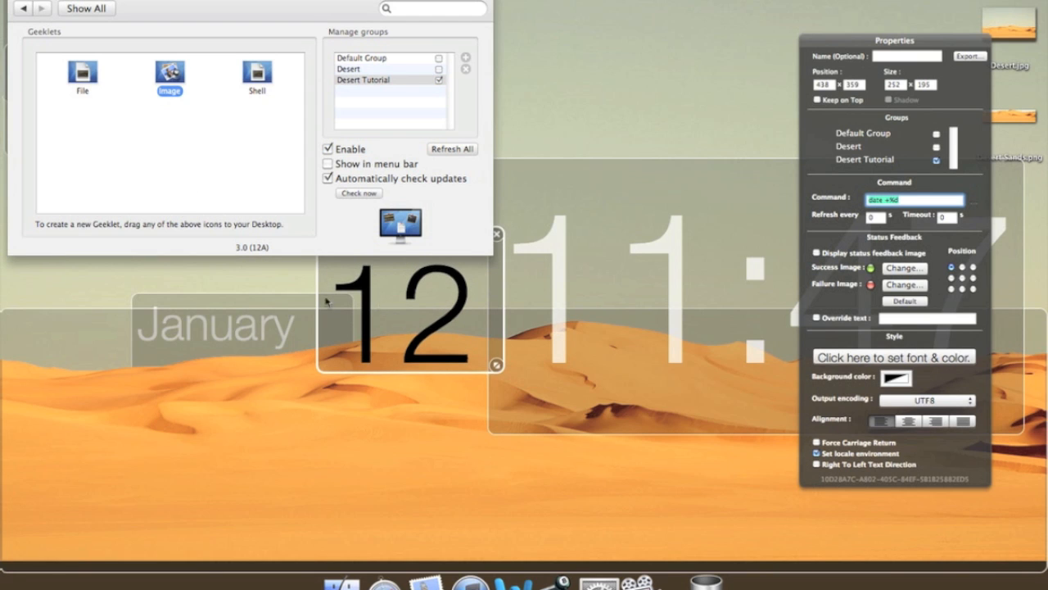
{"action": "left_click", "coordinate": [592, 368]}
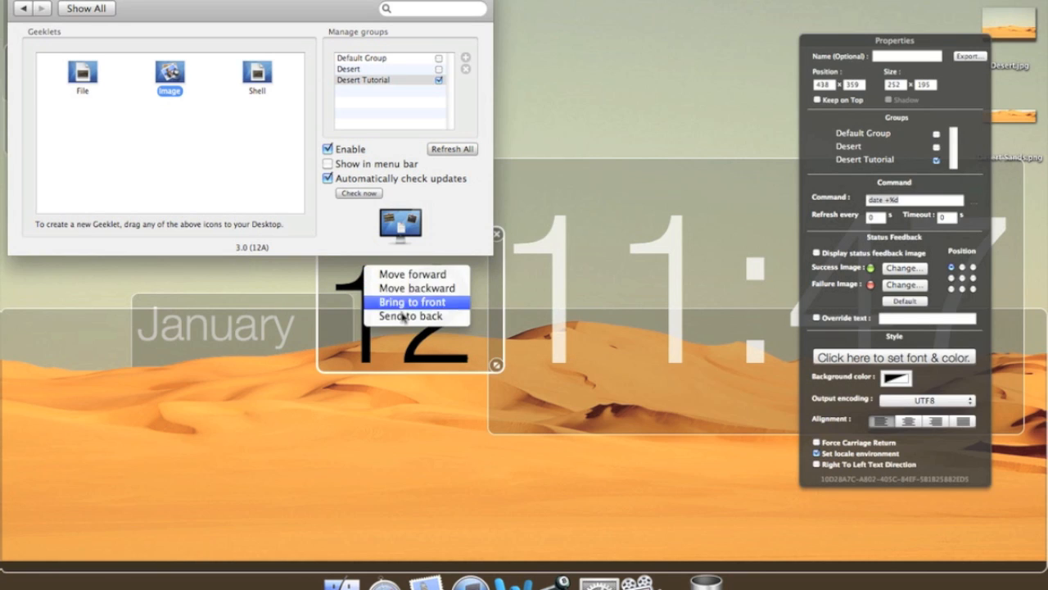
{"action": "left_click", "coordinate": [413, 302]}
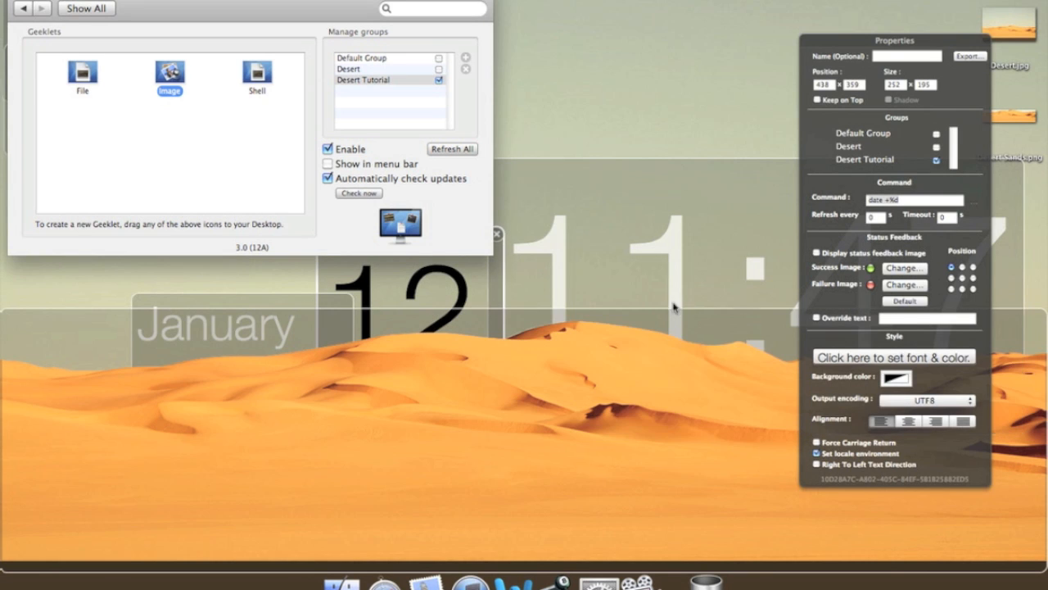
{"action": "left_click", "coordinate": [893, 357]}
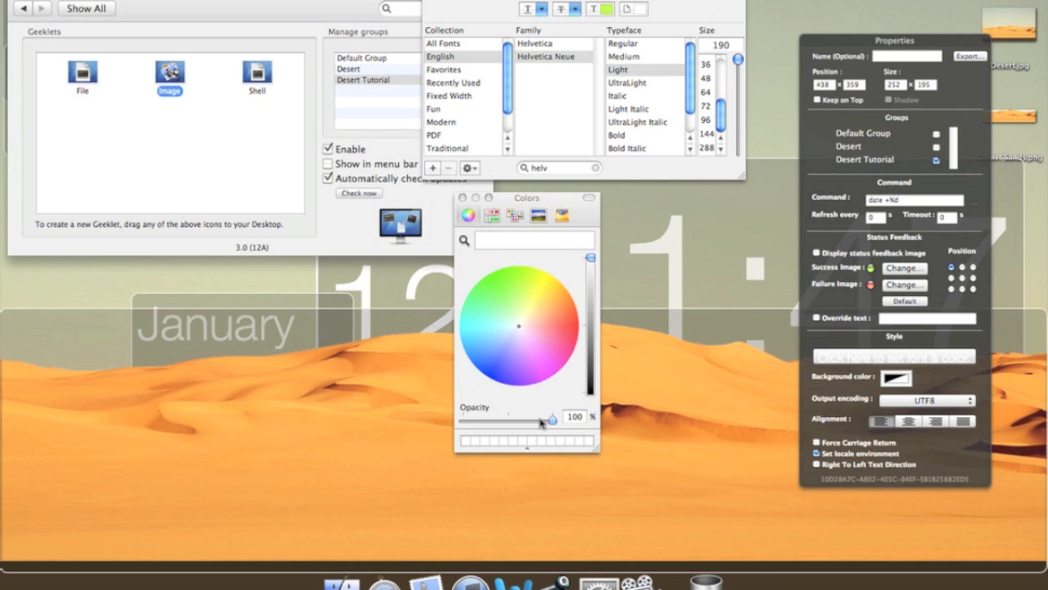
Lower the day number's text opacity to 75% and close the colour panel.
{"action": "left_click_drag", "start_coordinate": [553, 417], "coordinate": [531, 419]}
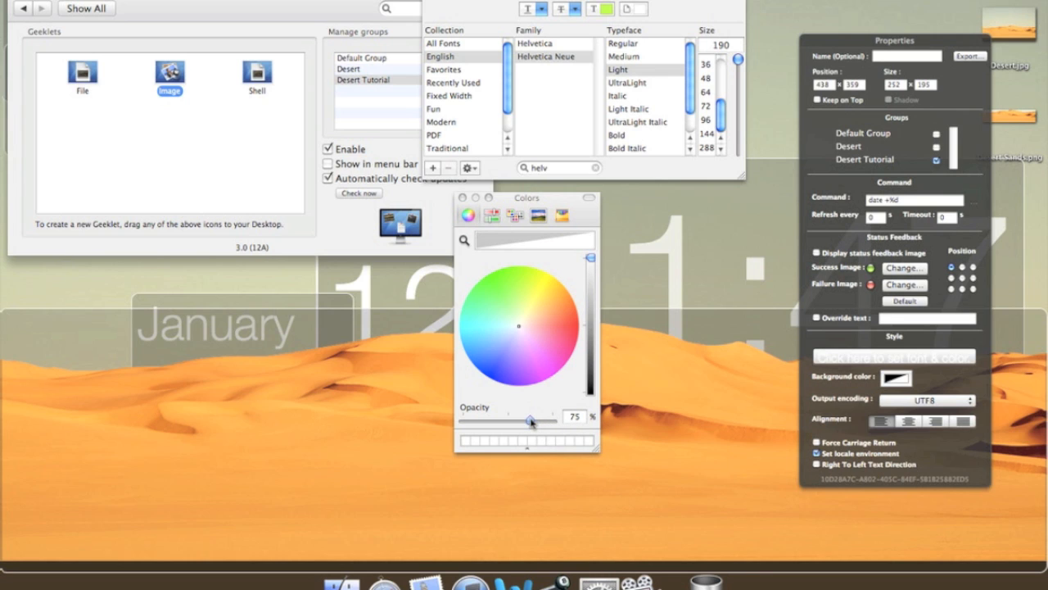
{"action": "left_click", "coordinate": [458, 197]}
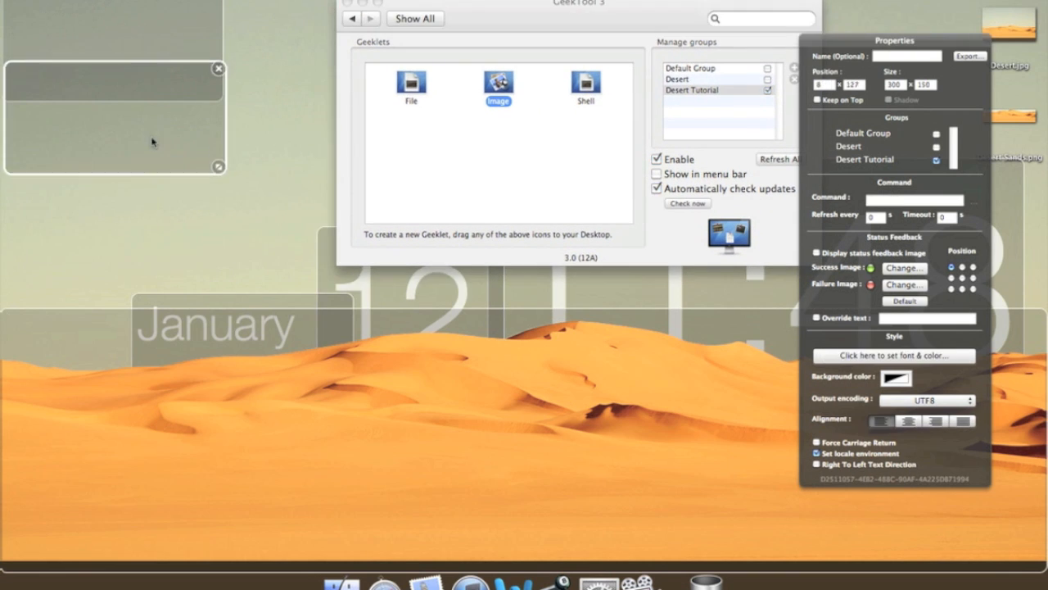
Reposition the empty geeklet and send the January label to the back behind the dunes.
{"action": "left_click_drag", "start_coordinate": [115, 118], "coordinate": [138, 183]}
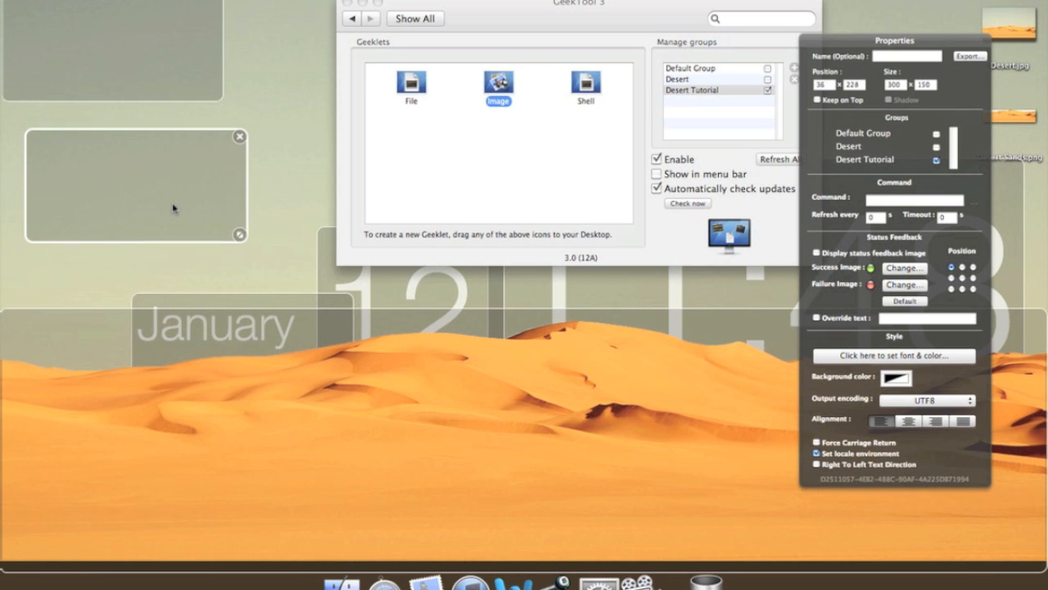
{"action": "right_click", "coordinate": [246, 393]}
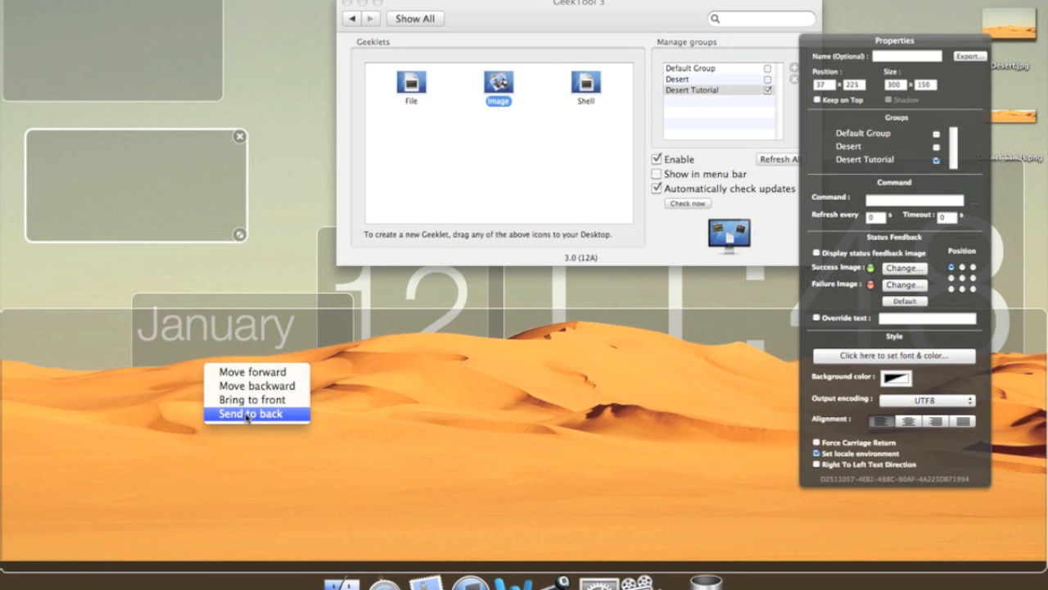
{"action": "left_click", "coordinate": [252, 413]}
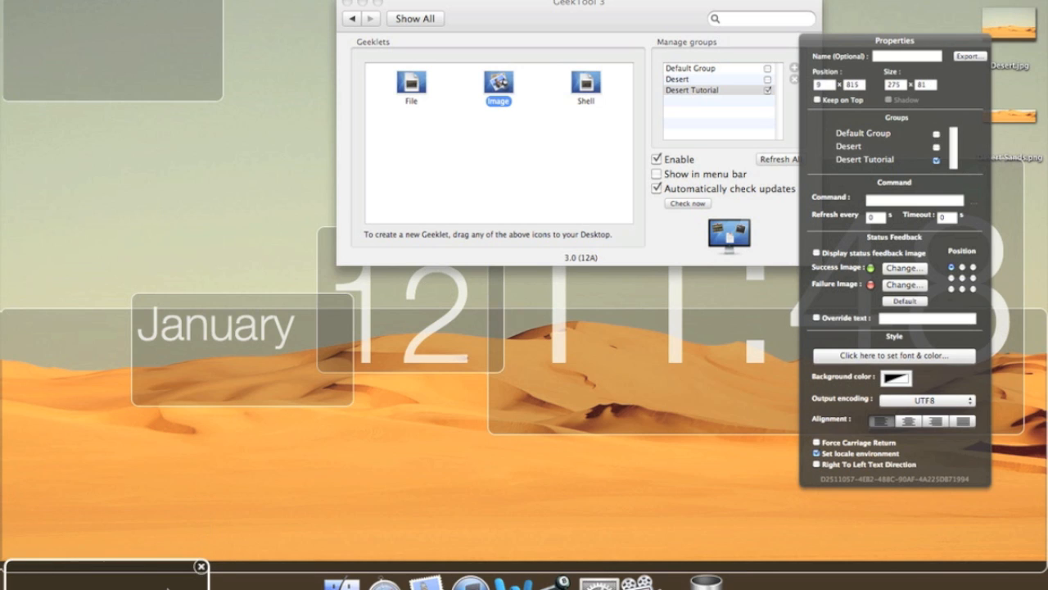
{"action": "mouse_move", "coordinate": [231, 187]}
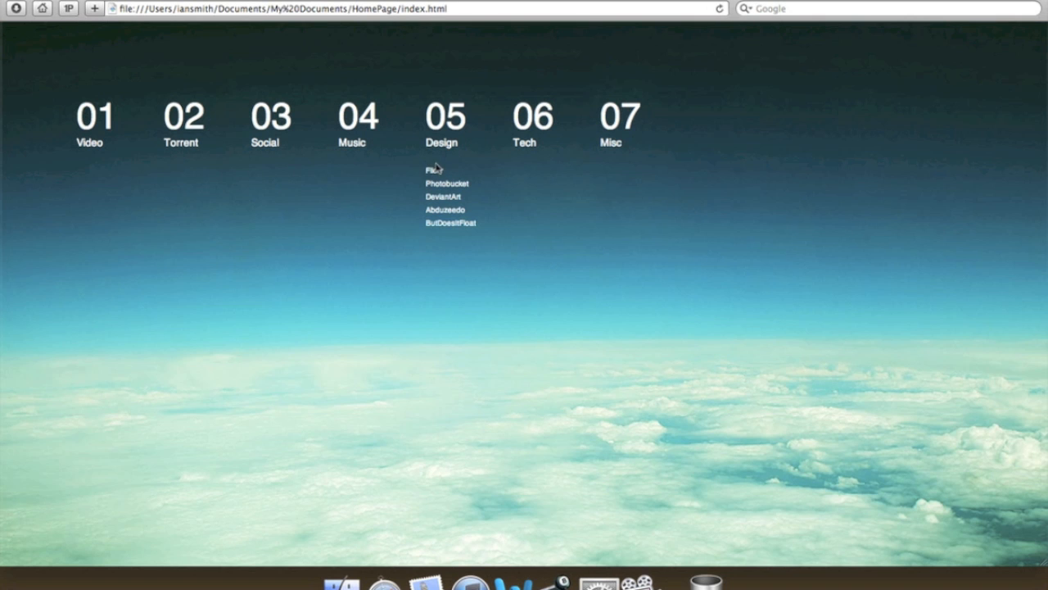
Open the Desert wallpaper's photo page on Flickr.
{"action": "left_click", "coordinate": [429, 170]}
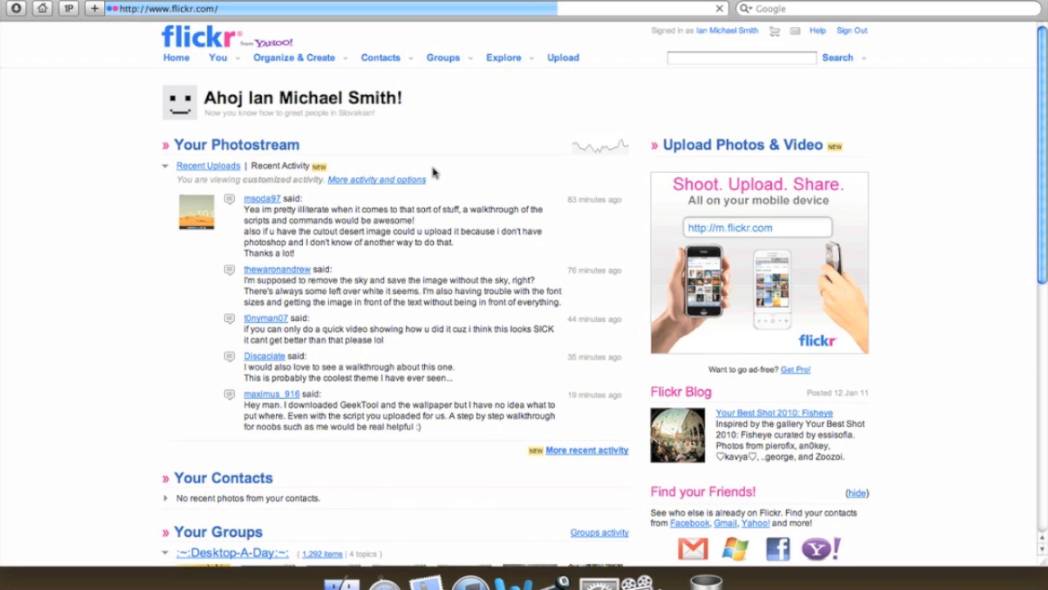
{"action": "left_click", "coordinate": [718, 8]}
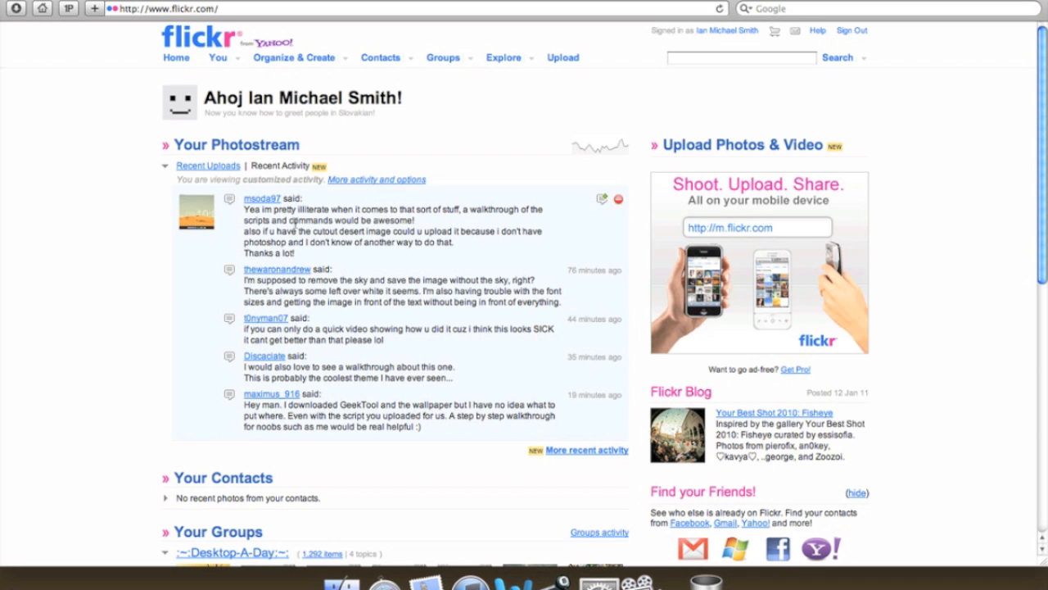
{"action": "left_click", "coordinate": [196, 209]}
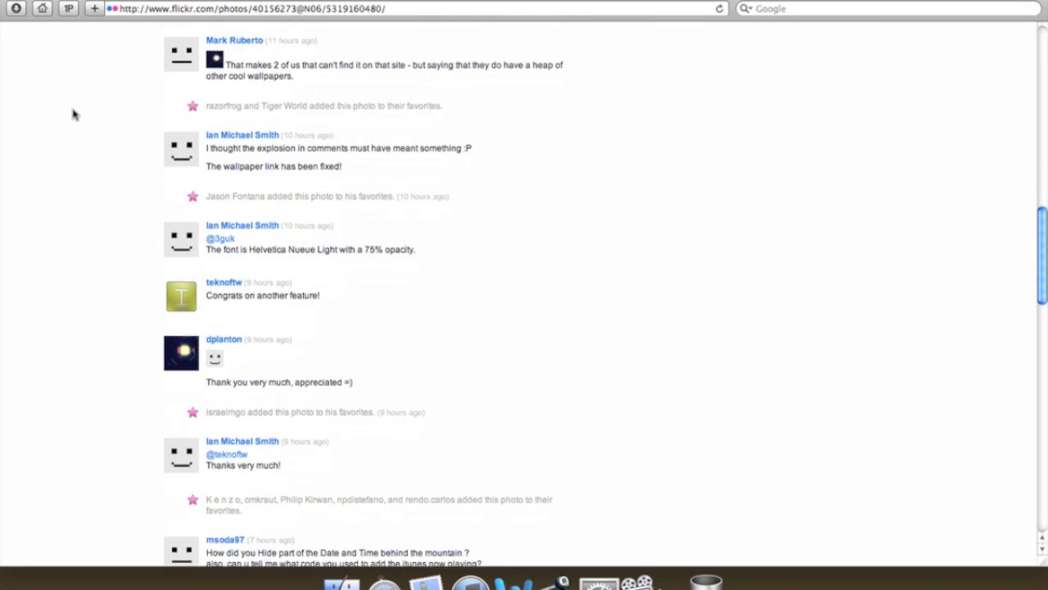
Find the iTunes Now Playing script link in the comments and open it.
{"action": "scroll", "scroll_direction": "down", "scroll_amount": 3}
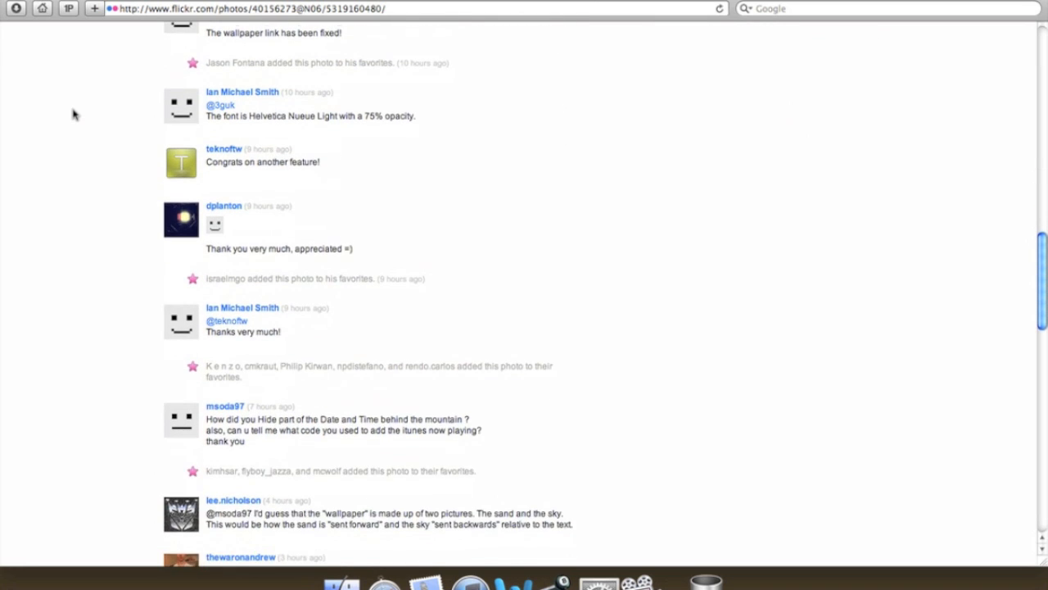
{"action": "scroll", "scroll_direction": "down", "scroll_amount": 3}
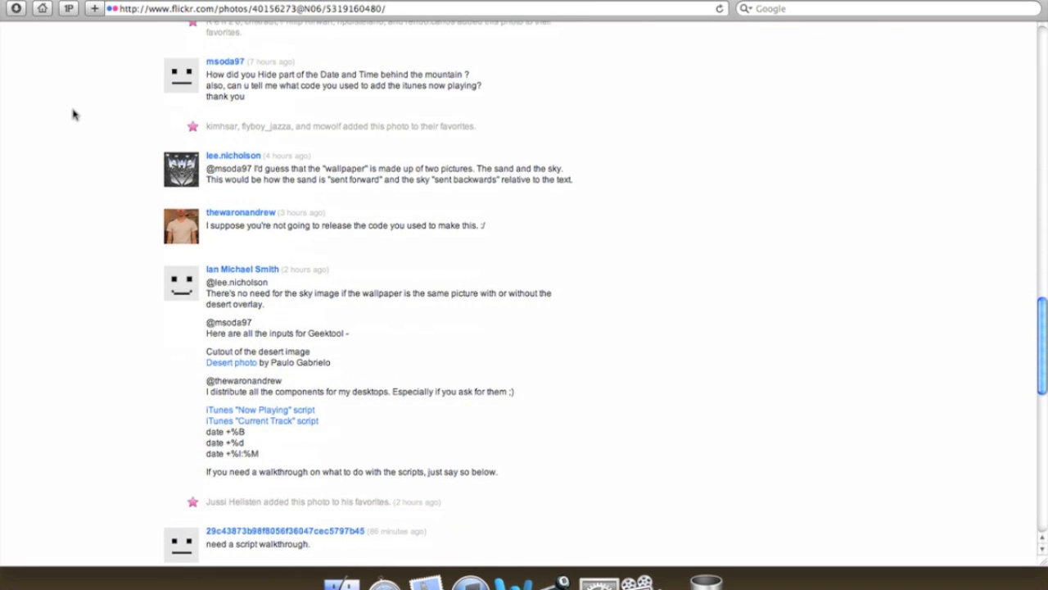
{"action": "scroll", "scroll_direction": "down", "scroll_amount": 3}
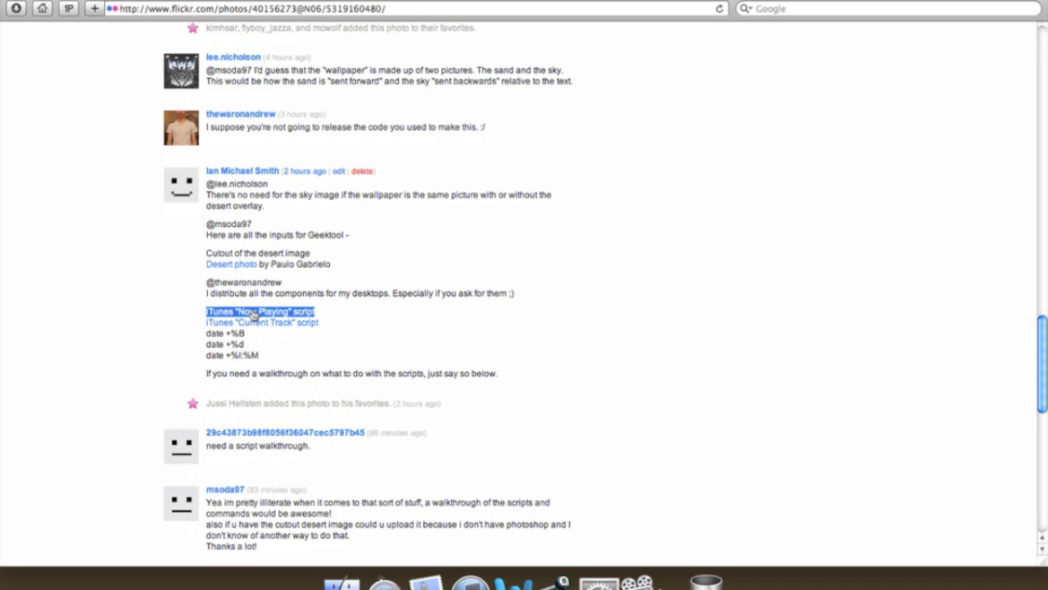
{"action": "left_click", "coordinate": [259, 311]}
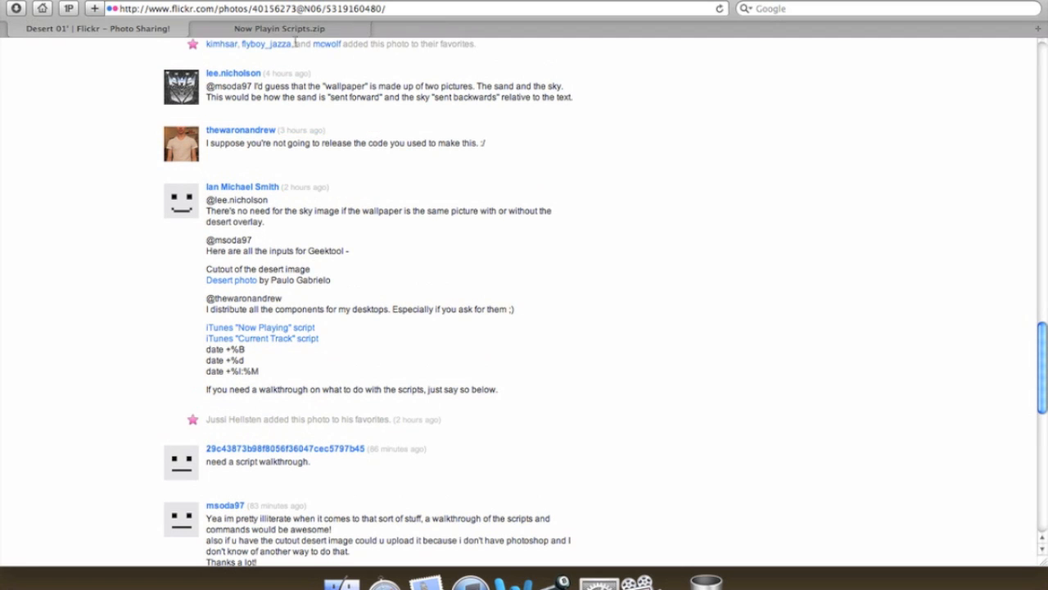
Download Now Playin Scripts.zip from CloudApp and open the downloaded scripts.
{"action": "left_click", "coordinate": [278, 28]}
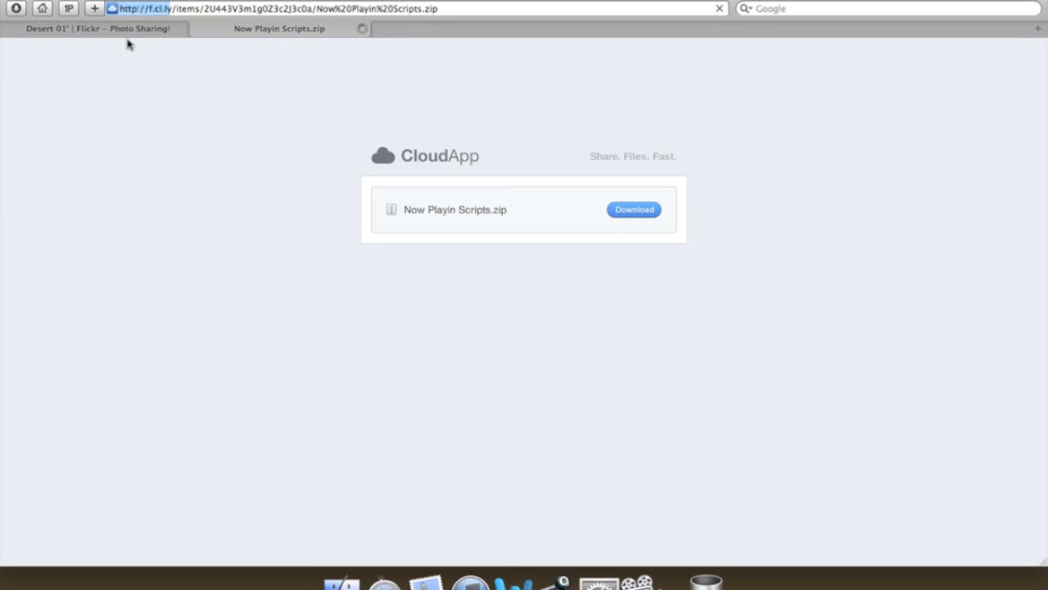
{"action": "left_click", "coordinate": [634, 210]}
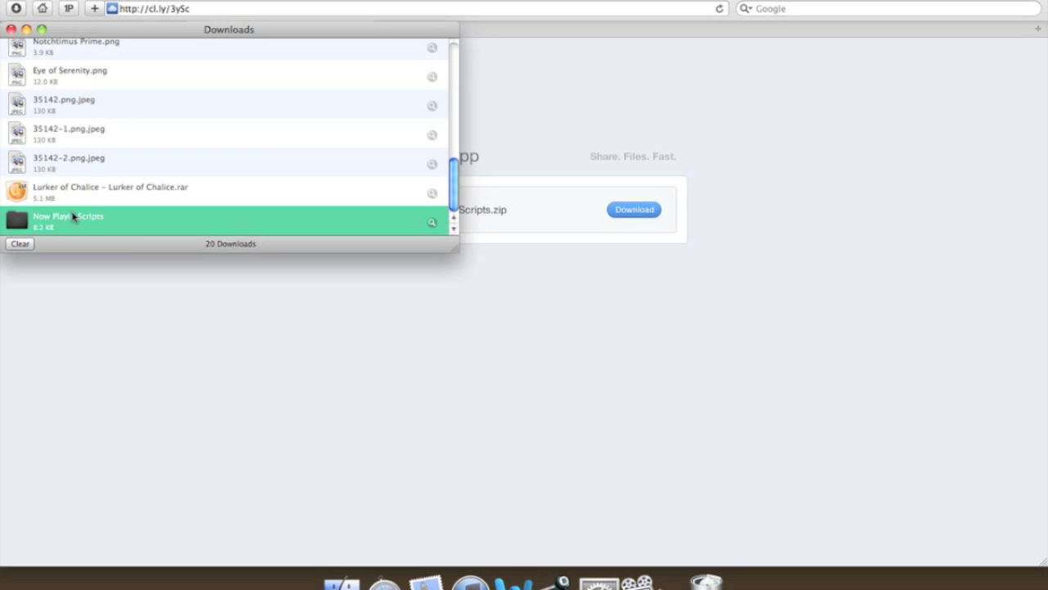
{"action": "double_click", "coordinate": [69, 220]}
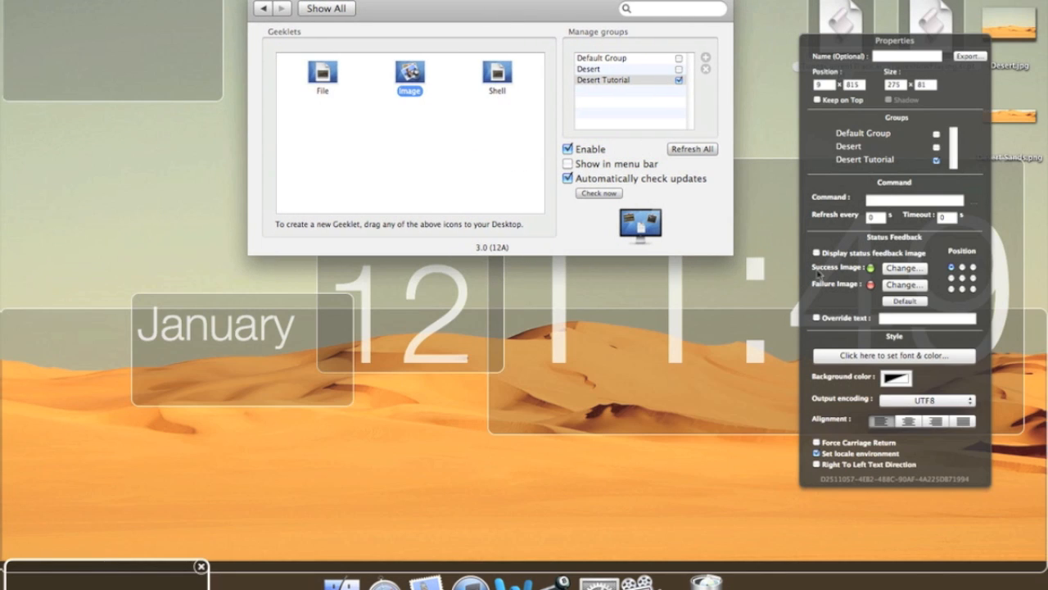
{"action": "mouse_move", "coordinate": [139, 9]}
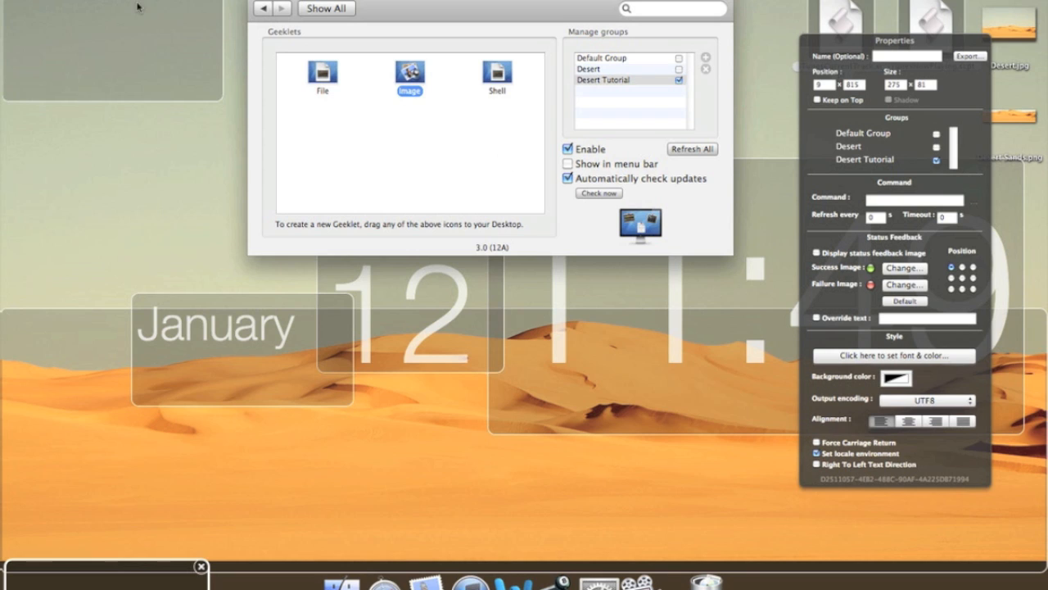
Enter an osascript command pointing to the Now Playing script on the Desktop.
{"action": "left_click", "coordinate": [914, 200]}
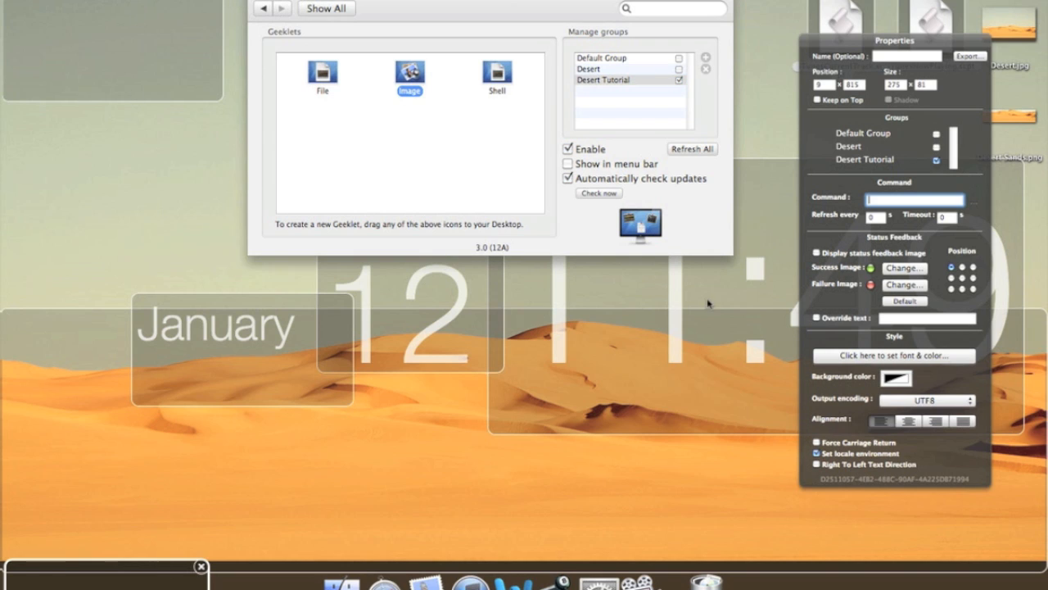
{"action": "type", "text": "osa"}
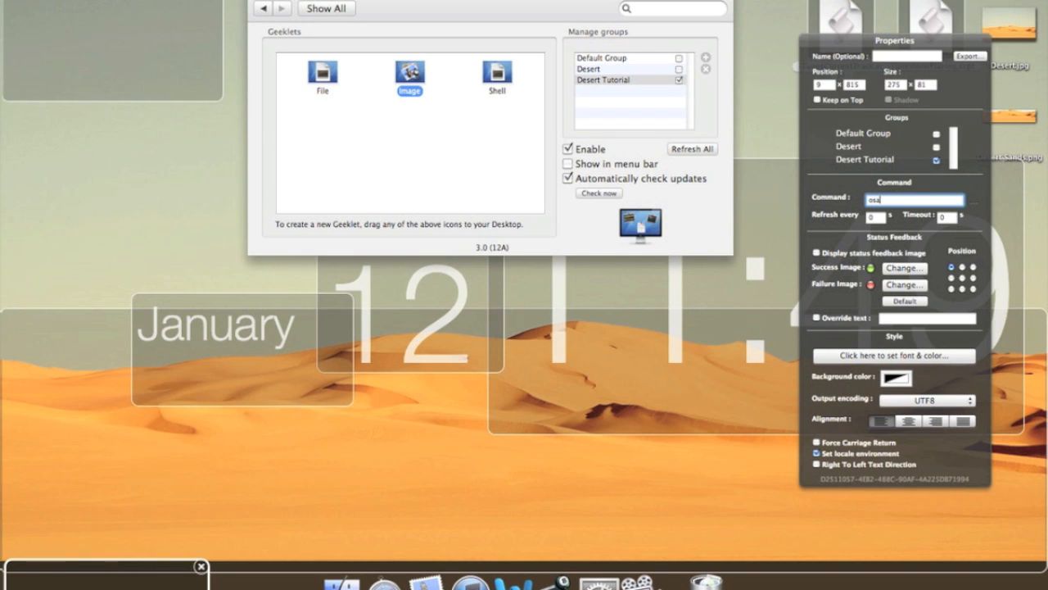
{"action": "type", "text": "script ~iansmith/Desktop/"}
{"action": "left_click", "coordinate": [876, 217]}
{"action": "type", "text": "1"}
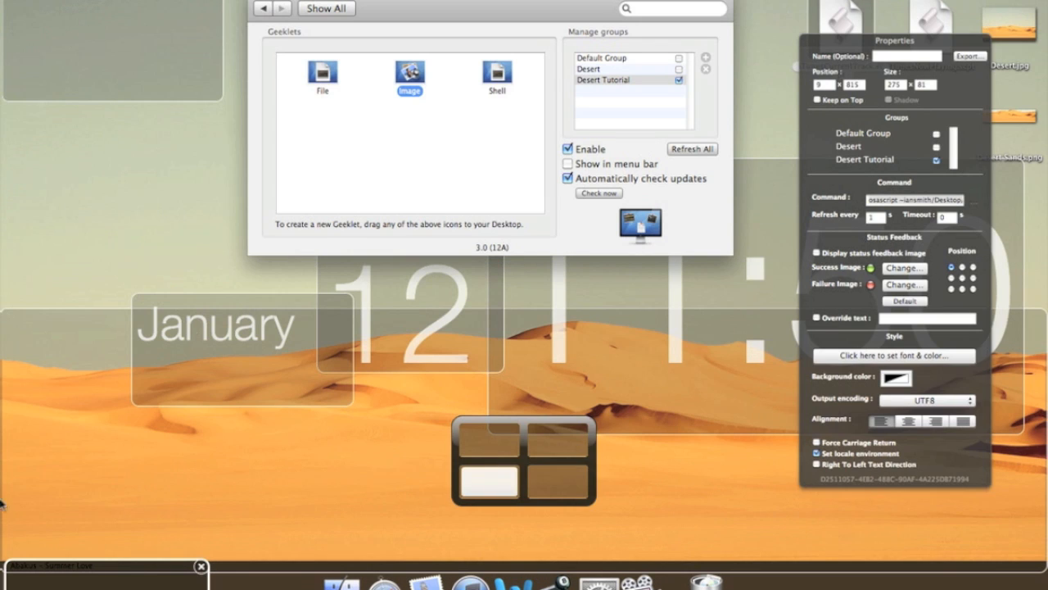
Set the Now Playing text to Helvetica Neue Light at size 18.
{"action": "left_click", "coordinate": [894, 356]}
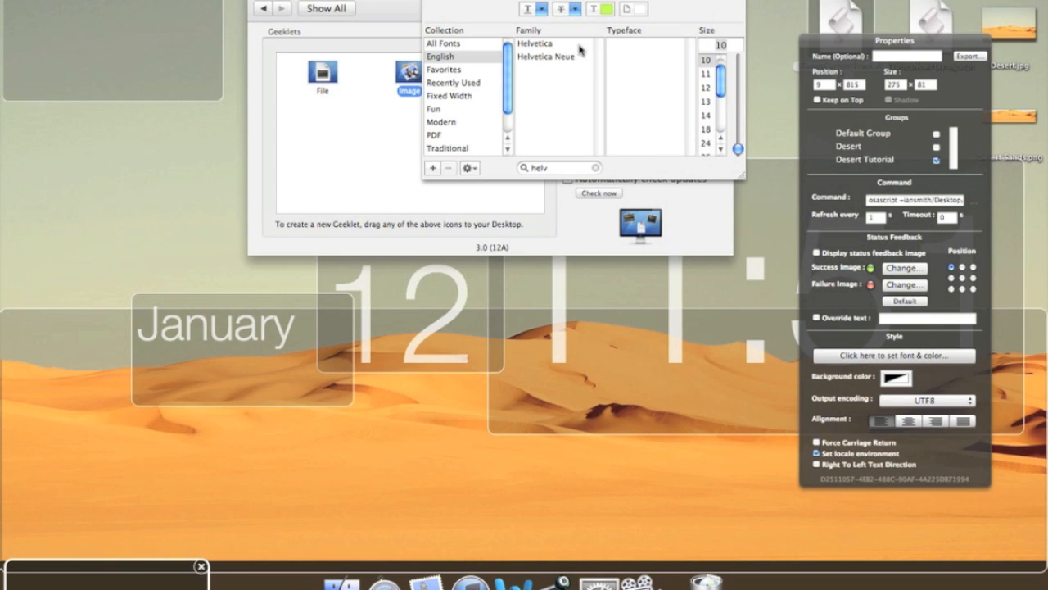
{"action": "left_click", "coordinate": [550, 56]}
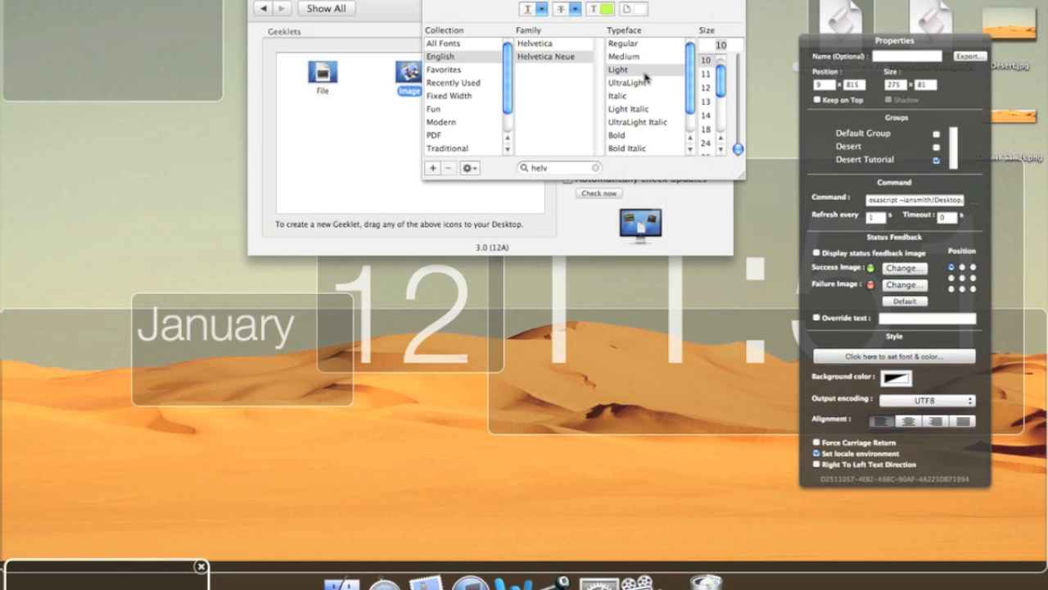
{"action": "mouse_move", "coordinate": [707, 118]}
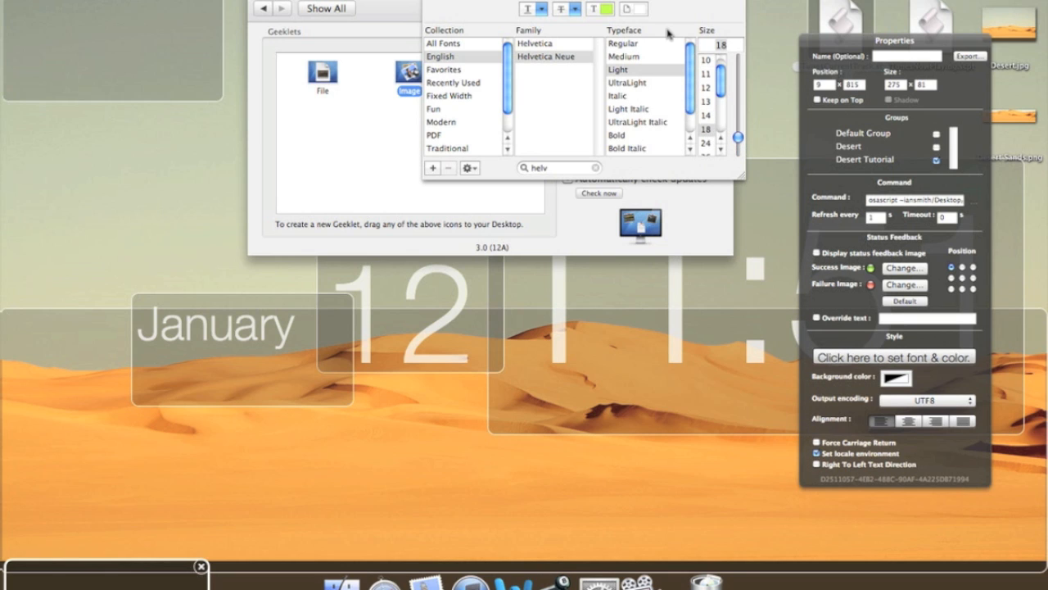
{"action": "mouse_move", "coordinate": [632, 10]}
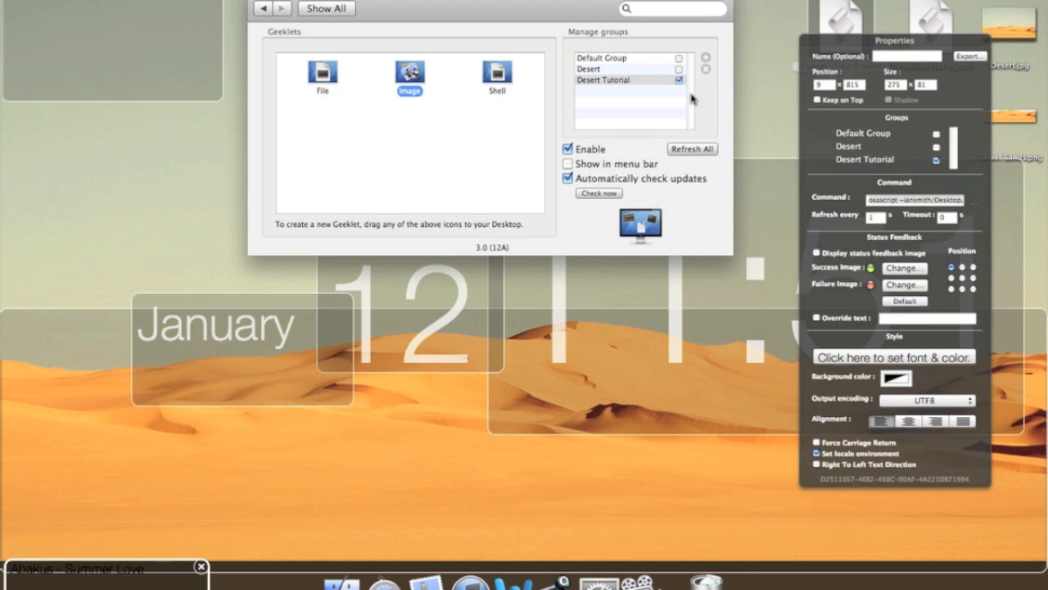
{"action": "mouse_move", "coordinate": [701, 67]}
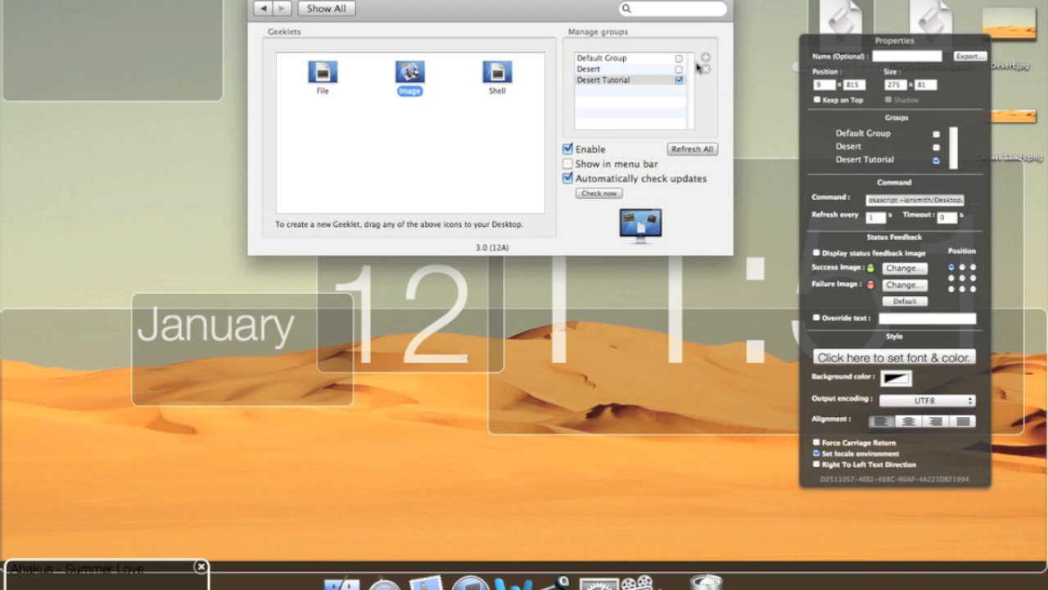
{"action": "mouse_move", "coordinate": [913, 367]}
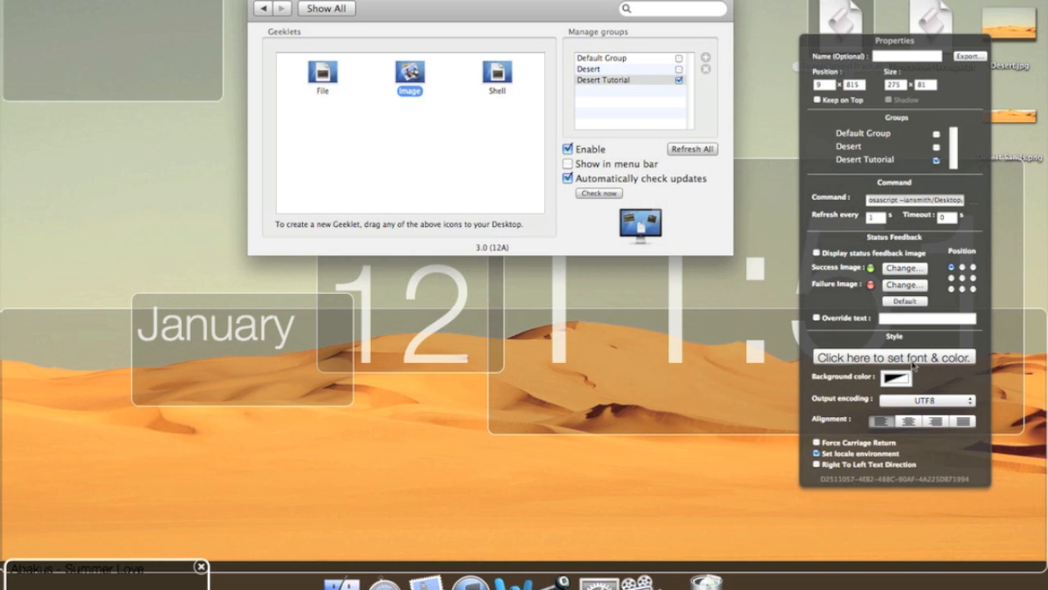
Adjust the Now Playing text colour in the Colors panel.
{"action": "left_click", "coordinate": [894, 357]}
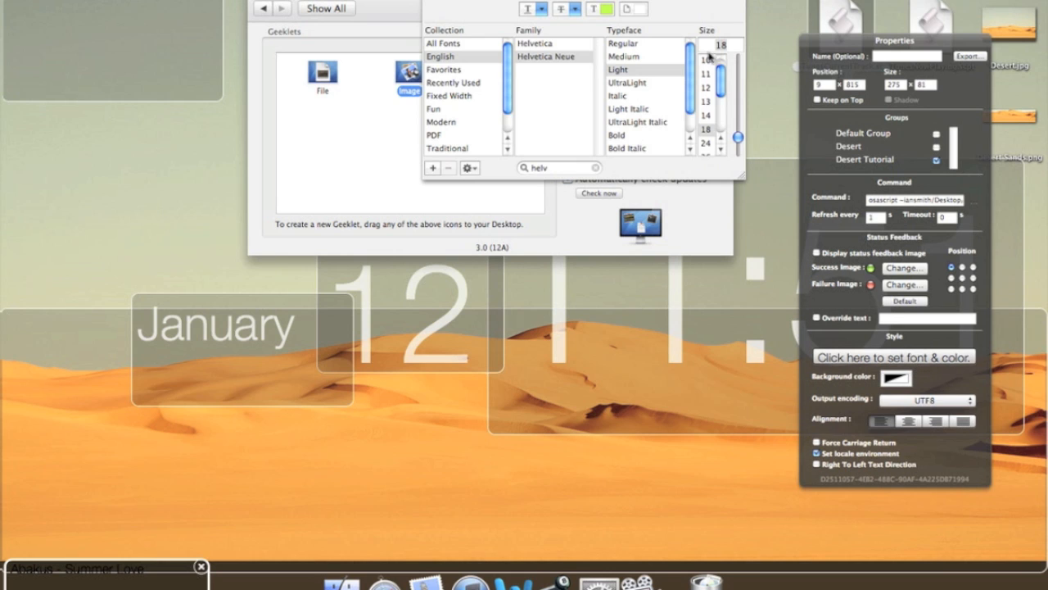
{"action": "left_click", "coordinate": [895, 377]}
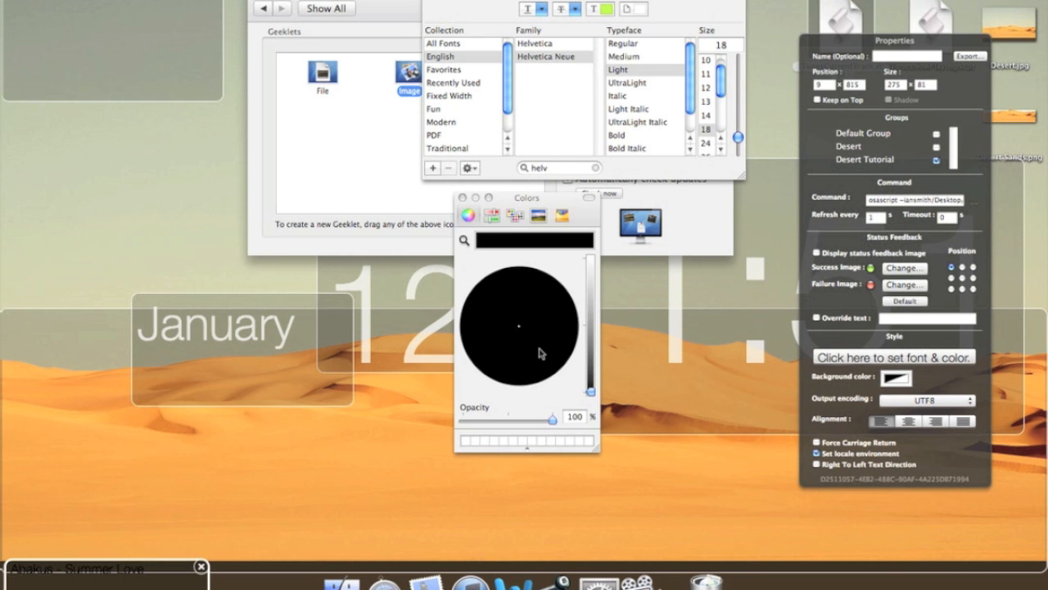
{"action": "left_click_drag", "start_coordinate": [589, 385], "coordinate": [590, 315]}
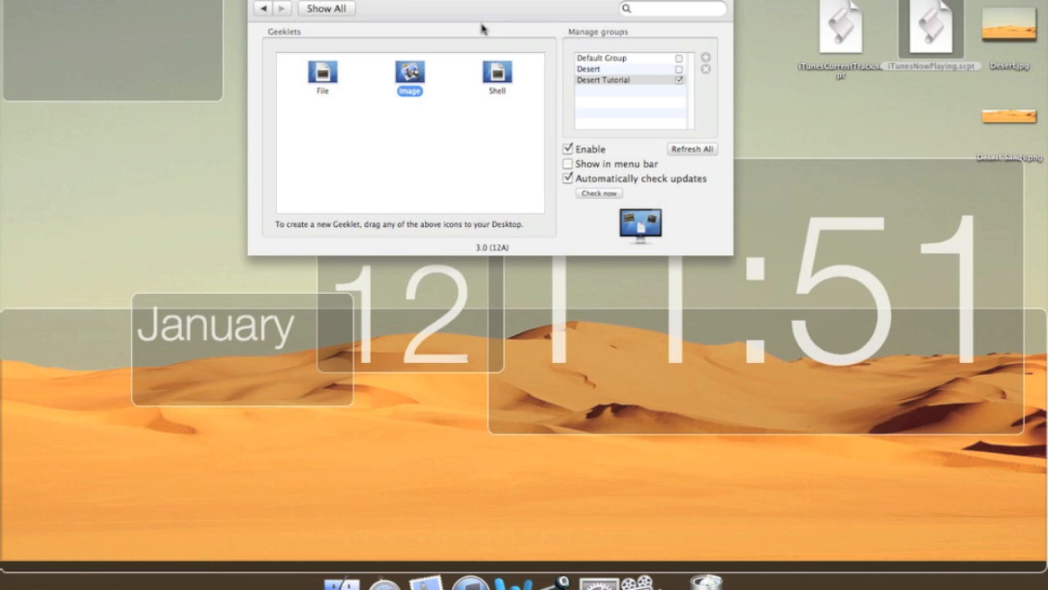
Add a short shell geeklet along the bottom-left edge and start its osascript command ("osas").
{"action": "left_click_drag", "start_coordinate": [497, 74], "coordinate": [118, 491]}
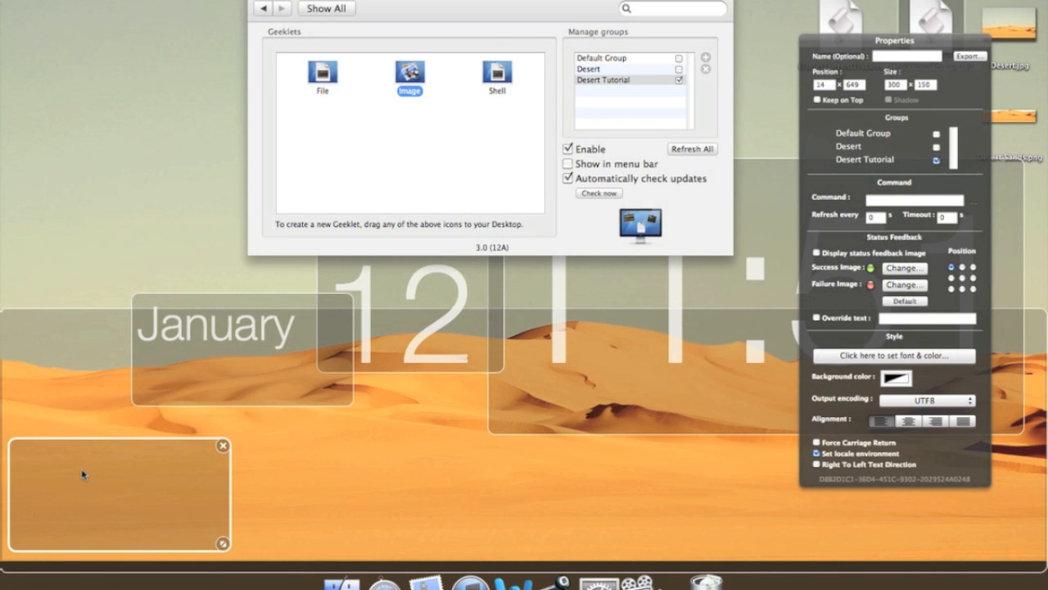
{"action": "left_click_drag", "start_coordinate": [222, 543], "coordinate": [223, 484]}
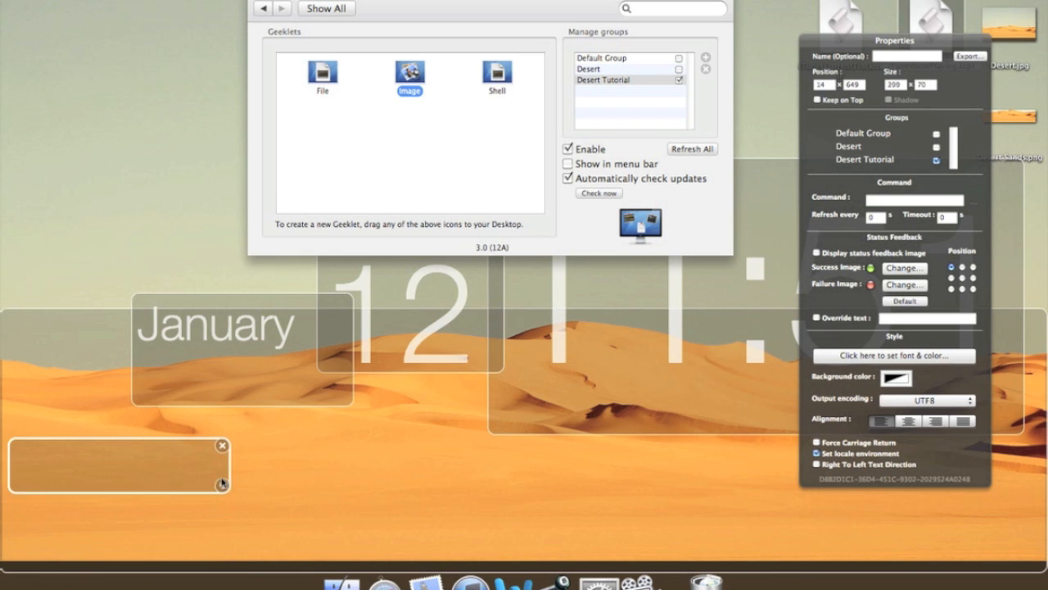
{"action": "left_click_drag", "start_coordinate": [118, 465], "coordinate": [115, 573]}
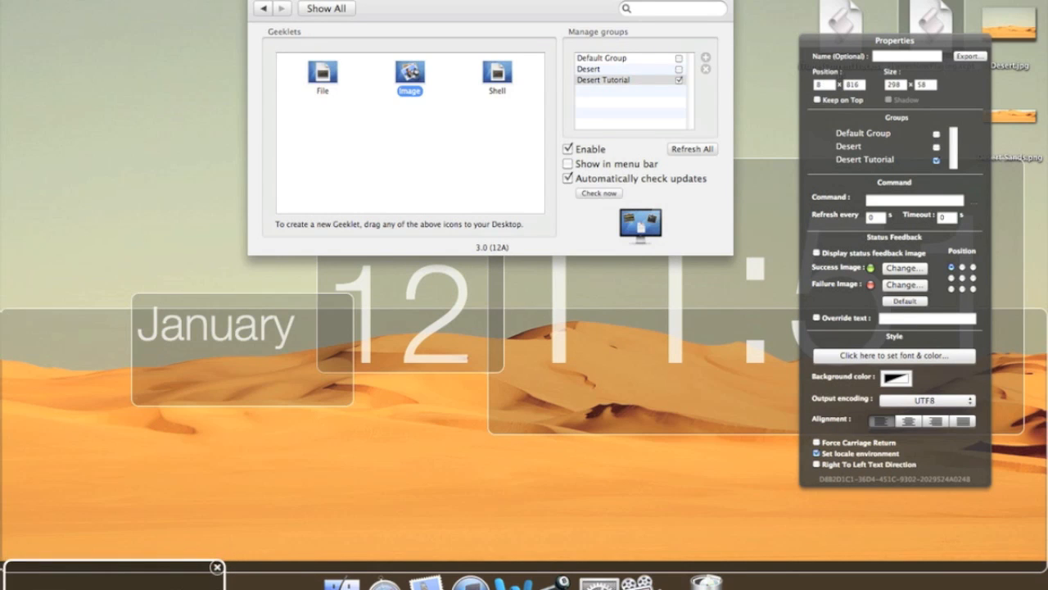
{"action": "left_click", "coordinate": [914, 199]}
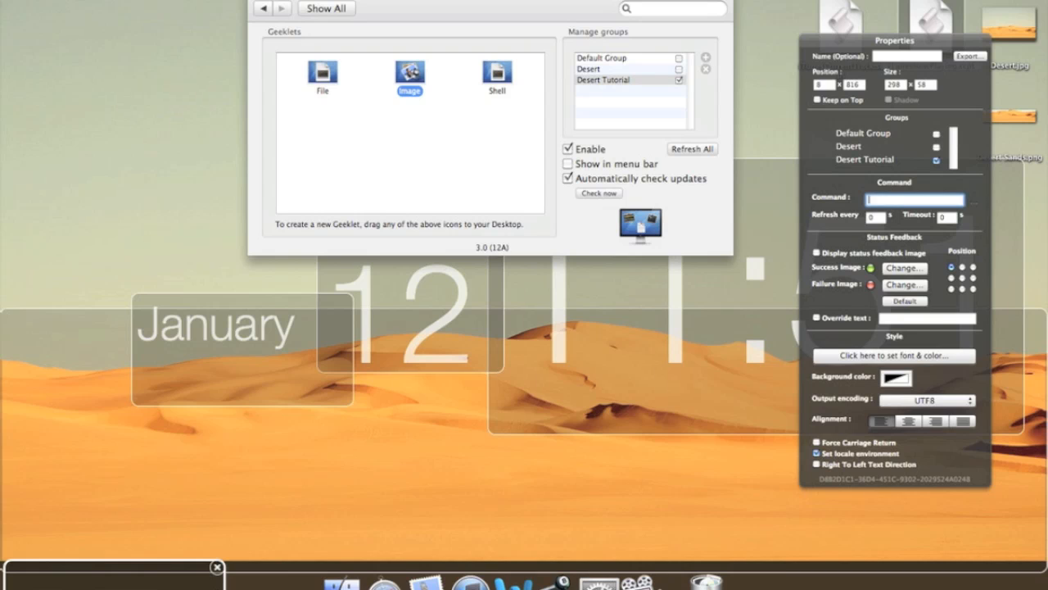
{"action": "type", "text": "osascript ~iansmith/Desktop/"}
{"action": "left_click", "coordinate": [876, 216]}
{"action": "type", "text": "1"}
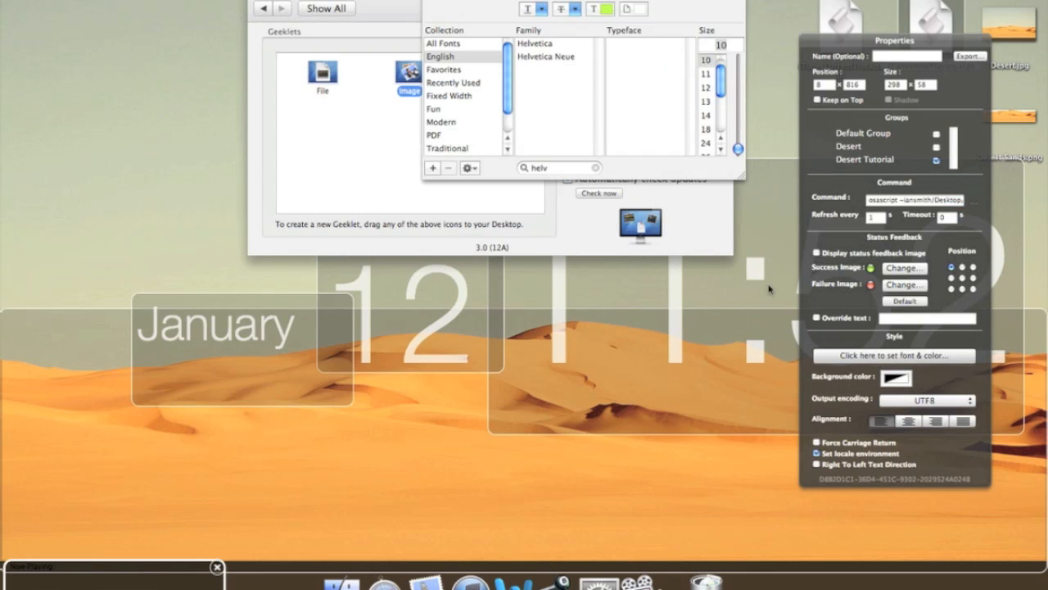
Set the bottom geeklet's 'Now Playing:' label font to Helvetica Neue.
{"action": "left_click", "coordinate": [547, 56]}
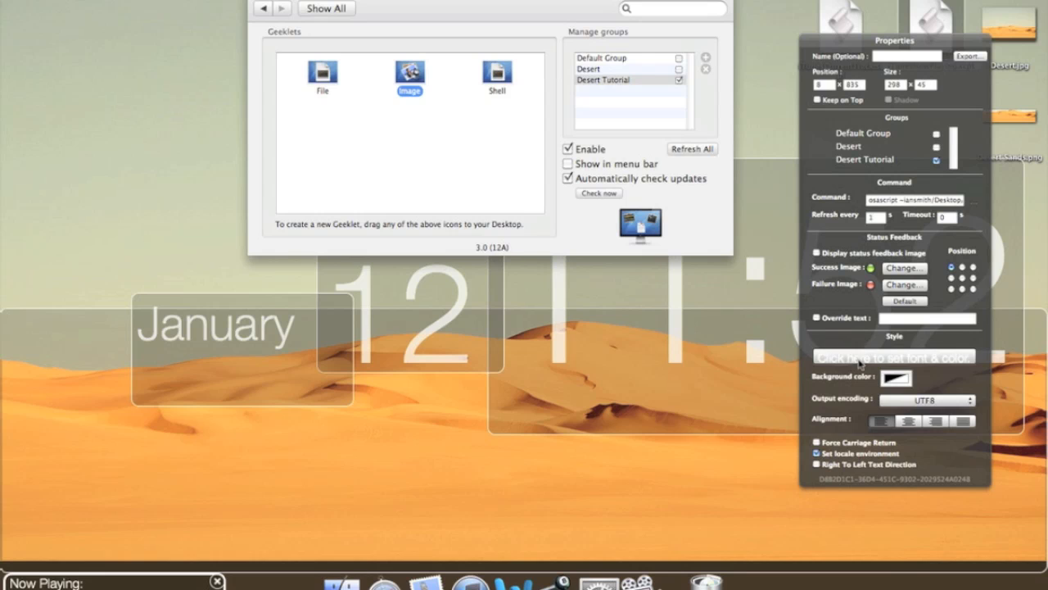
{"action": "left_click", "coordinate": [893, 357]}
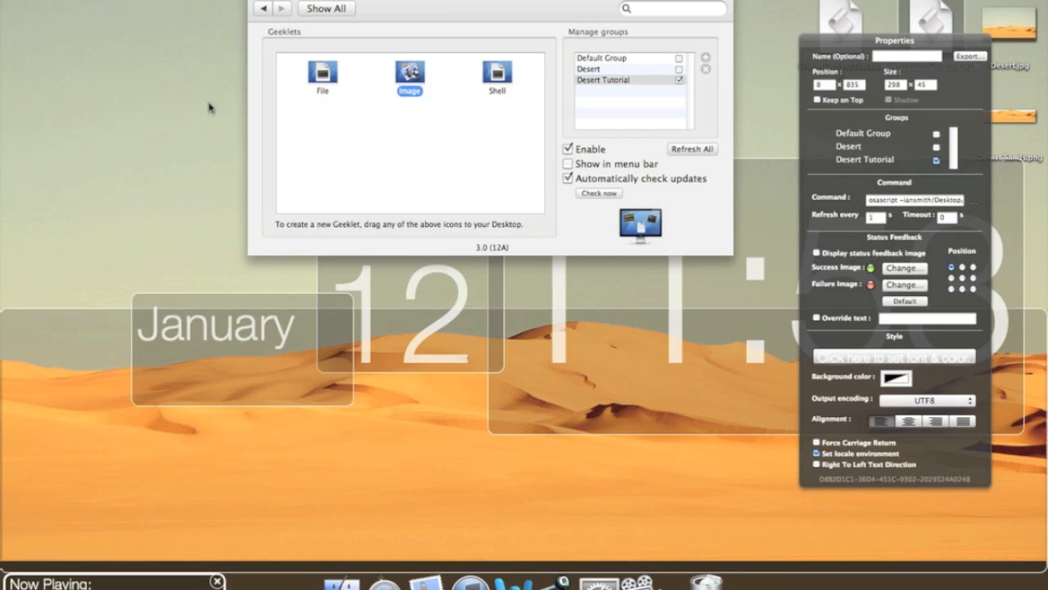
{"action": "mouse_move", "coordinate": [222, 193]}
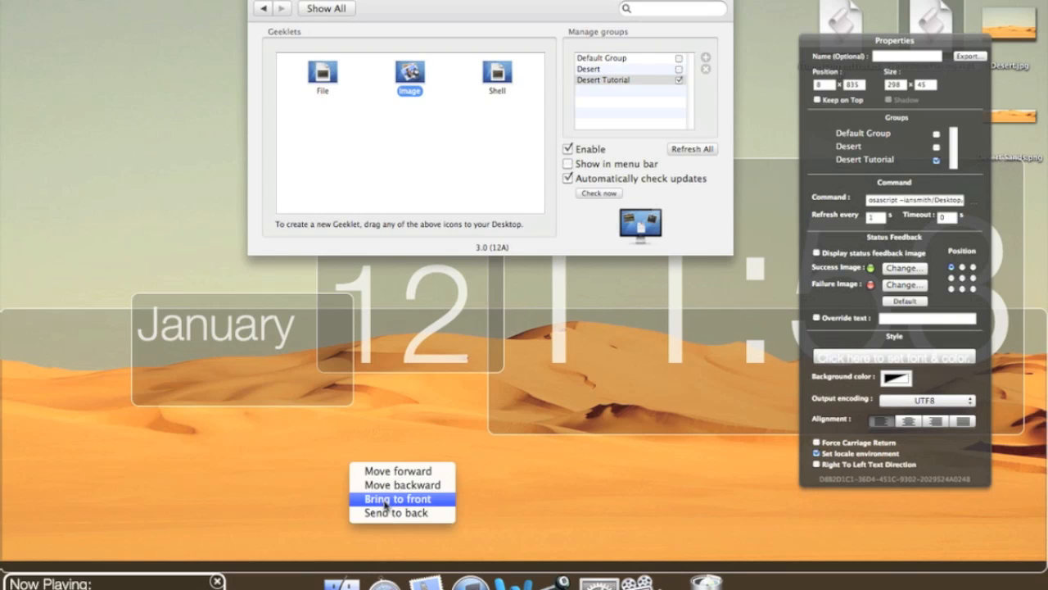
Bring the dune cutout geeklet to the front so it covers January and the large 12.
{"action": "left_click", "coordinate": [396, 498]}
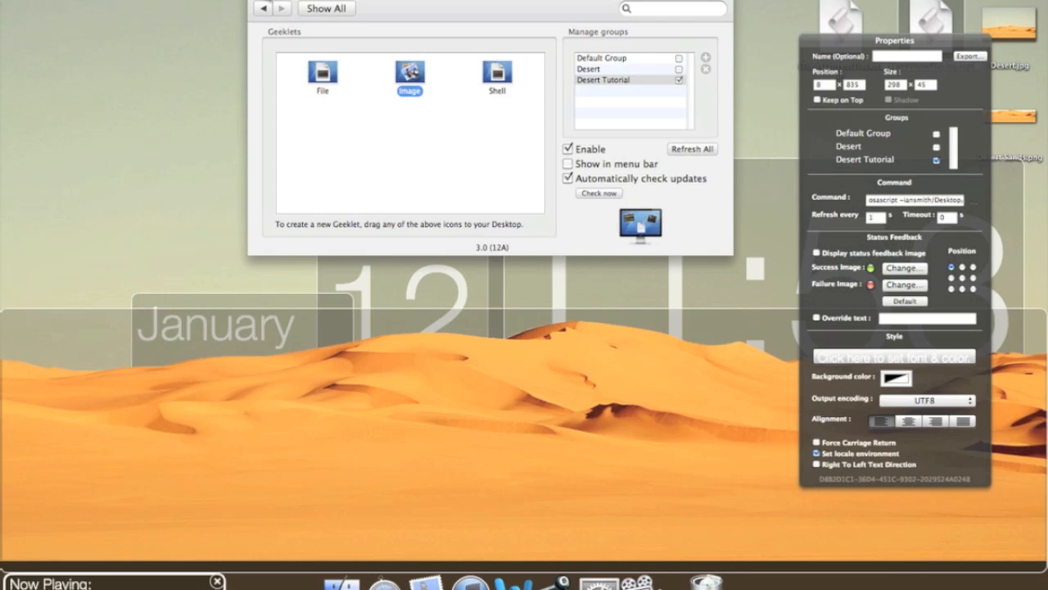